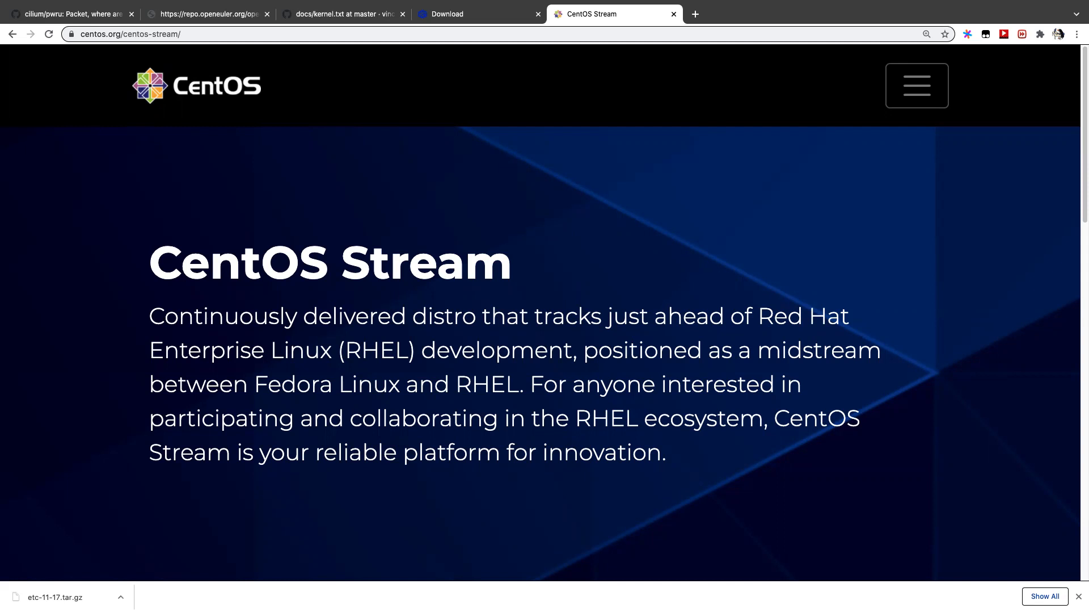
{"action": "mouse_move", "coordinate": [591, 434]}
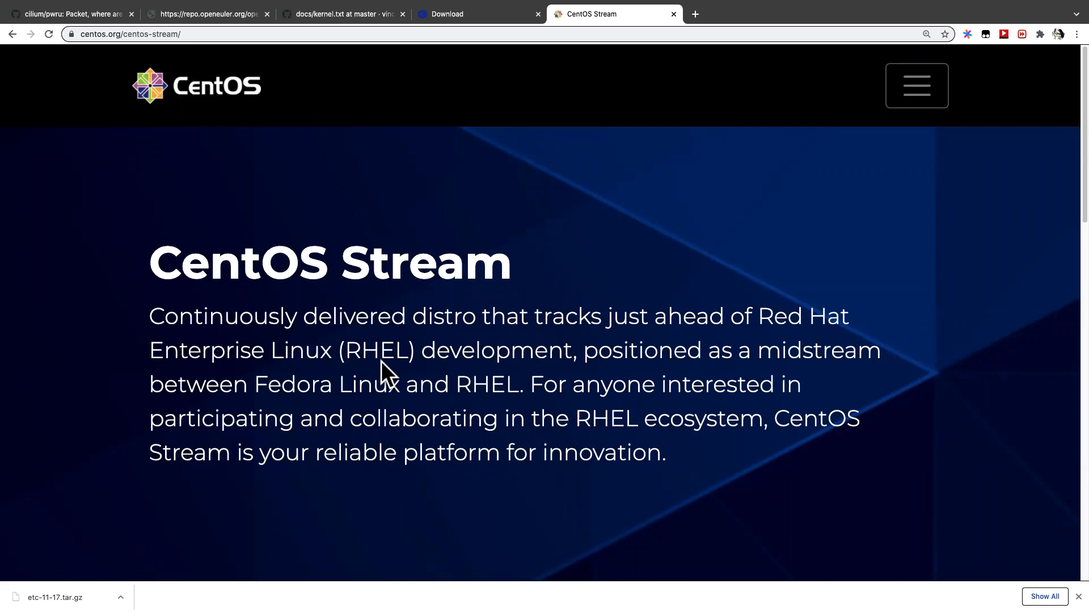
{"action": "mouse_move", "coordinate": [308, 357]}
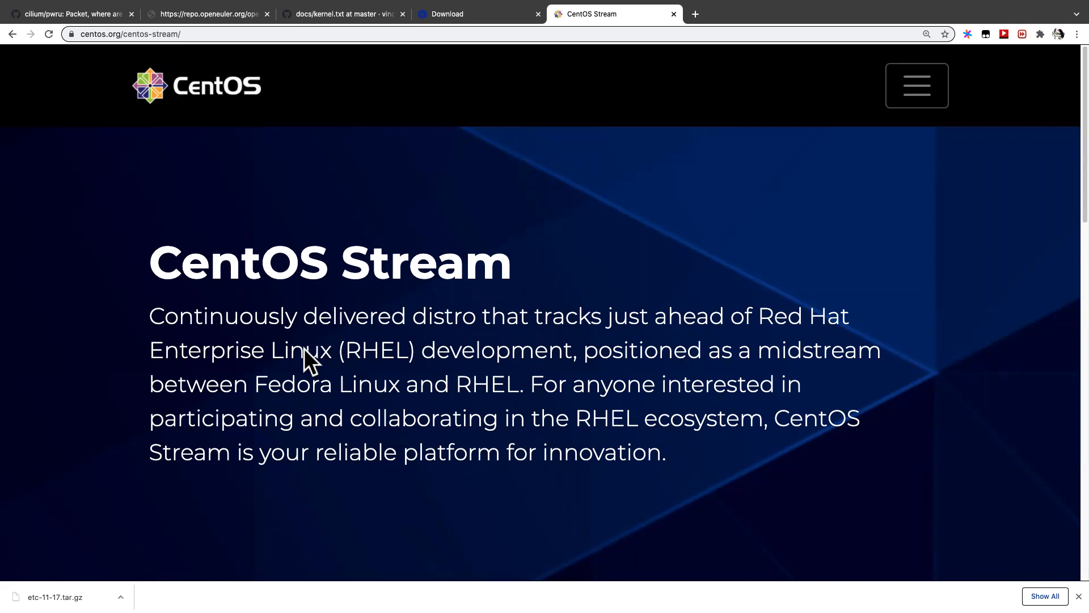
{"action": "mouse_move", "coordinate": [314, 406]}
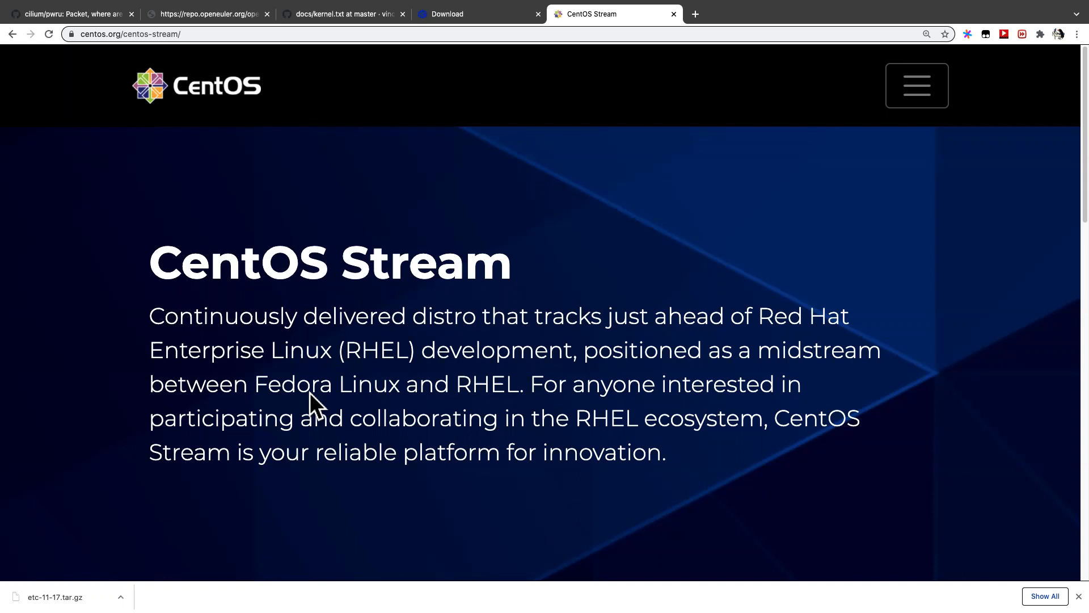
{"action": "mouse_move", "coordinate": [422, 393]}
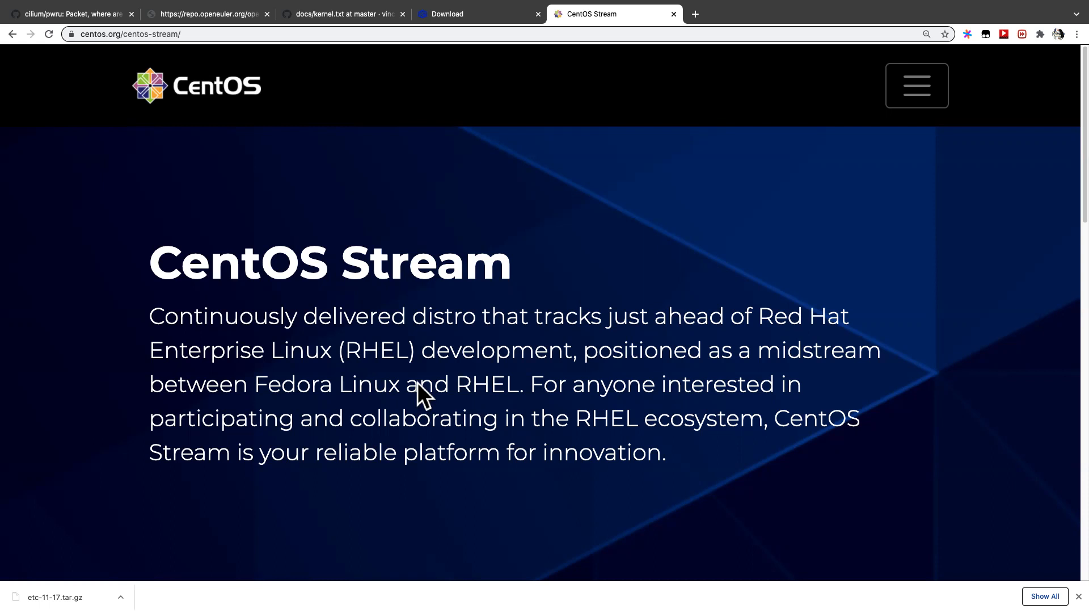
{"action": "mouse_move", "coordinate": [342, 347]}
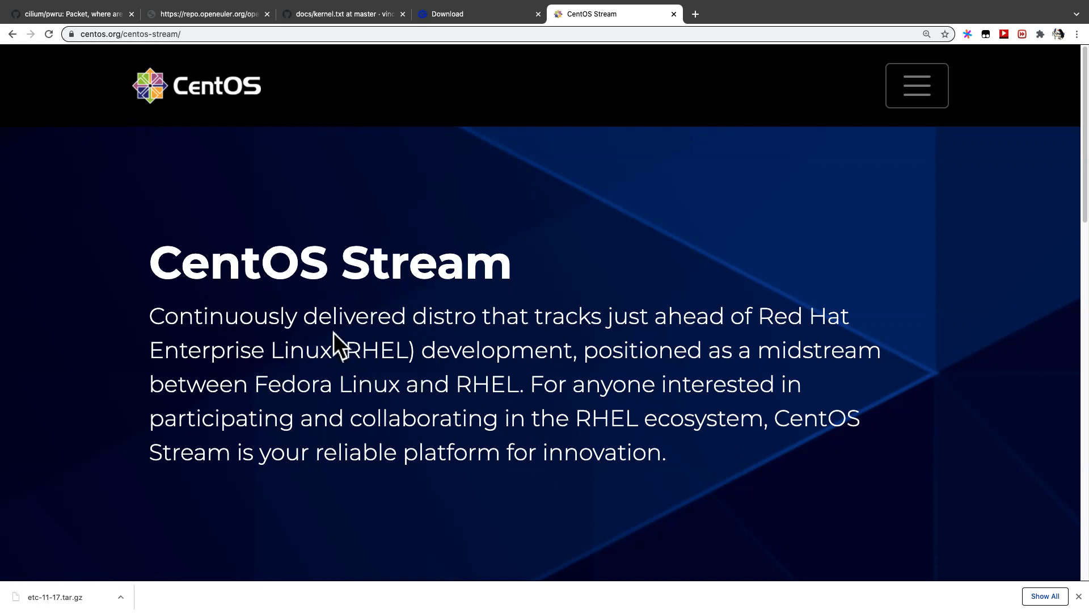
{"action": "mouse_move", "coordinate": [456, 352]}
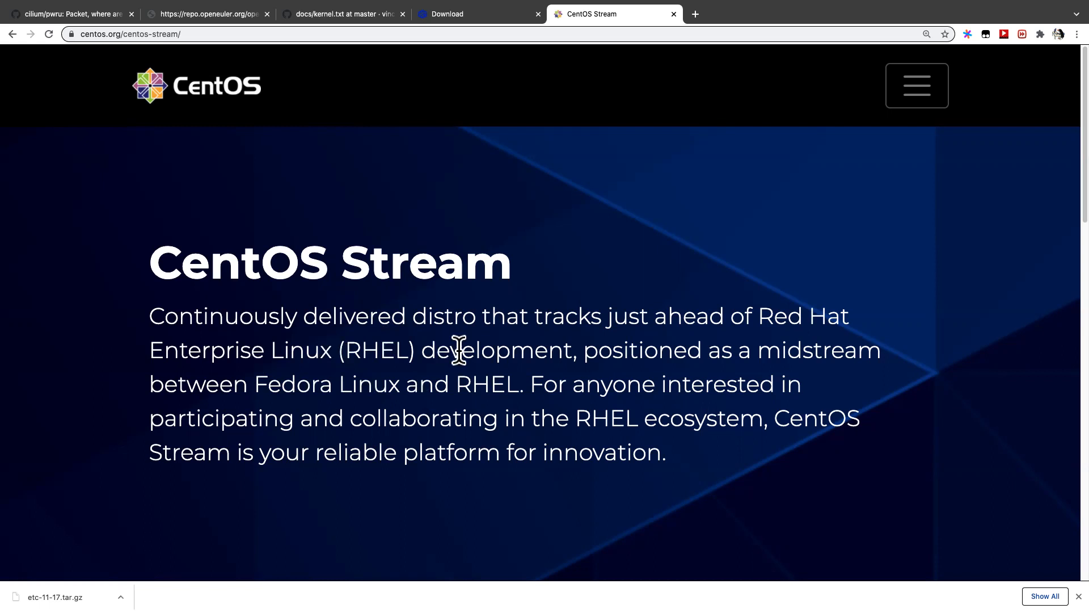
- Return from the CentOS Stream page to openEuler and bring up the openeuler.org/en/download page
{"action": "double_click", "coordinate": [242, 262]}
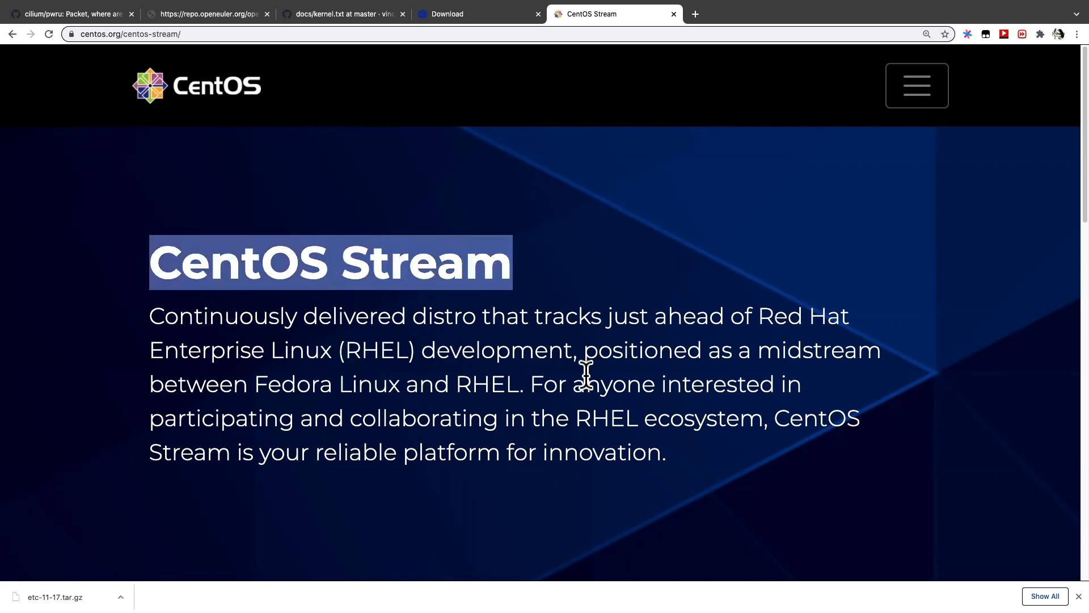
{"action": "mouse_move", "coordinate": [585, 388]}
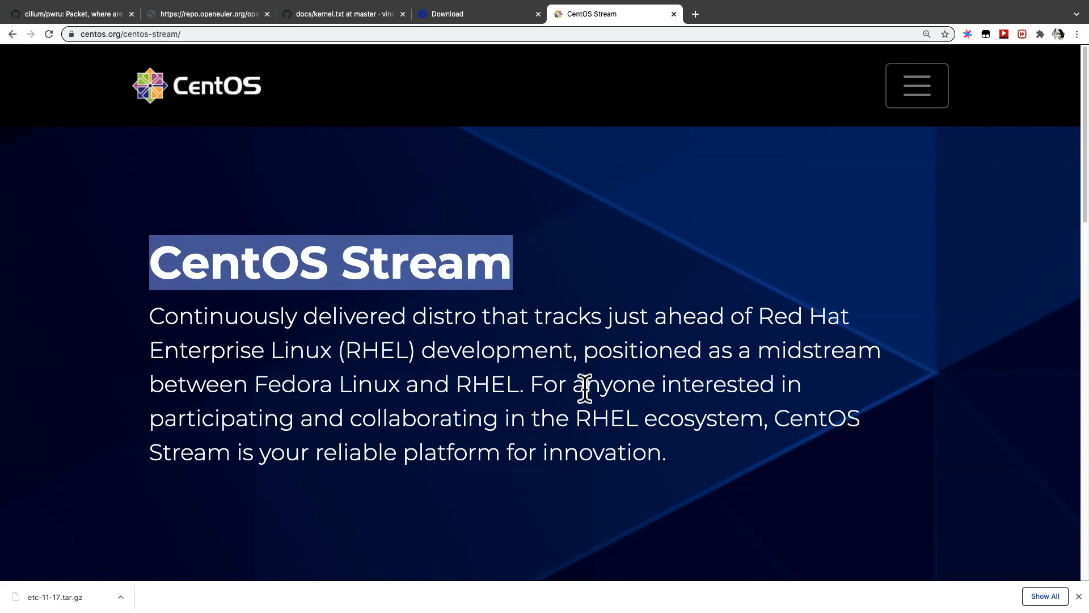
{"action": "mouse_move", "coordinate": [557, 410]}
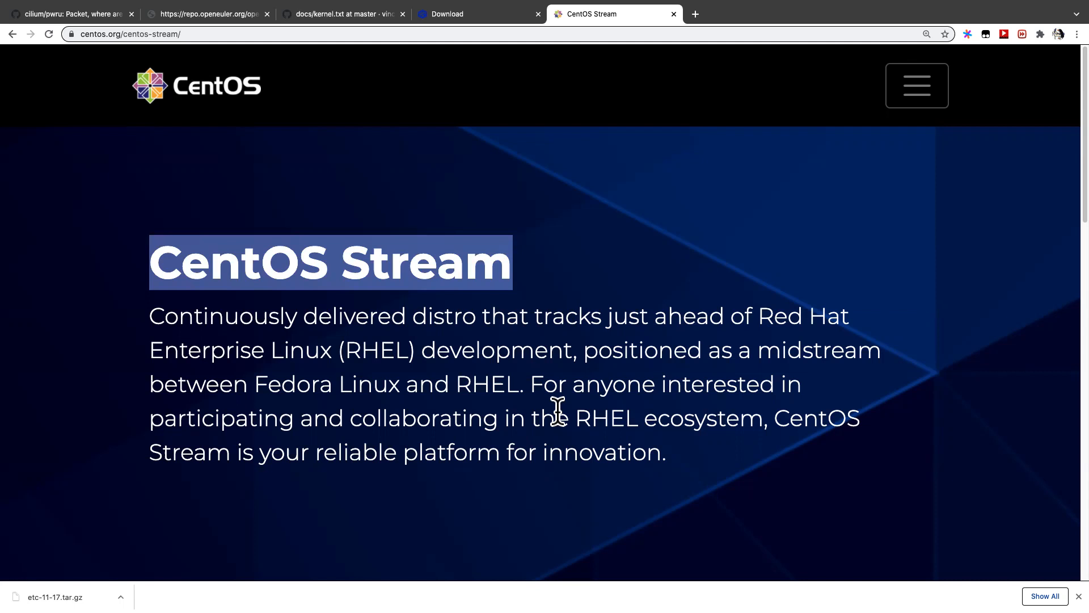
{"action": "mouse_move", "coordinate": [485, 387]}
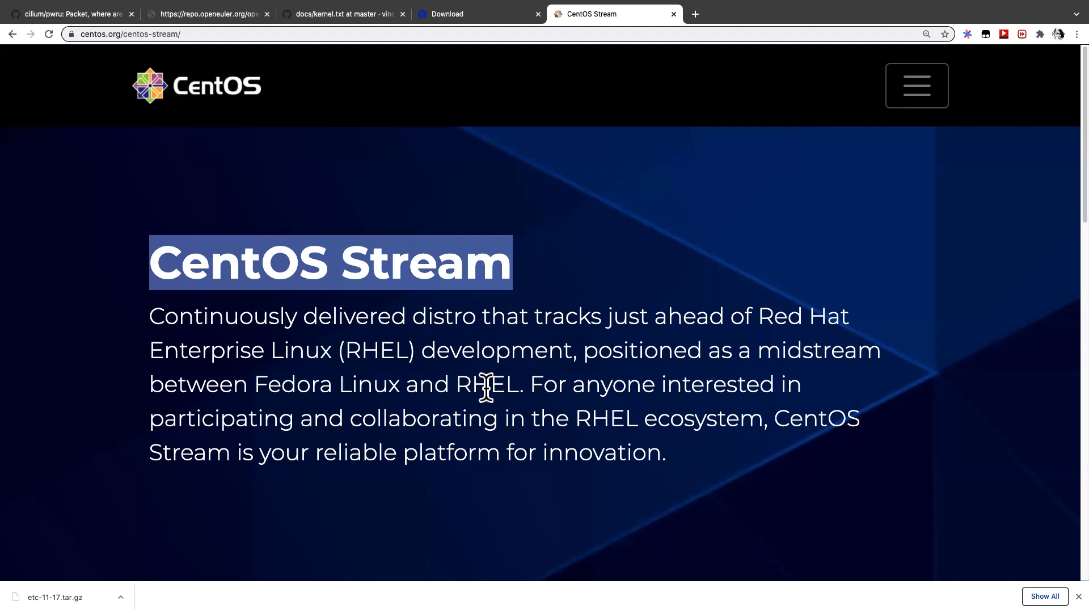
{"action": "mouse_move", "coordinate": [413, 375]}
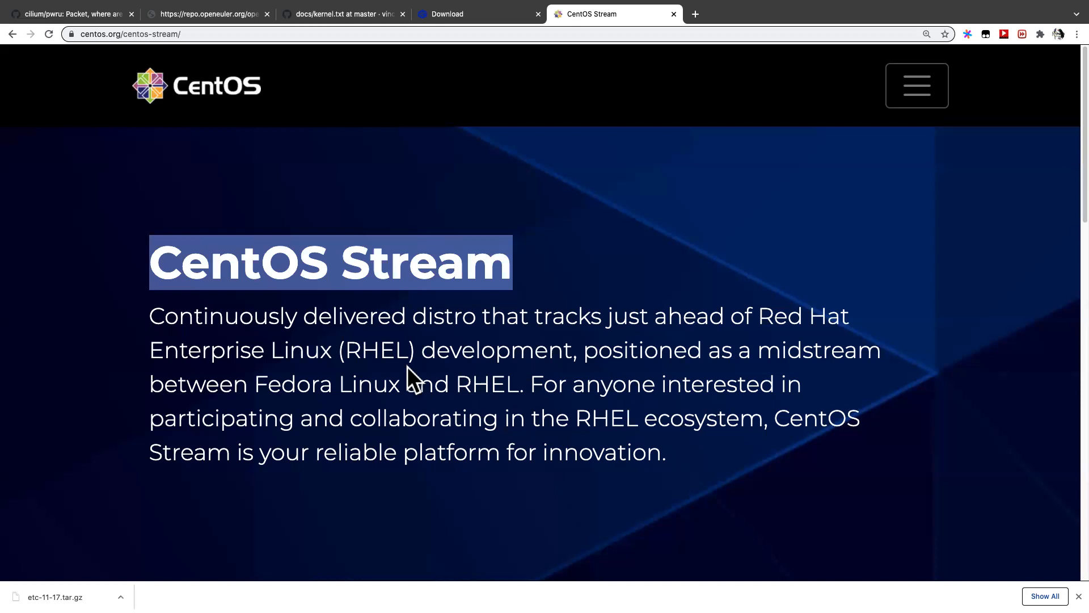
{"action": "mouse_move", "coordinate": [444, 372]}
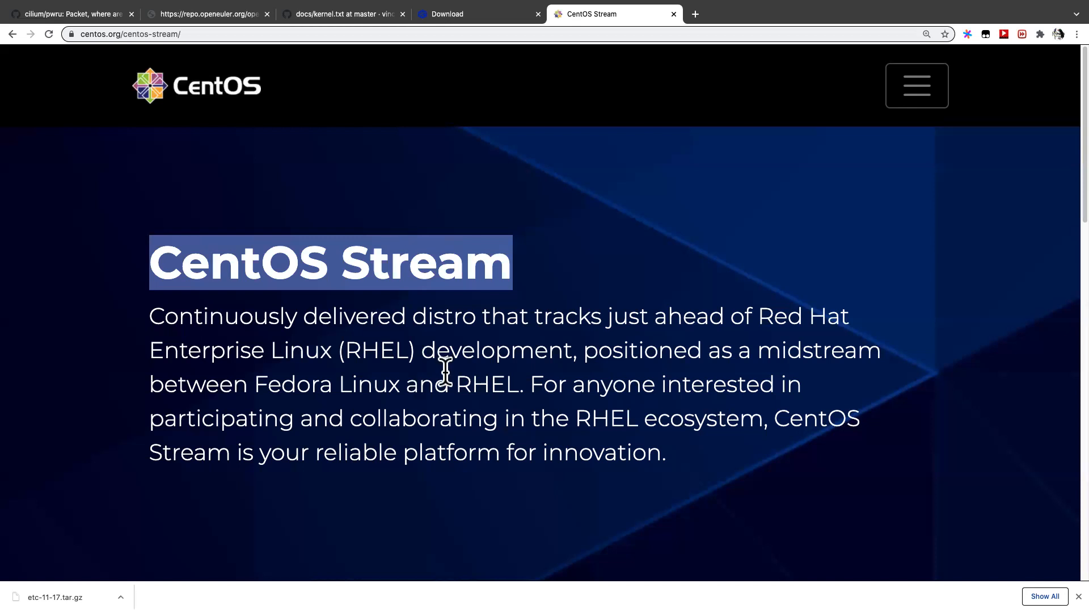
{"action": "mouse_move", "coordinate": [490, 389]}
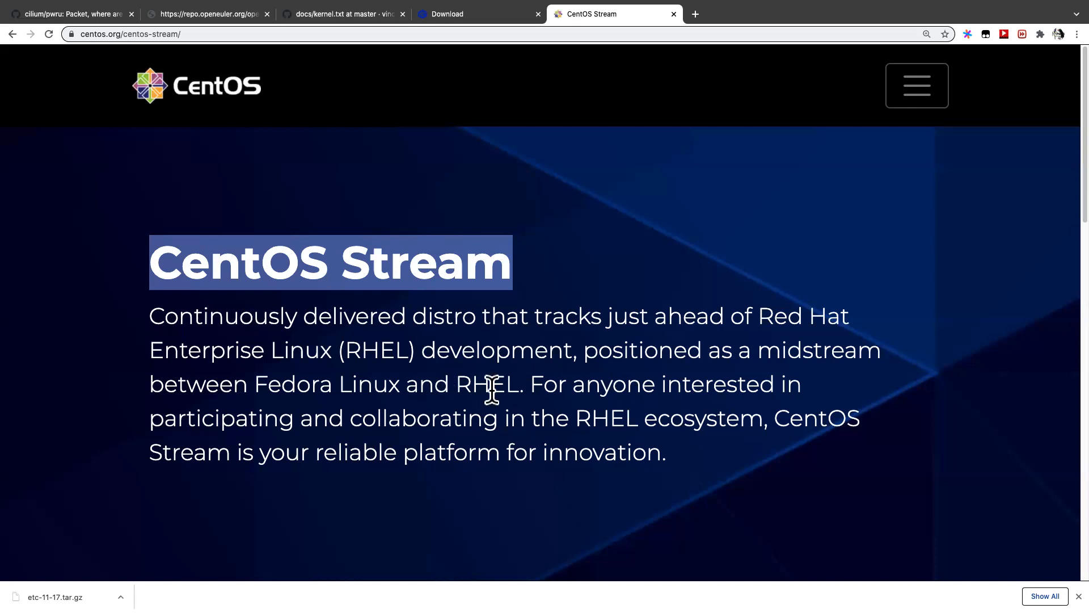
{"action": "mouse_move", "coordinate": [518, 382]}
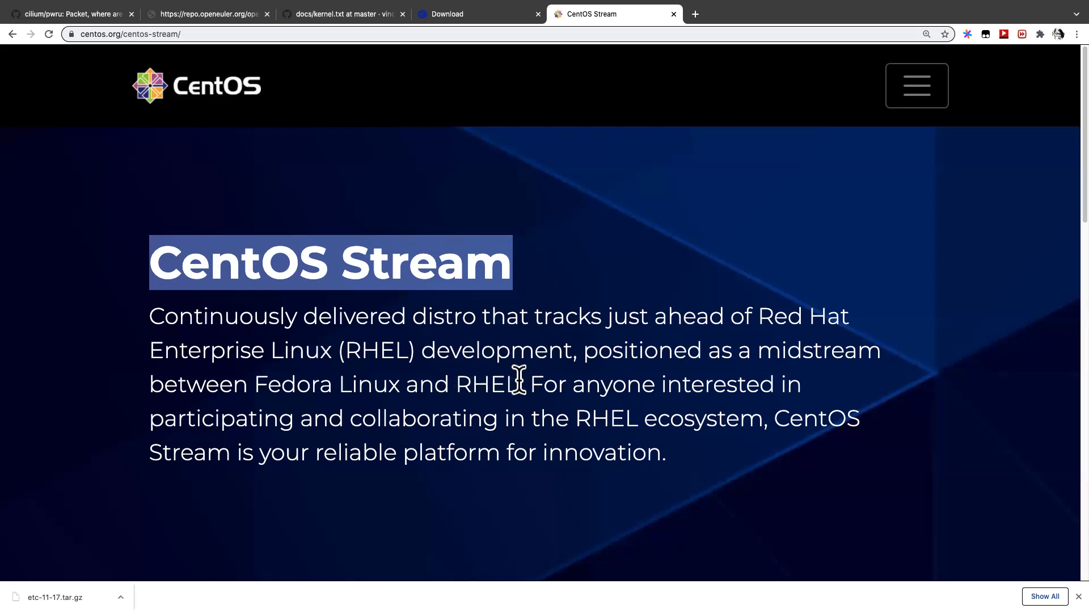
{"action": "mouse_move", "coordinate": [605, 261]}
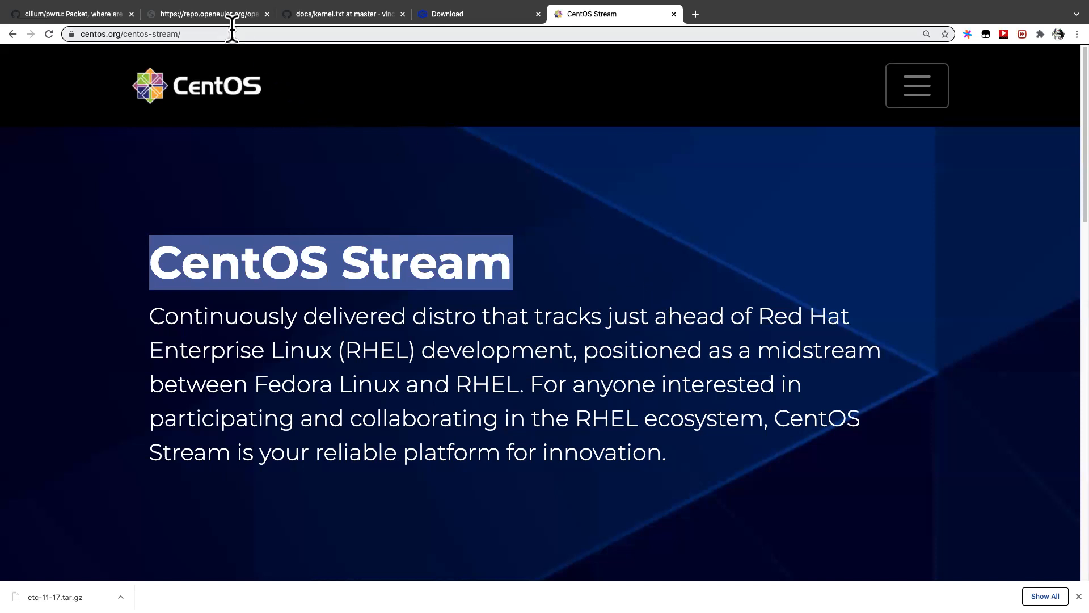
{"action": "left_click", "coordinate": [206, 14]}
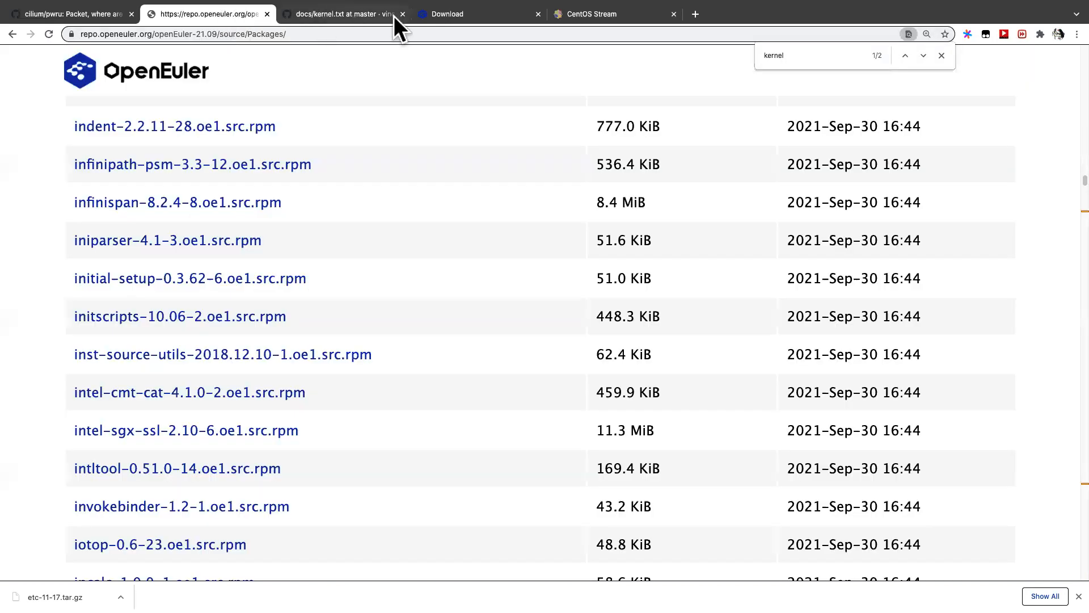
{"action": "mouse_move", "coordinate": [105, 24]}
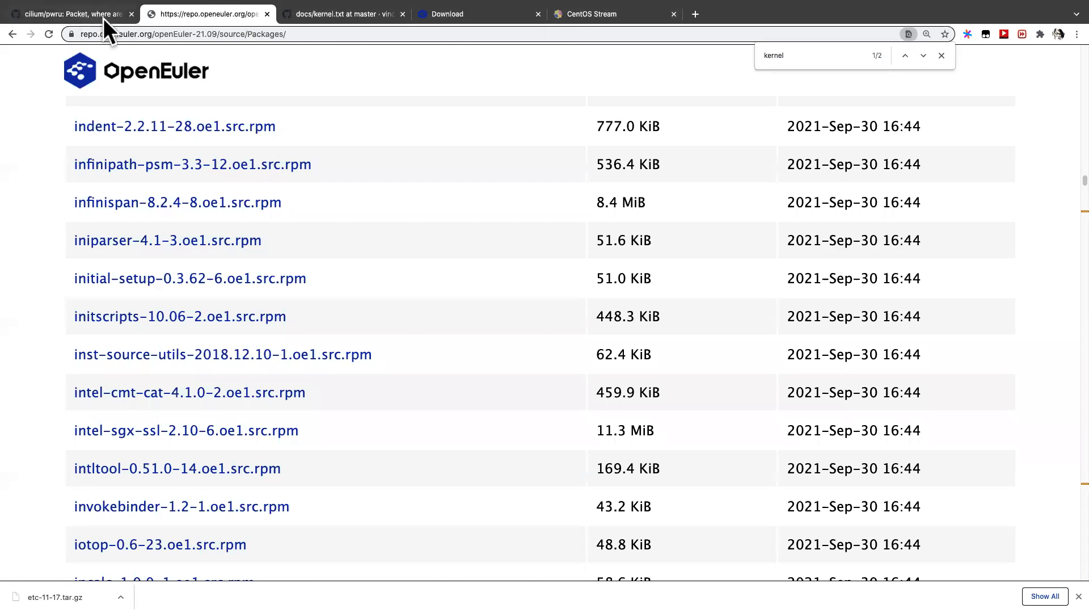
{"action": "left_click", "coordinate": [448, 14]}
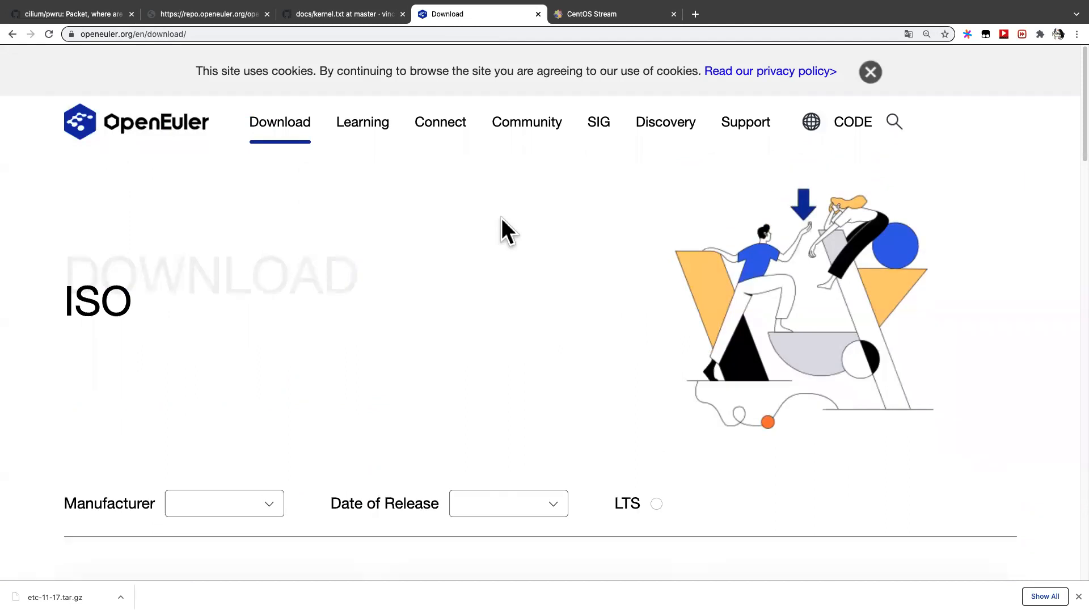
- Scroll the download page to locate the openEuler 21.09 release card among 20.03 LTS SP2 and 21.03
{"action": "scroll", "scroll_direction": "down", "scroll_amount": 3}
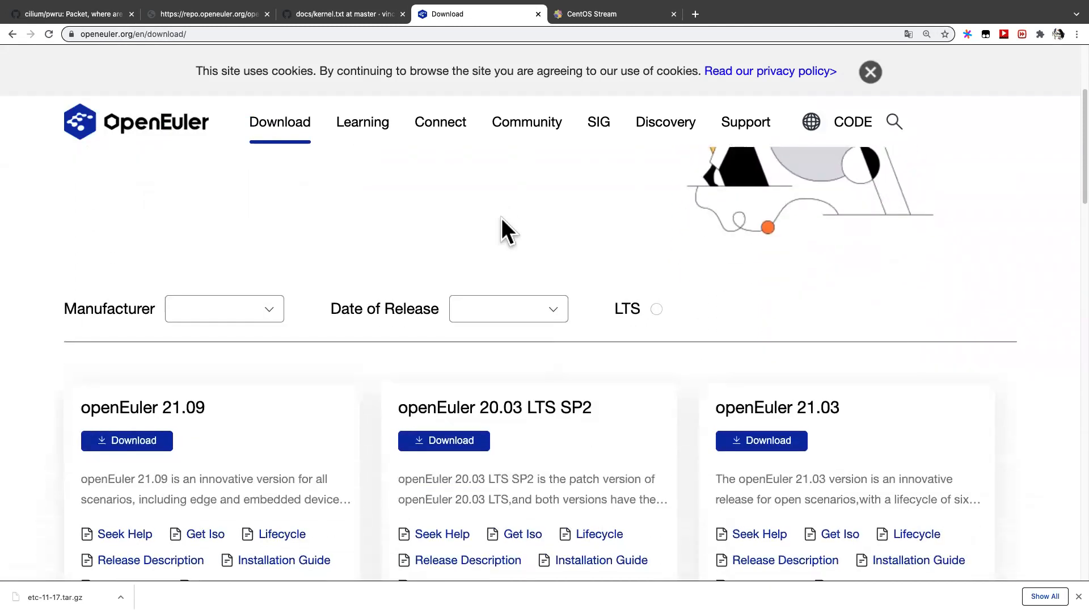
{"action": "scroll", "scroll_direction": "up", "scroll_amount": 3}
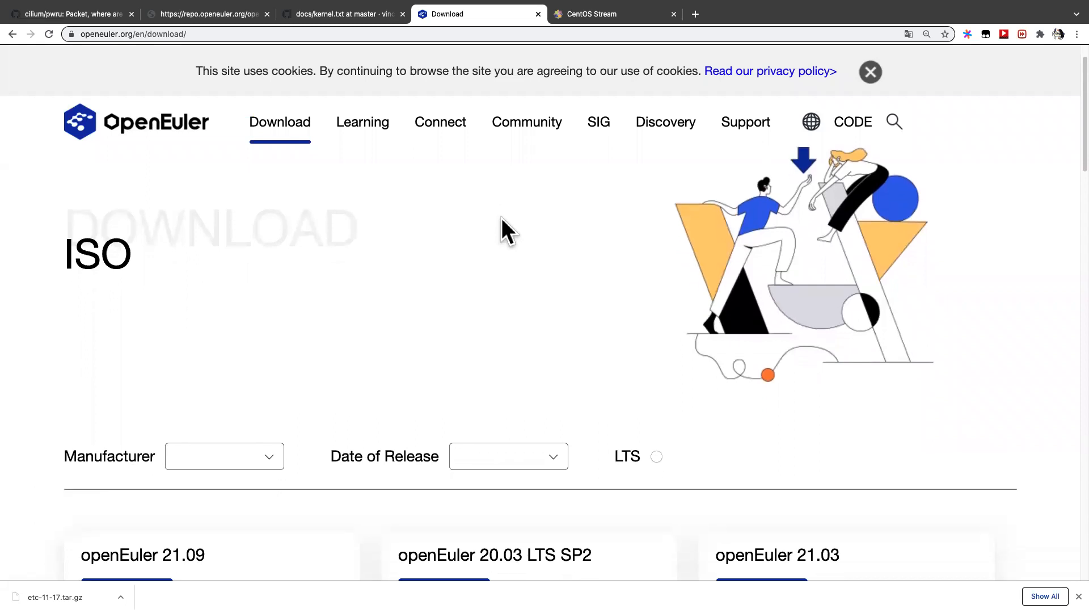
{"action": "scroll", "scroll_direction": "down", "scroll_amount": 3}
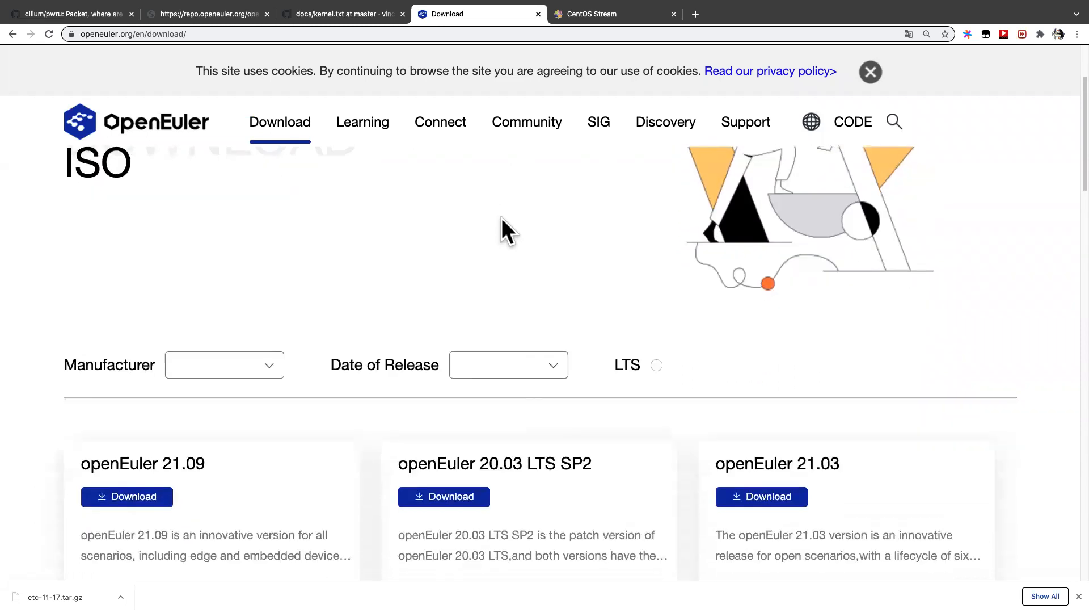
{"action": "scroll", "scroll_direction": "down", "scroll_amount": 3}
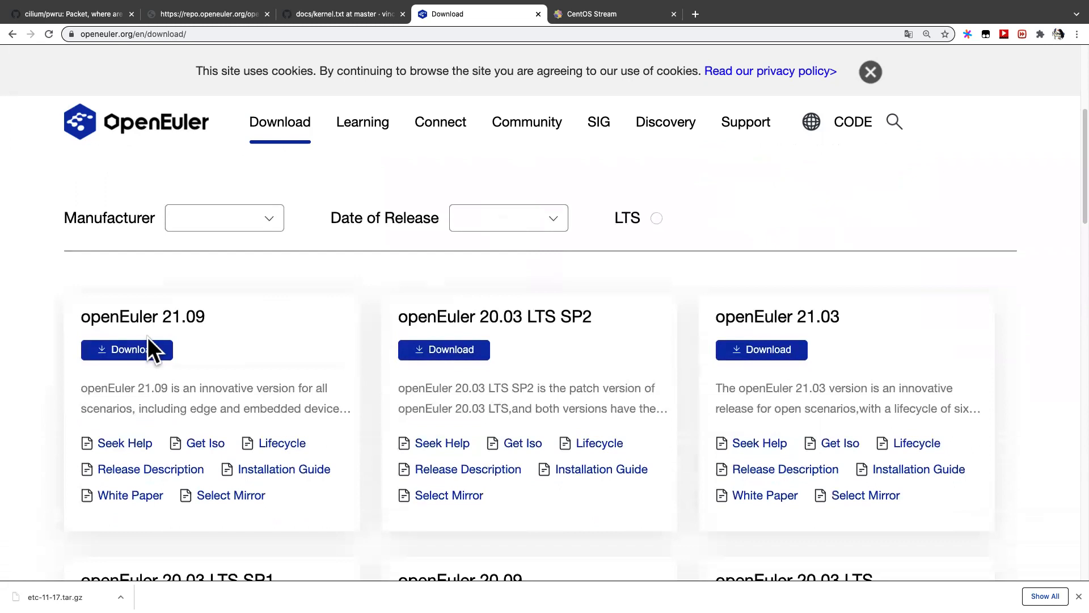
{"action": "scroll", "scroll_direction": "up", "scroll_amount": 3}
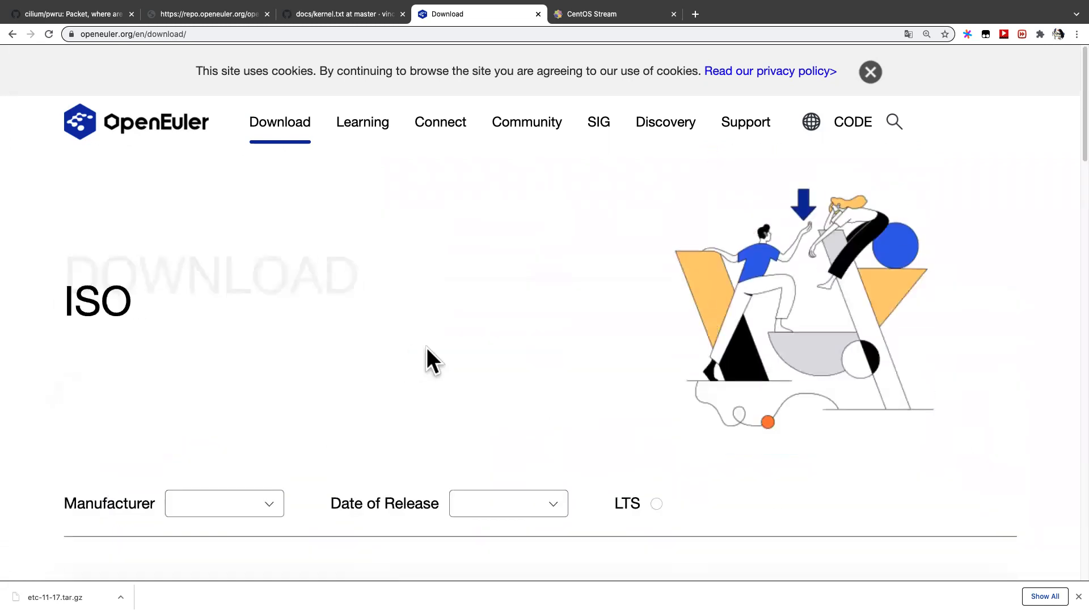
{"action": "scroll", "scroll_direction": "down", "scroll_amount": 3}
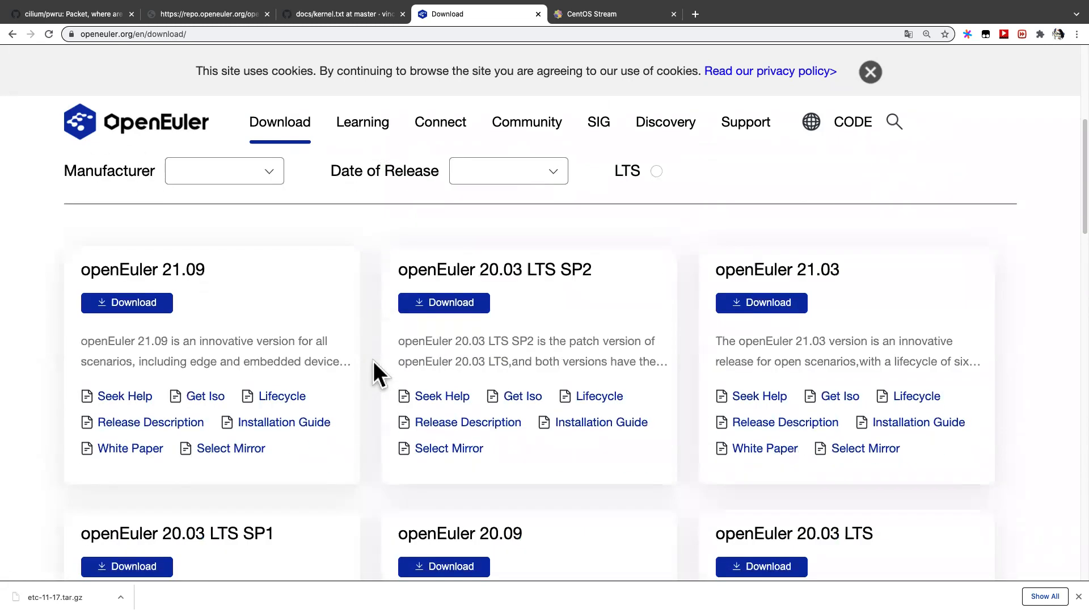
{"action": "scroll", "scroll_direction": "down", "scroll_amount": 3}
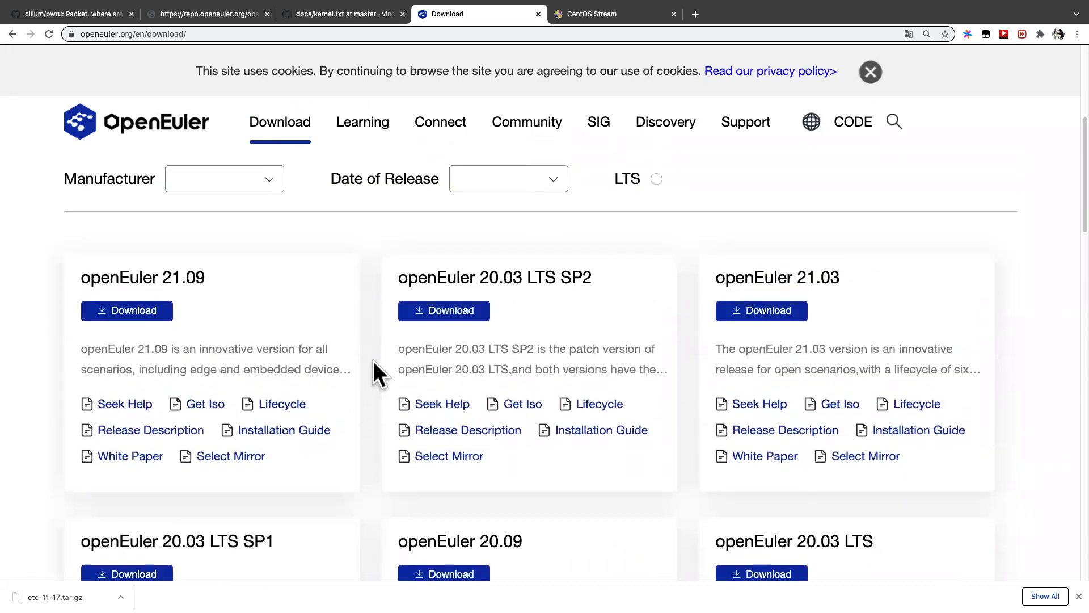
{"action": "scroll", "scroll_direction": "up", "scroll_amount": 3}
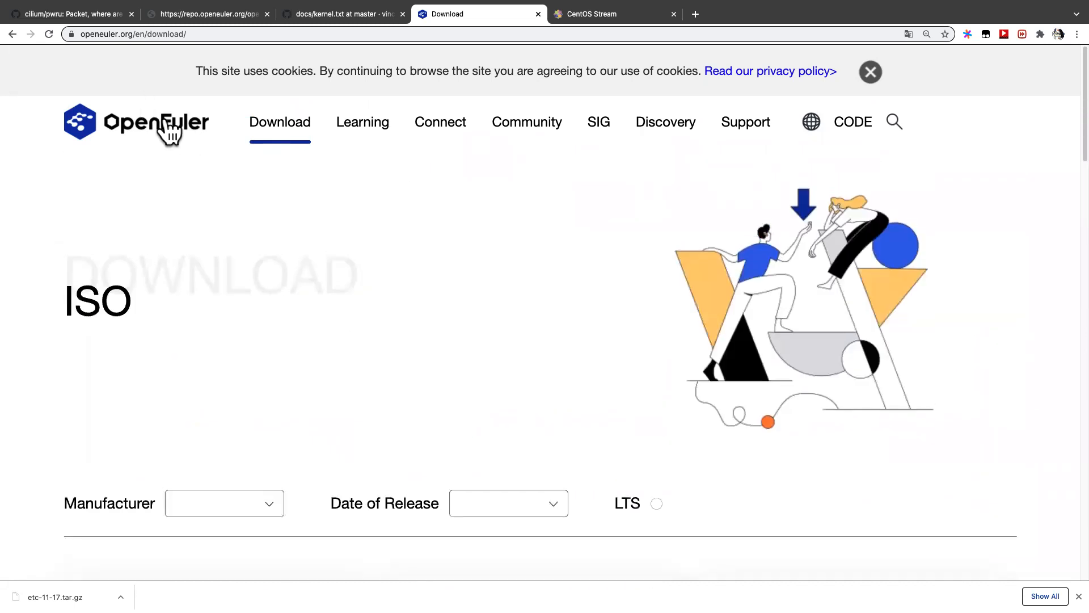
{"action": "scroll", "scroll_direction": "down", "scroll_amount": 3}
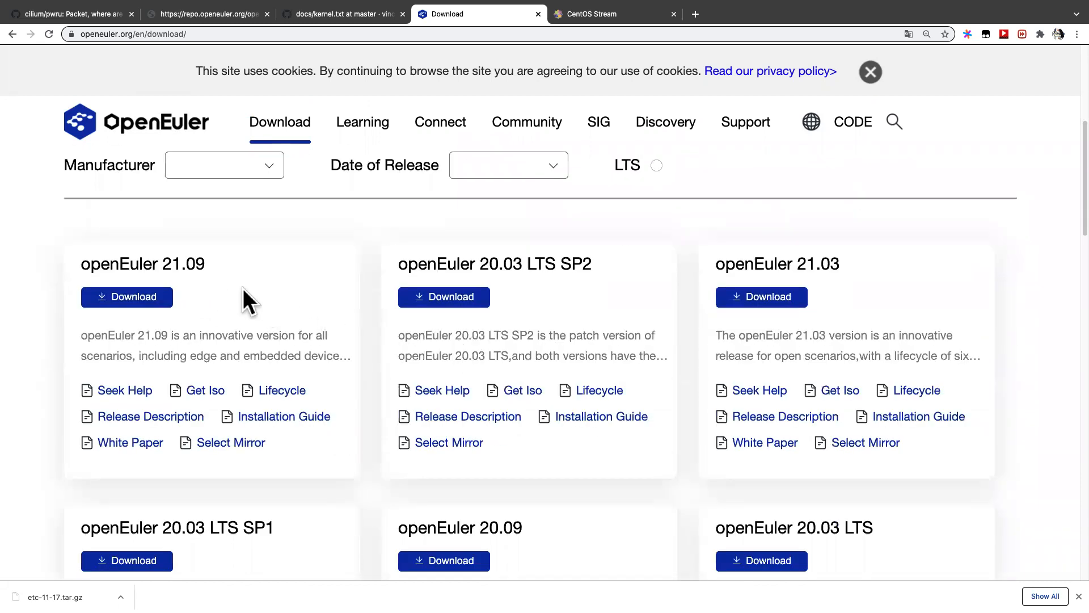
{"action": "mouse_move", "coordinate": [231, 296]}
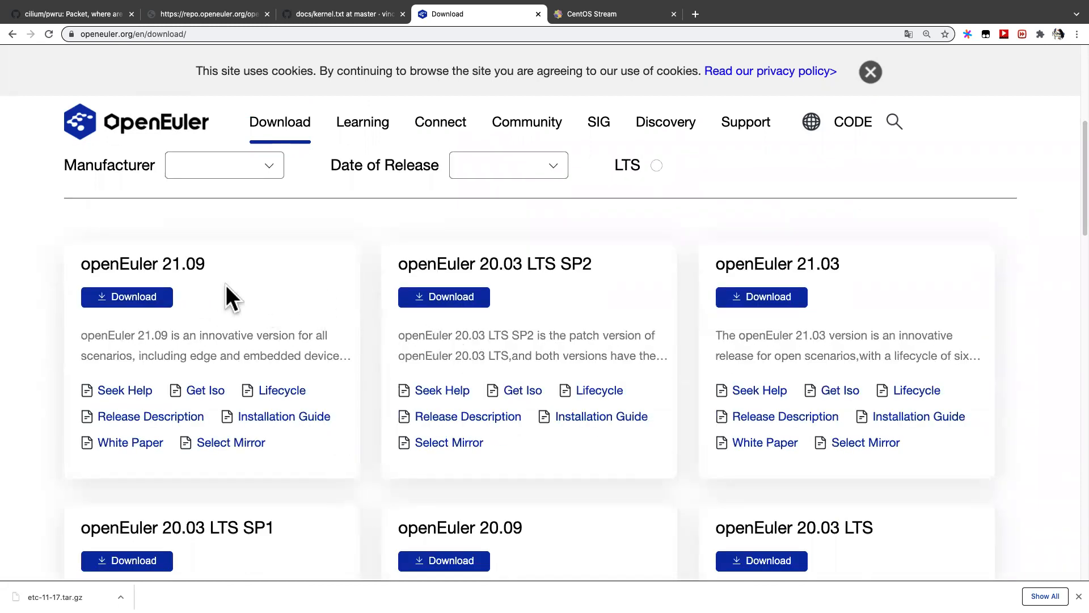
{"action": "mouse_move", "coordinate": [156, 298]}
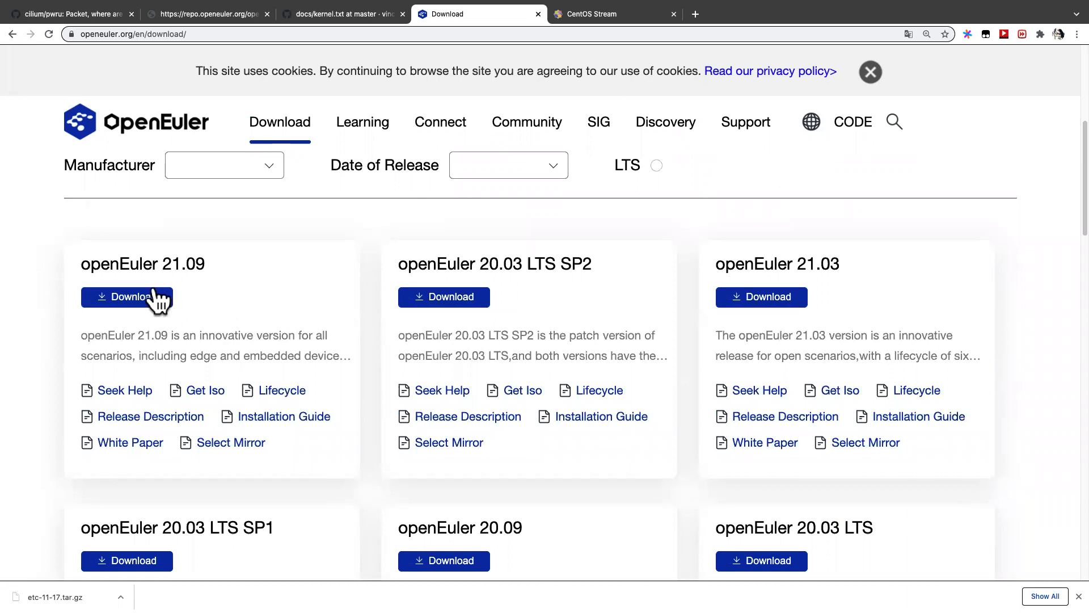
{"action": "mouse_move", "coordinate": [135, 305]}
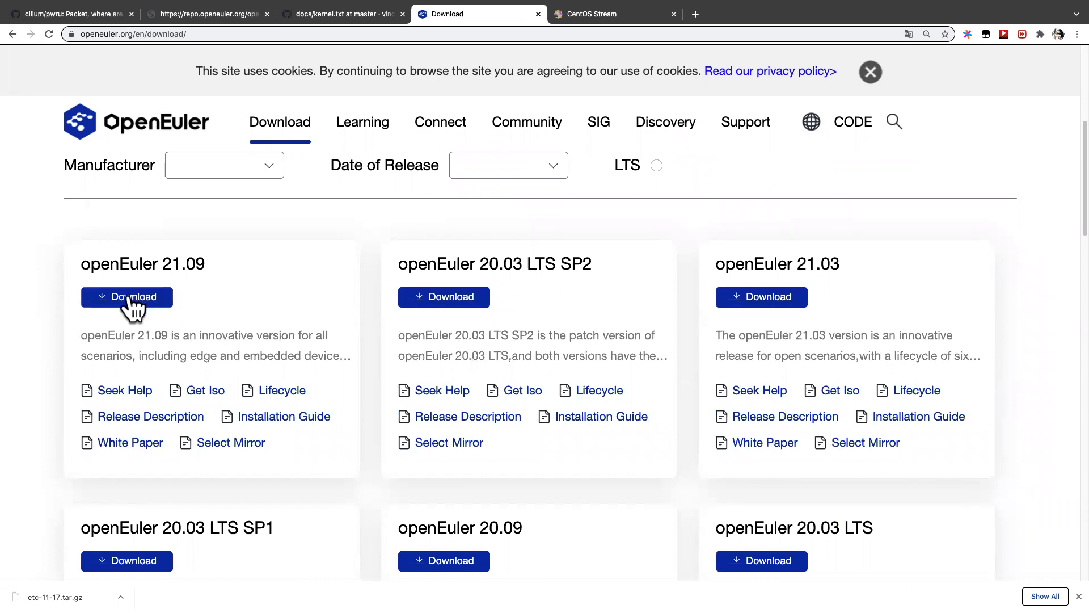
- Enter the openEuler 21.09 repo index and go into its virtual_machine_img/ folder
{"action": "left_click", "coordinate": [126, 296]}
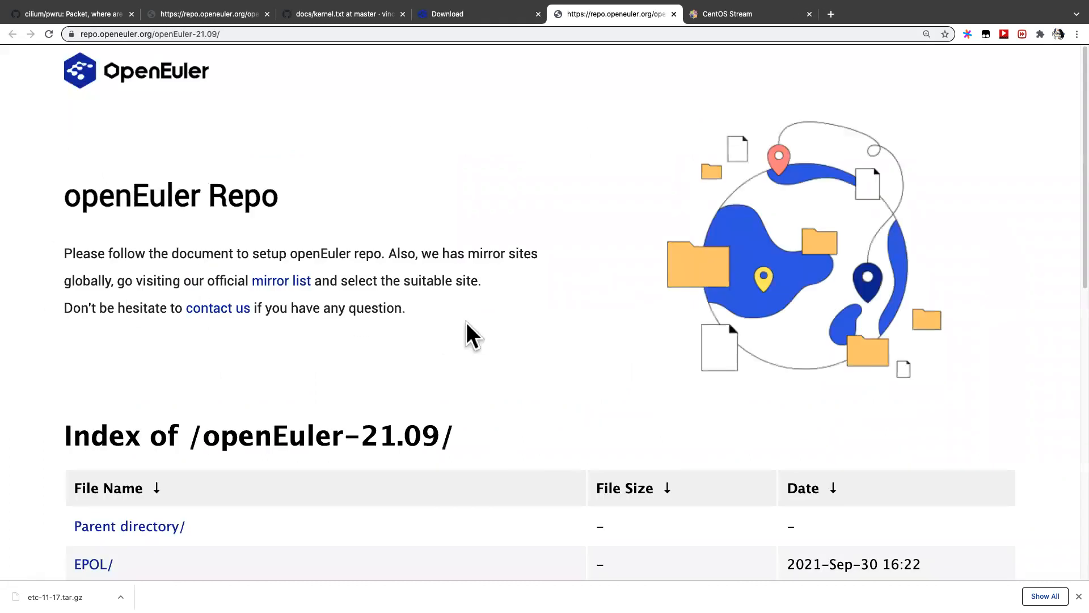
{"action": "scroll", "scroll_direction": "down", "scroll_amount": 3}
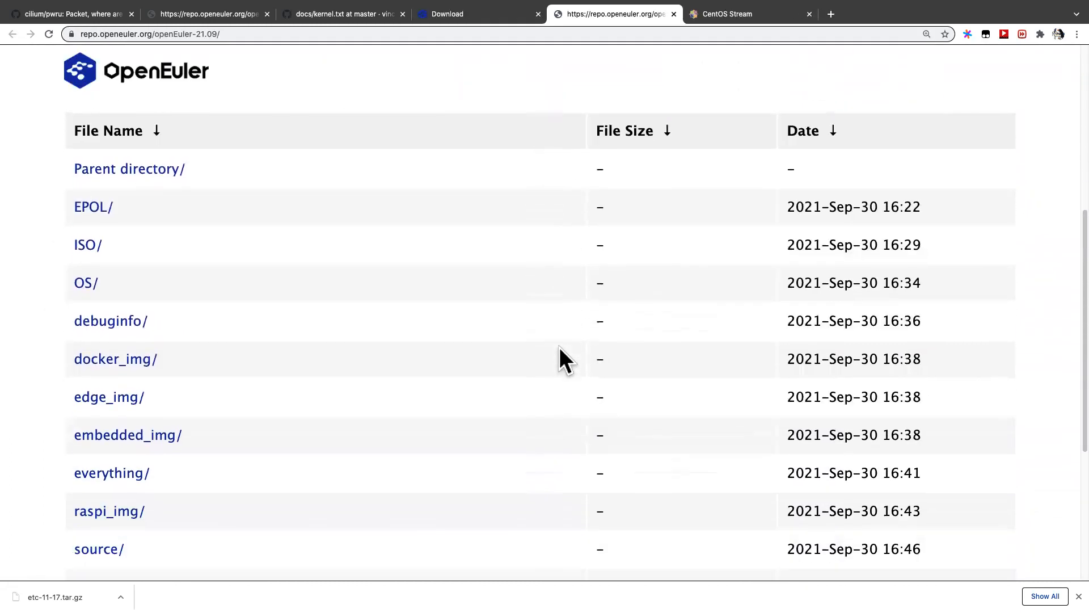
{"action": "scroll", "scroll_direction": "down", "scroll_amount": 3}
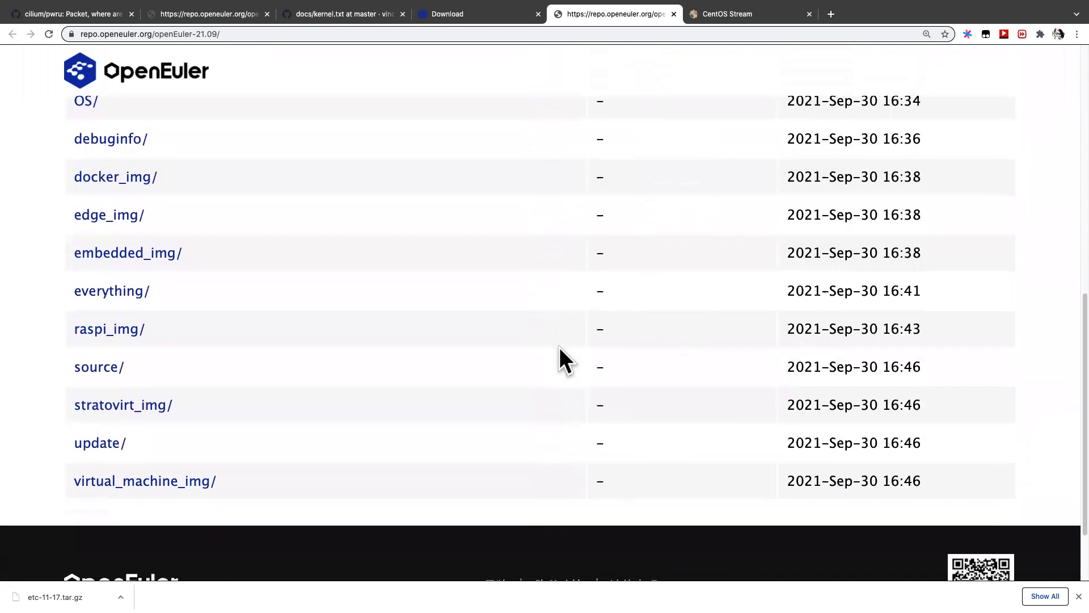
{"action": "scroll", "scroll_direction": "up", "scroll_amount": 3}
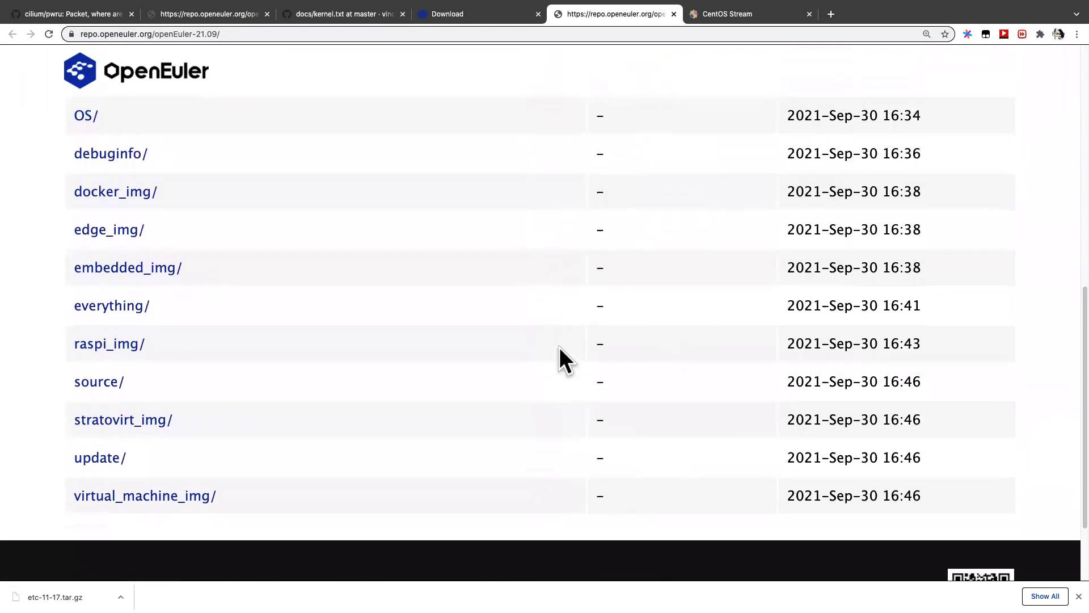
{"action": "scroll", "scroll_direction": "down", "scroll_amount": 3}
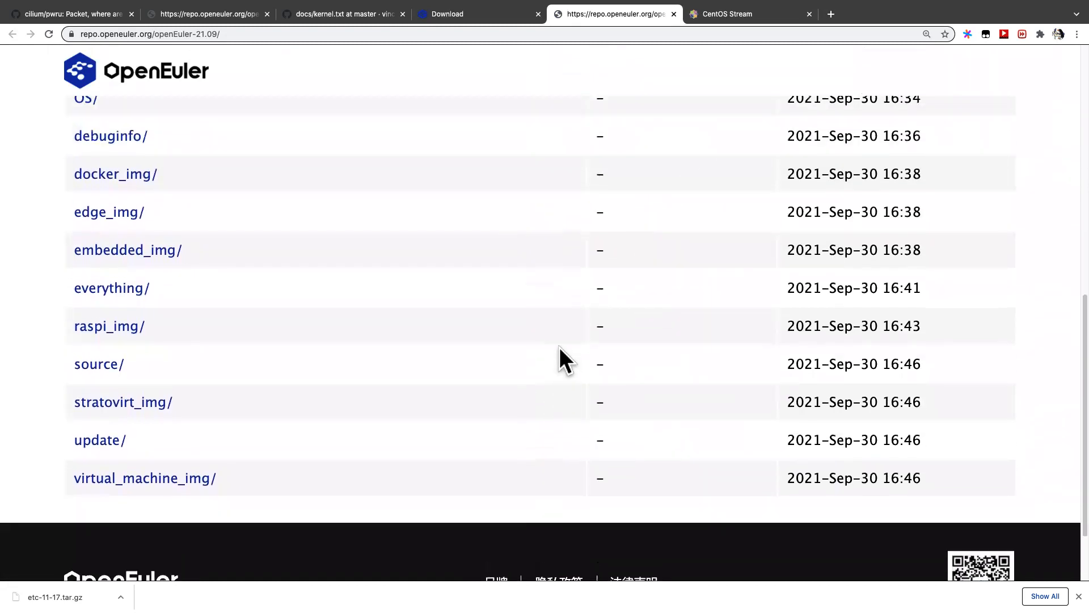
{"action": "scroll", "scroll_direction": "up", "scroll_amount": 3}
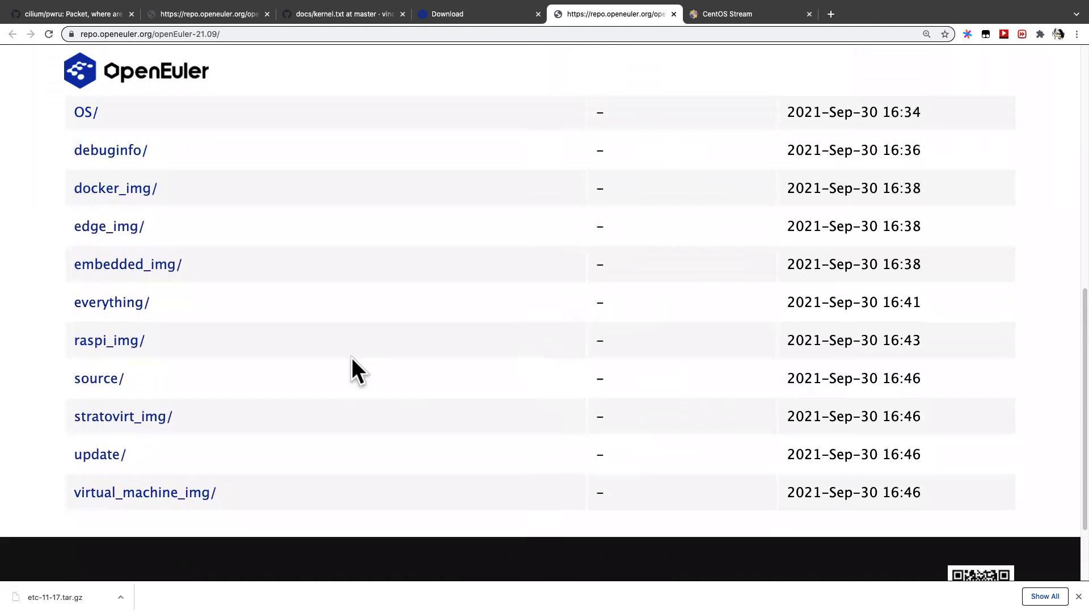
{"action": "mouse_move", "coordinate": [357, 360]}
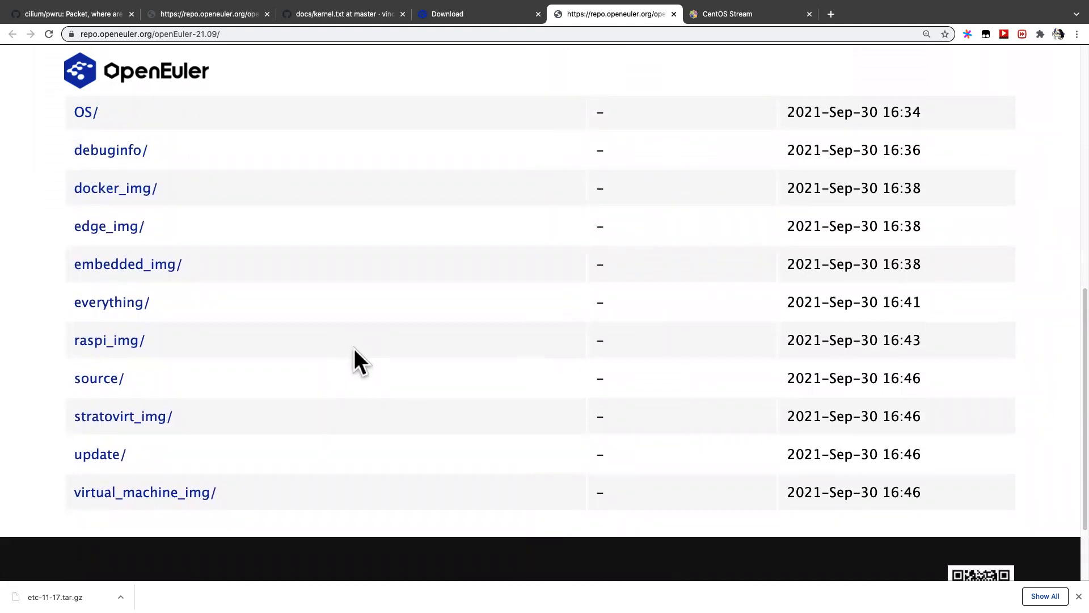
{"action": "scroll", "scroll_direction": "down", "scroll_amount": 3}
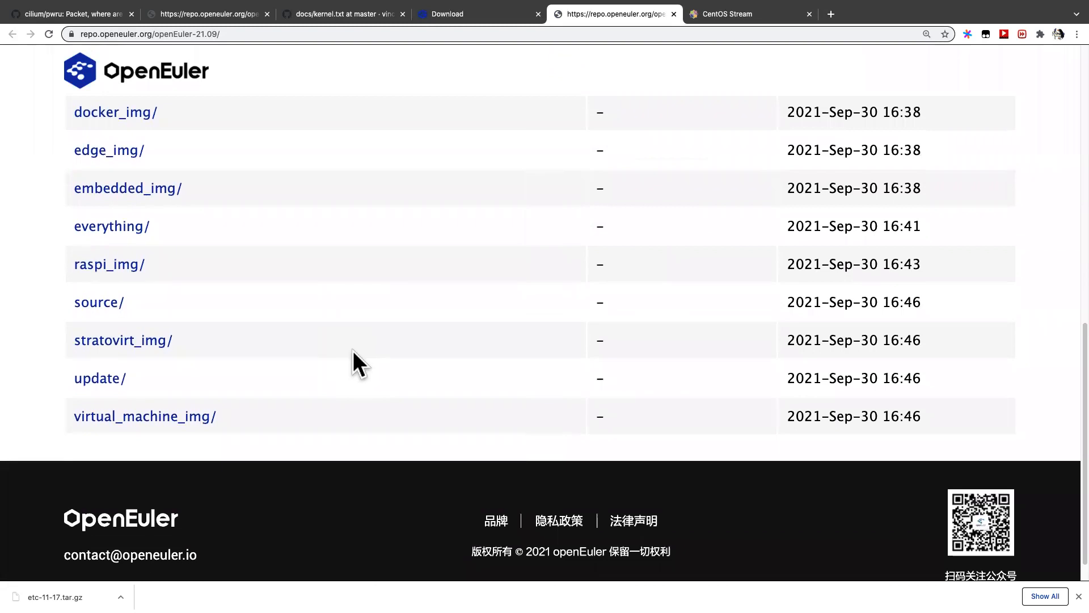
{"action": "mouse_move", "coordinate": [145, 417]}
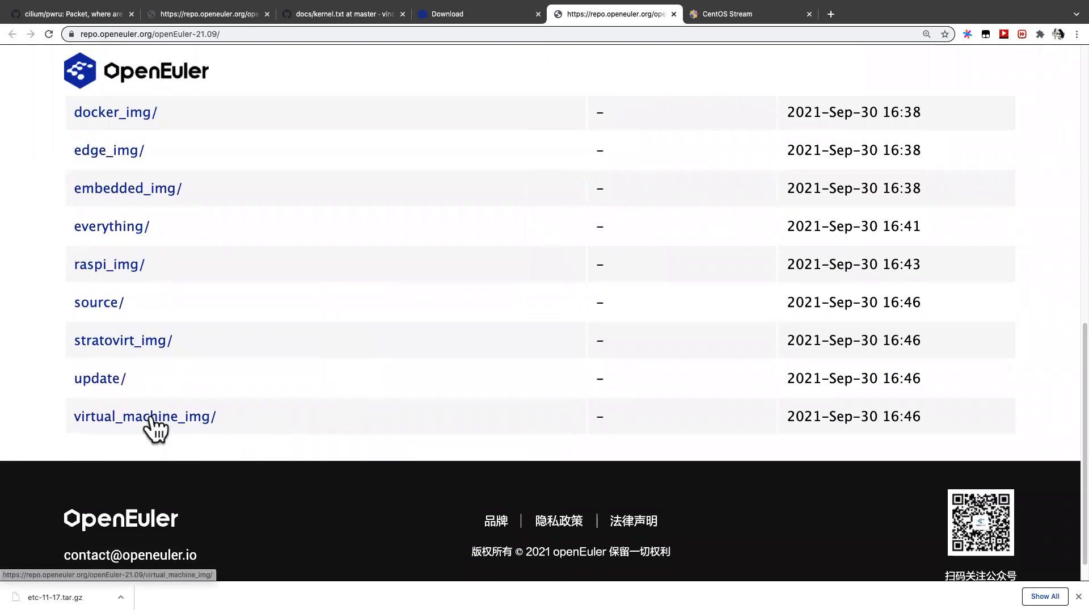
{"action": "left_click", "coordinate": [144, 416]}
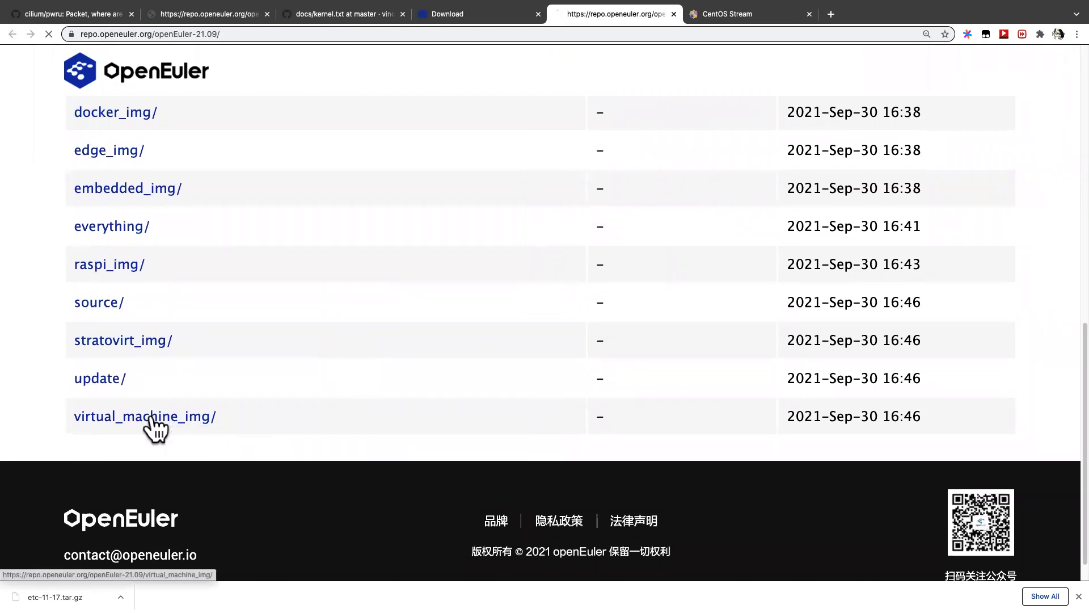
- Enter the x86_64/ folder listing openEuler-21.09-x86_64.qcow2.xz and its checksum
{"action": "left_click", "coordinate": [144, 415]}
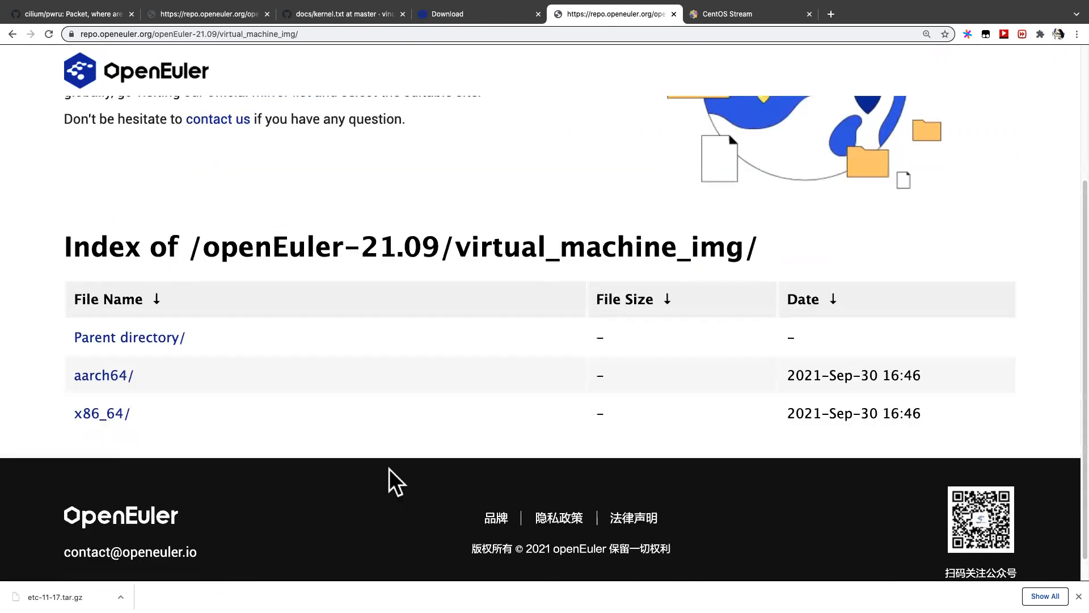
{"action": "mouse_move", "coordinate": [361, 441]}
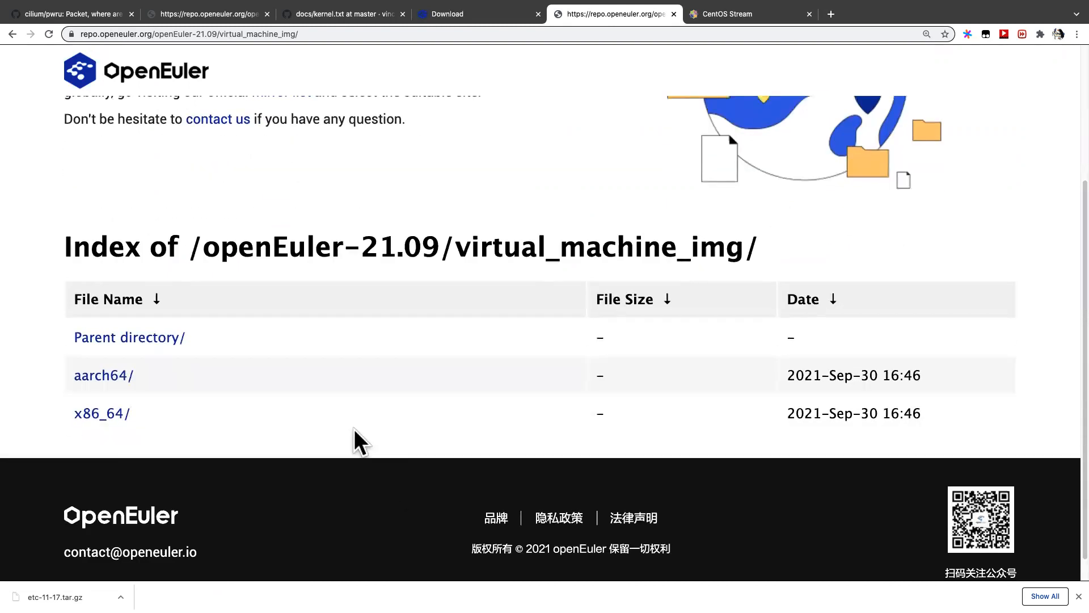
{"action": "mouse_move", "coordinate": [112, 389]}
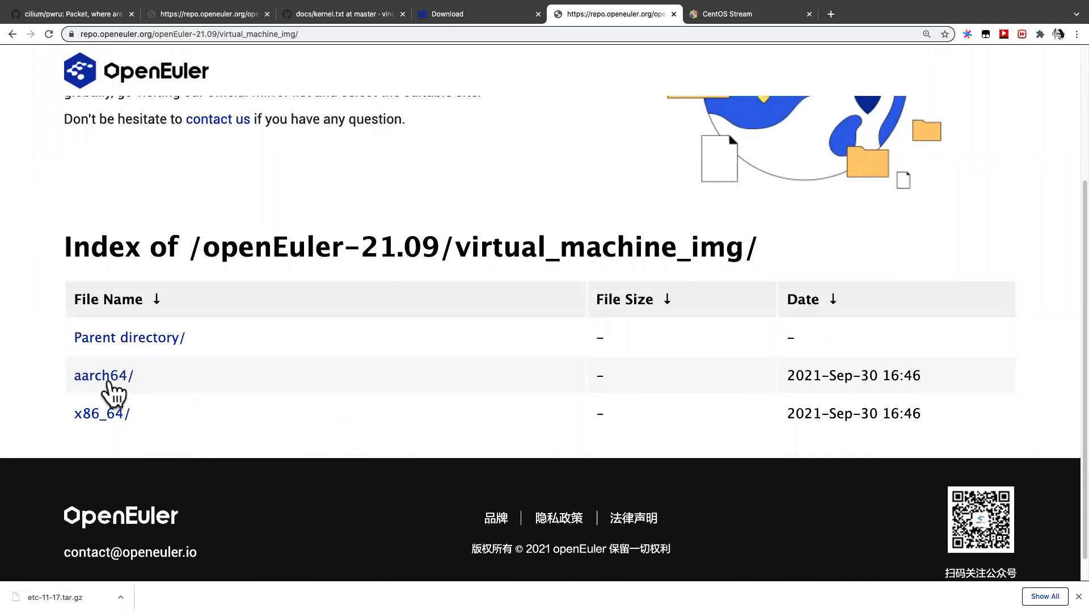
{"action": "mouse_move", "coordinate": [101, 448]}
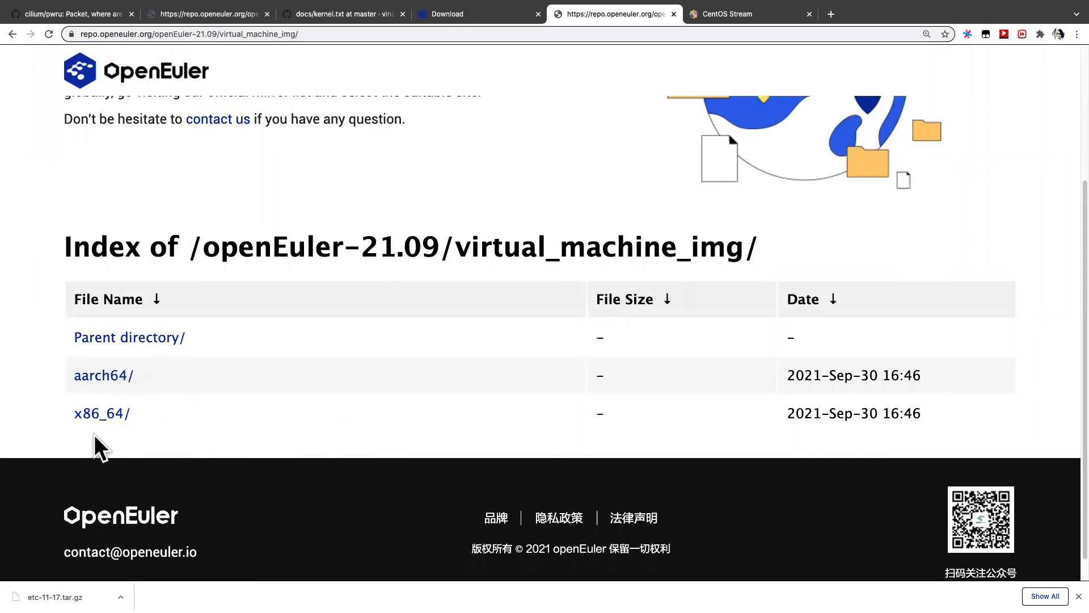
{"action": "mouse_move", "coordinate": [101, 413]}
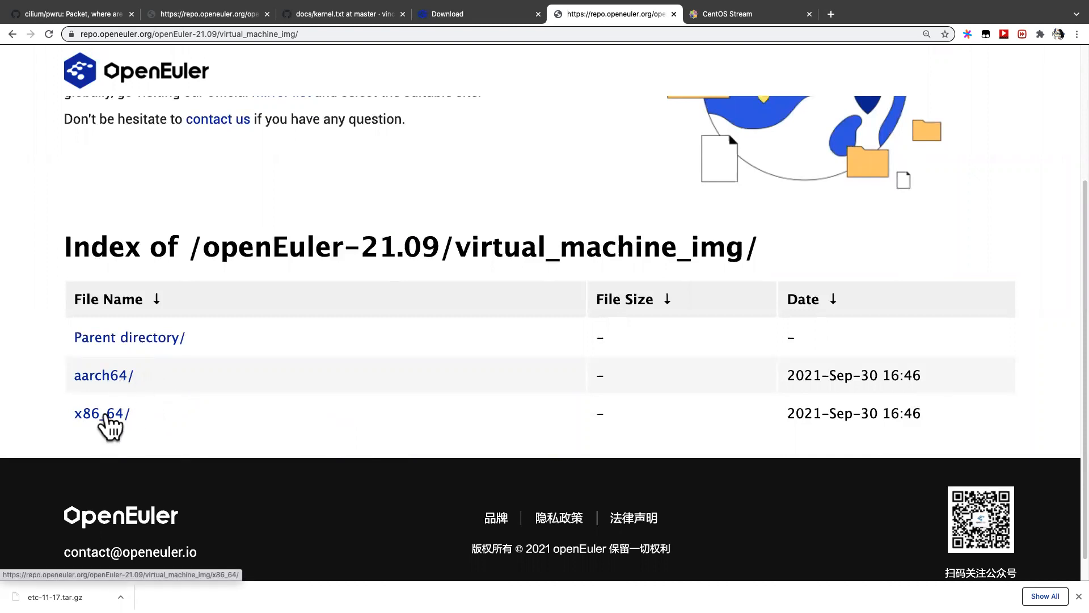
{"action": "left_click", "coordinate": [101, 413]}
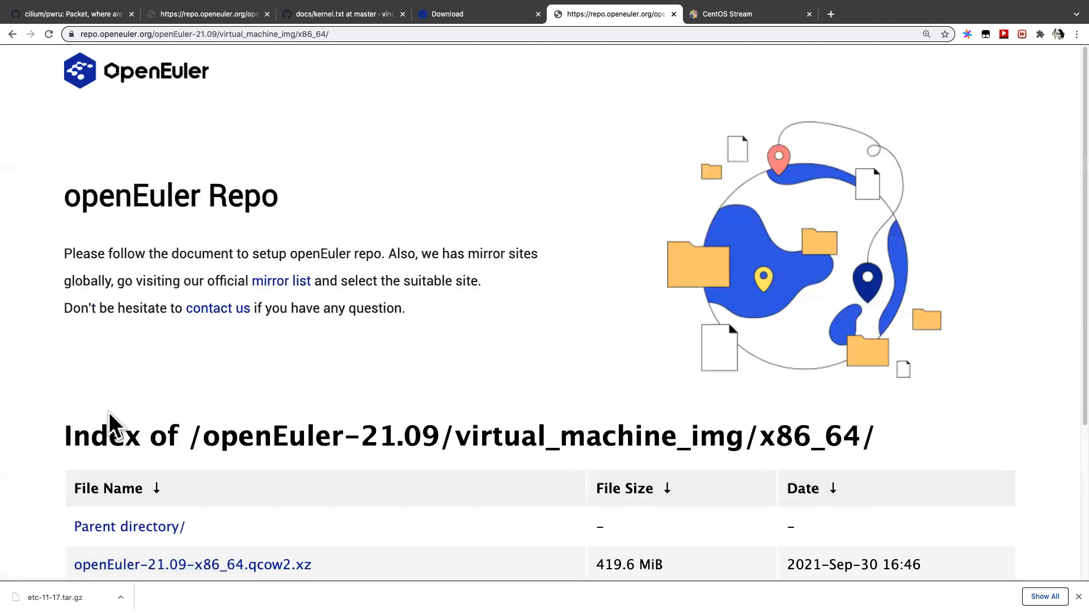
{"action": "scroll", "scroll_direction": "down", "scroll_amount": 3}
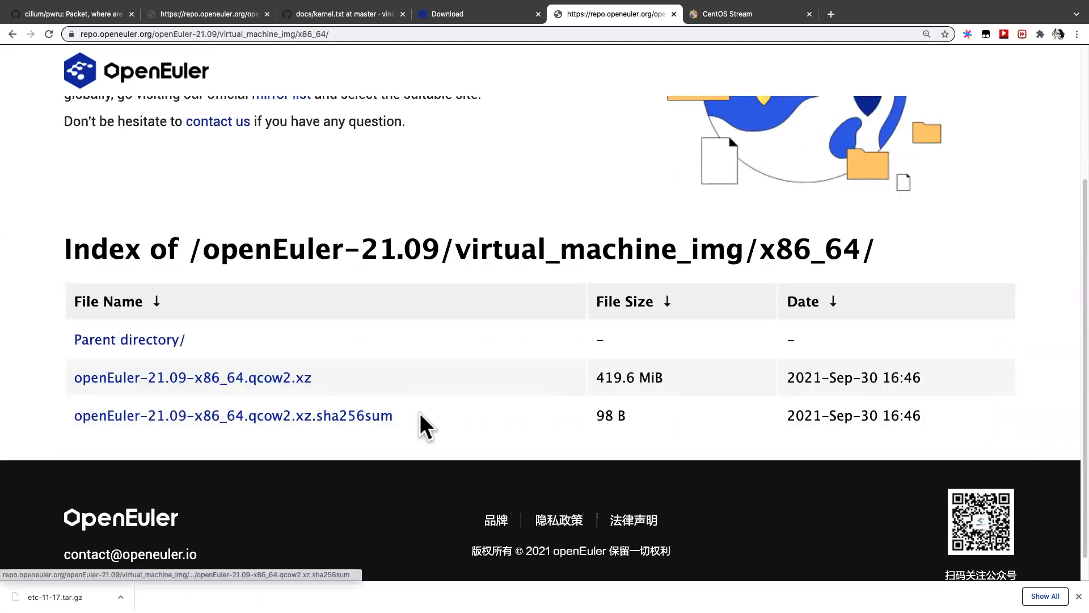
{"action": "mouse_move", "coordinate": [102, 386]}
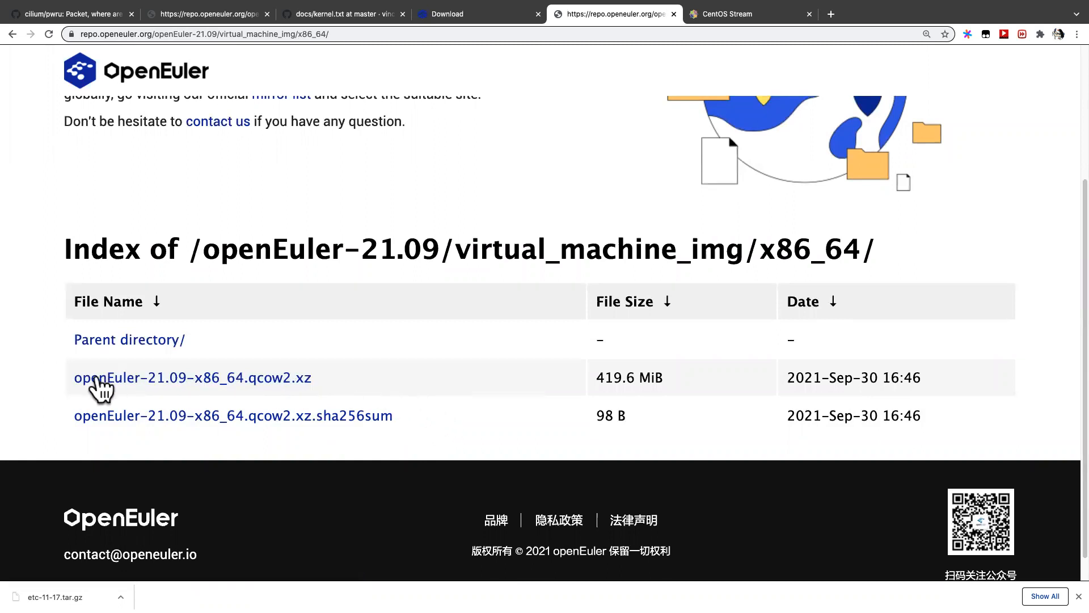
{"action": "mouse_move", "coordinate": [151, 382]}
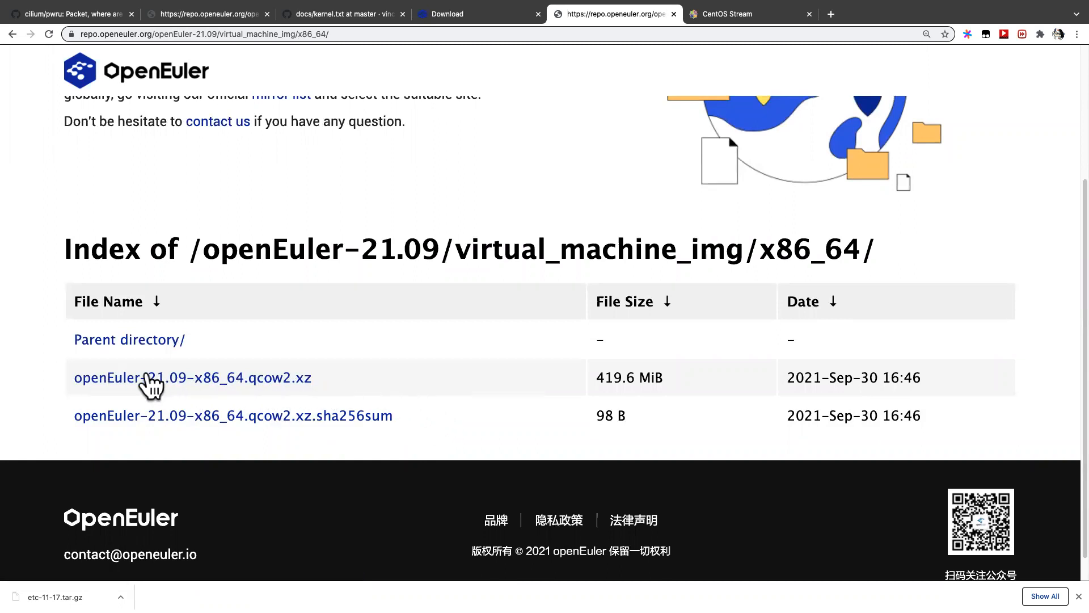
{"action": "mouse_move", "coordinate": [372, 390]}
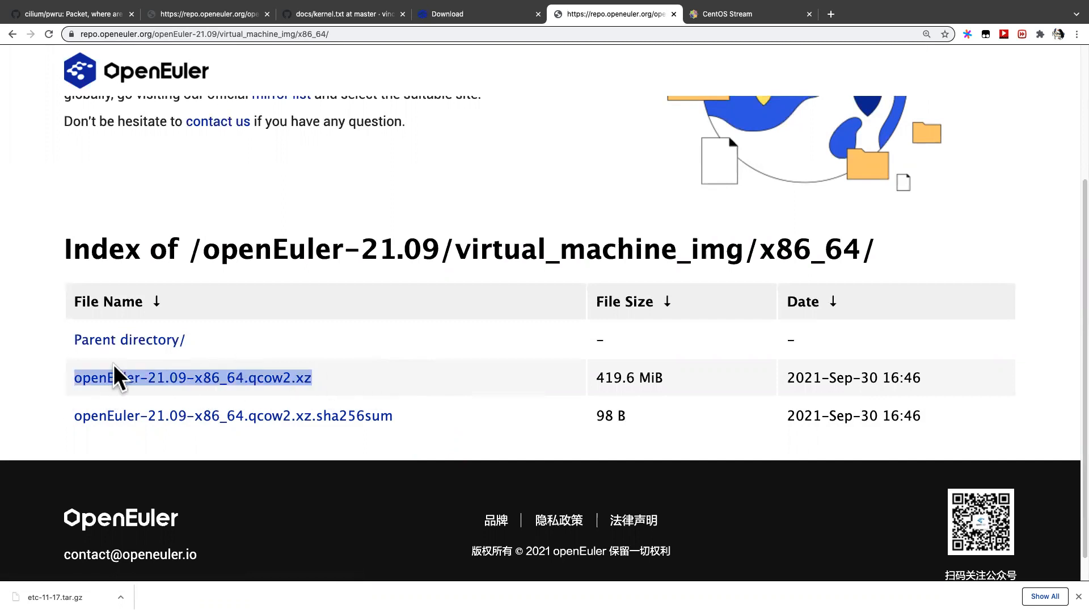
{"action": "scroll", "scroll_direction": "up", "scroll_amount": 3}
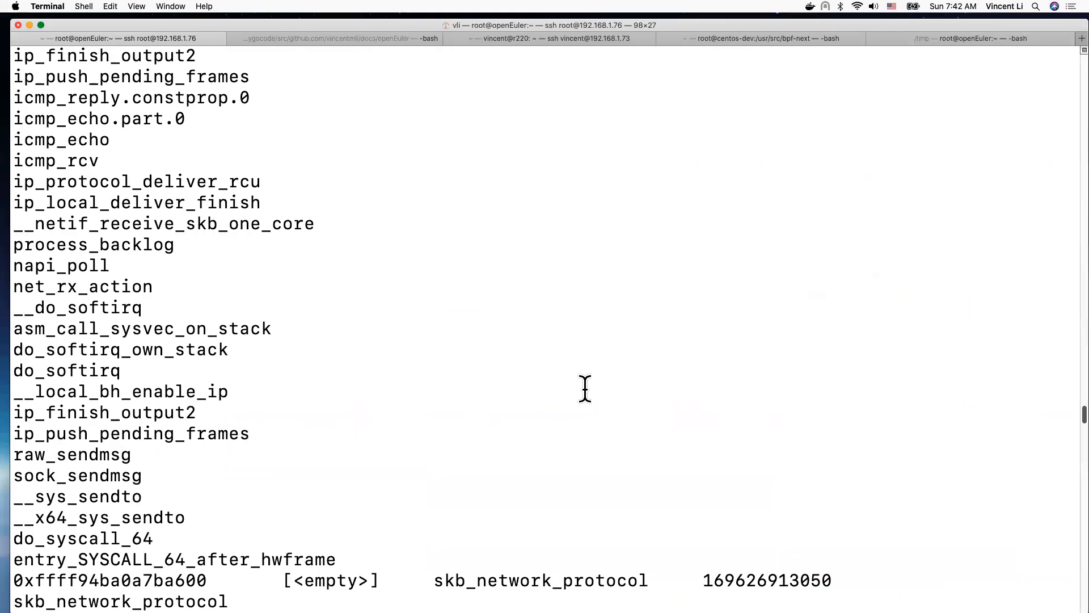
{"action": "mouse_move", "coordinate": [467, 153]}
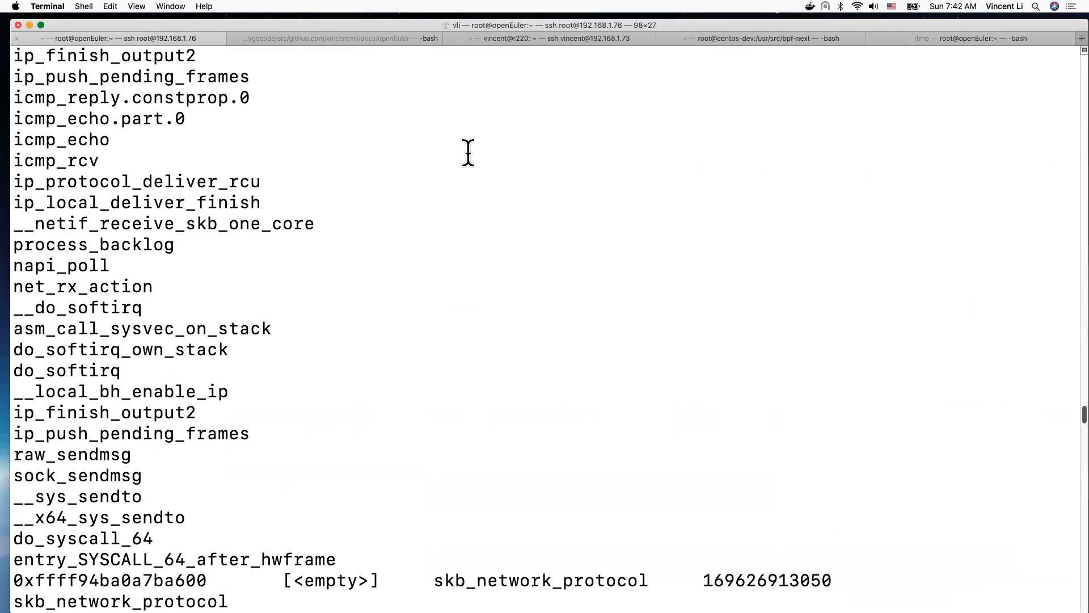
- Scroll through the pwru kernel stacks, then switch to the host session tab
{"action": "scroll", "scroll_direction": "down", "scroll_amount": 3}
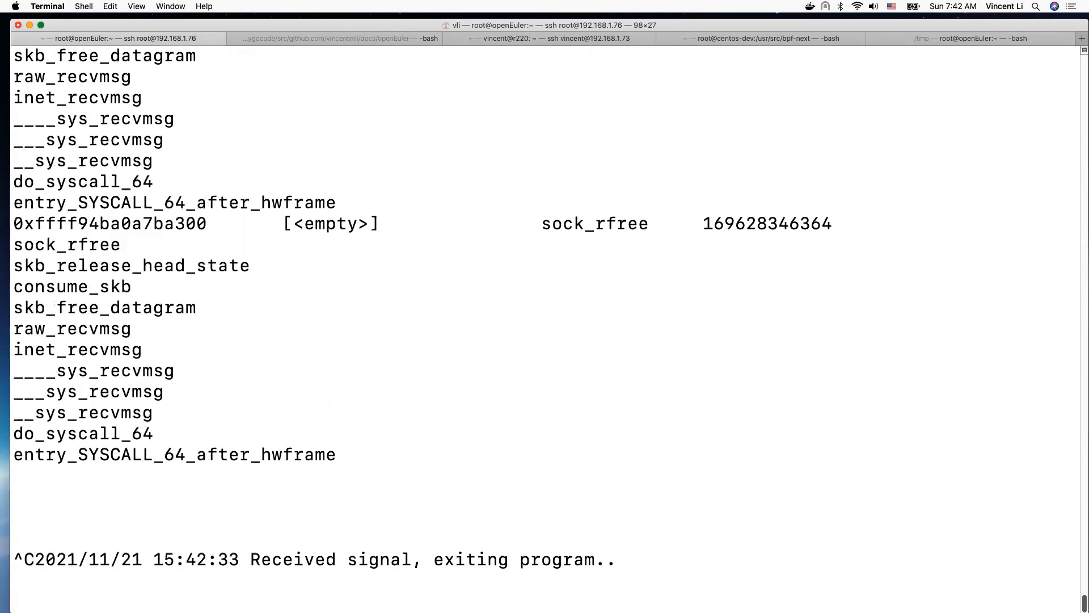
{"action": "left_click", "coordinate": [549, 38]}
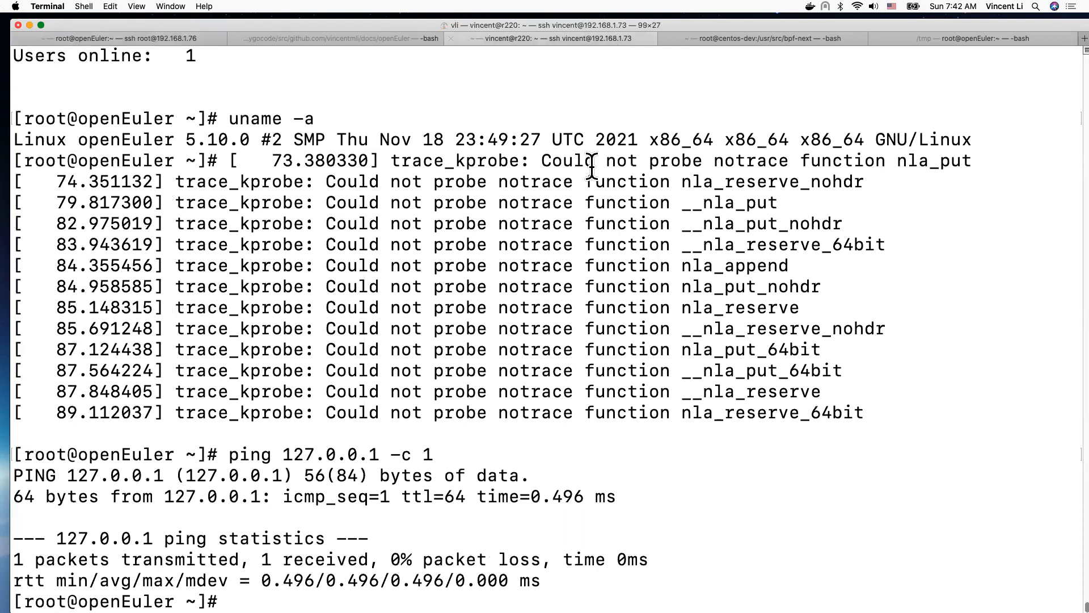
{"action": "mouse_move", "coordinate": [579, 224]}
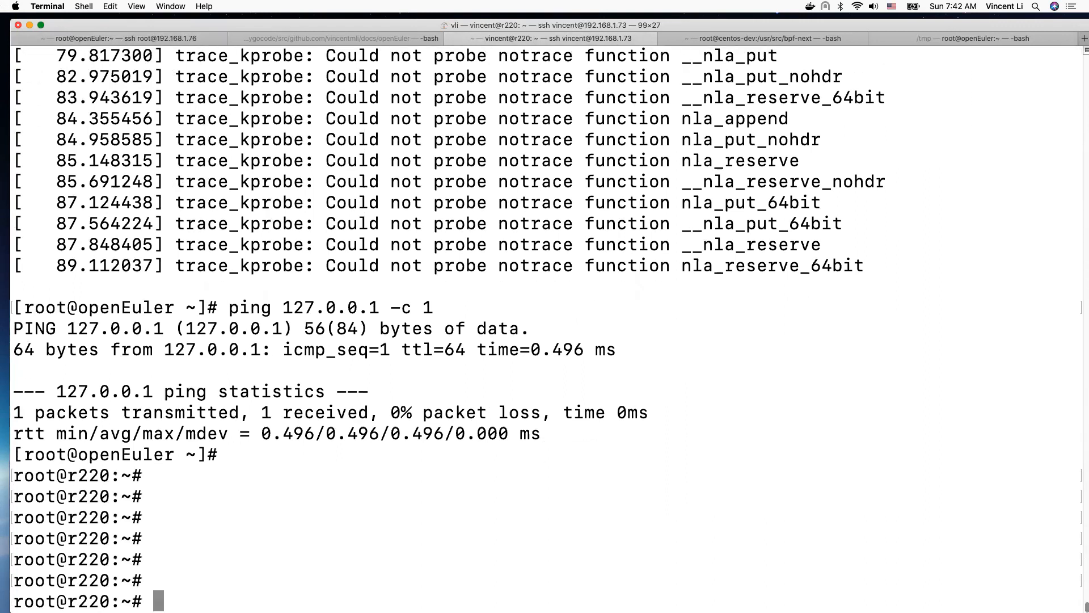
- Run 'virsh list --all' on the r220 host and highlight the running openEuler domain
{"action": "type", "text": "virsh l"}
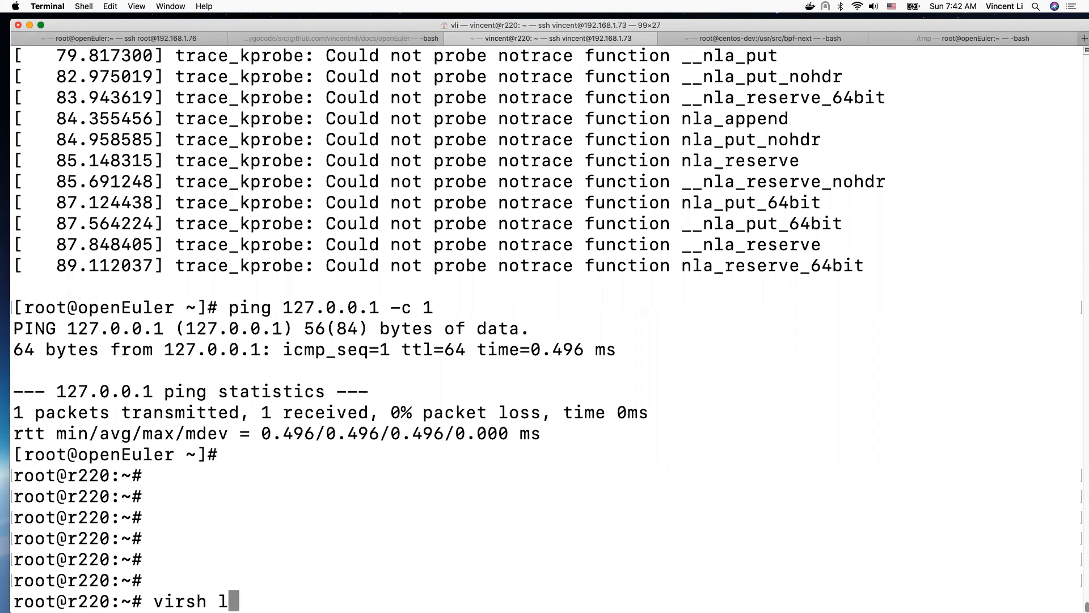
{"action": "type", "text": "ist --al"}
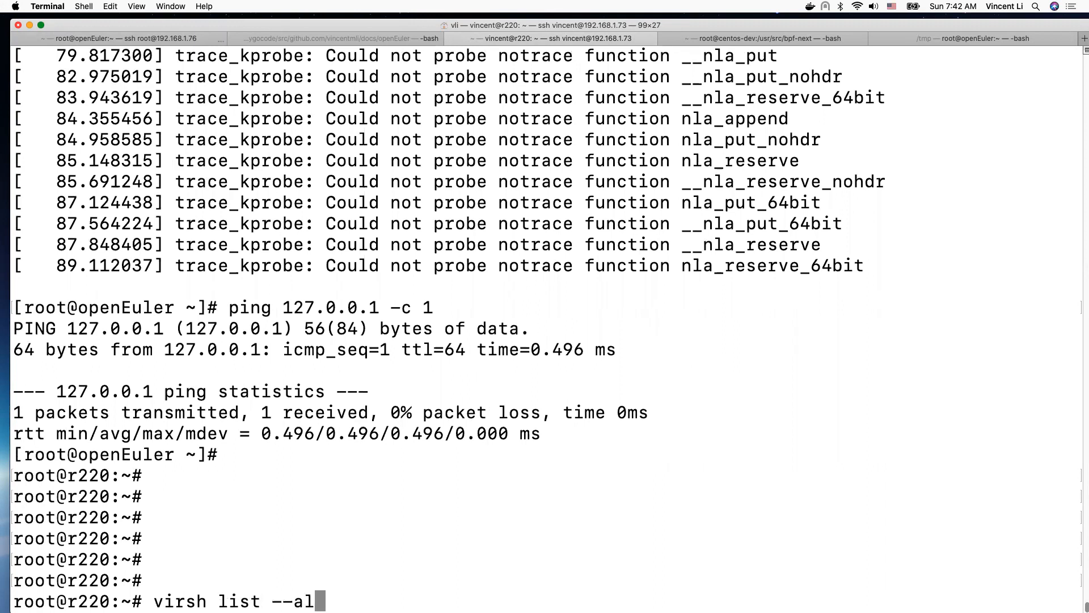
{"action": "key", "text": "Return"}
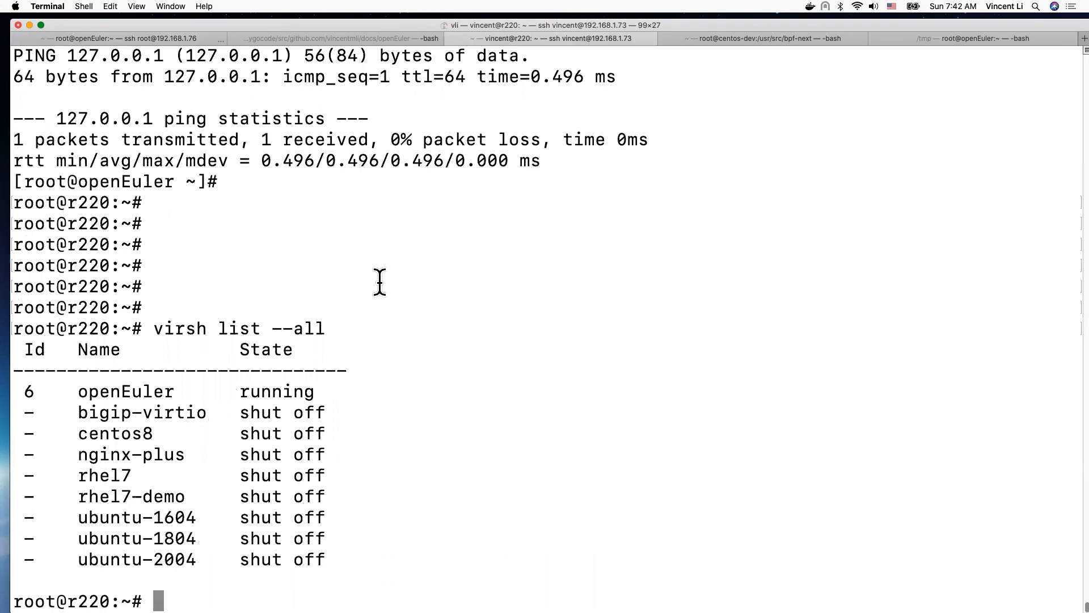
{"action": "double_click", "coordinate": [113, 432]}
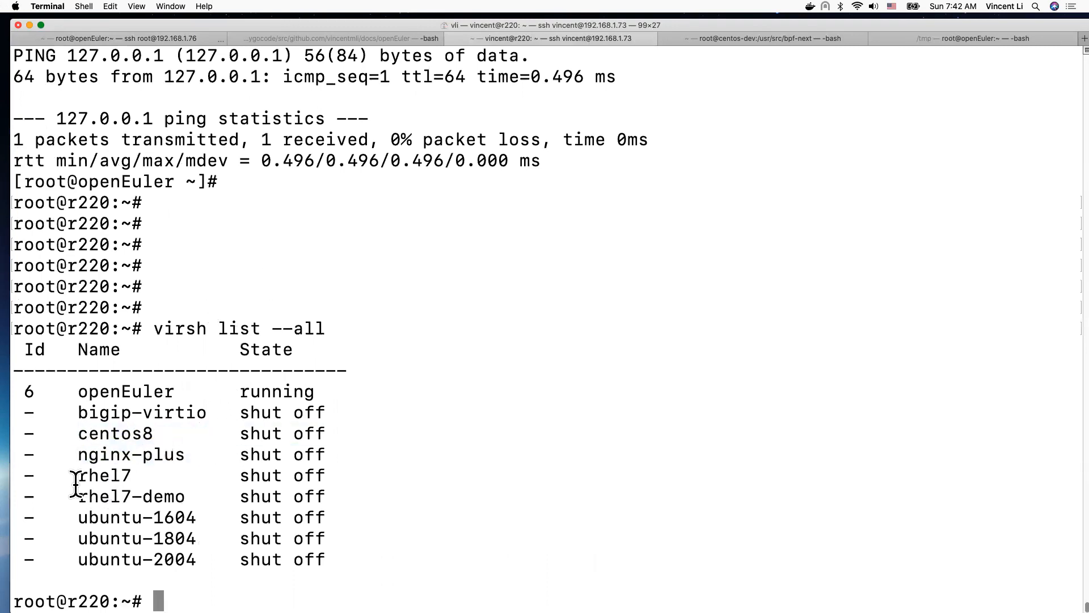
{"action": "double_click", "coordinate": [103, 475]}
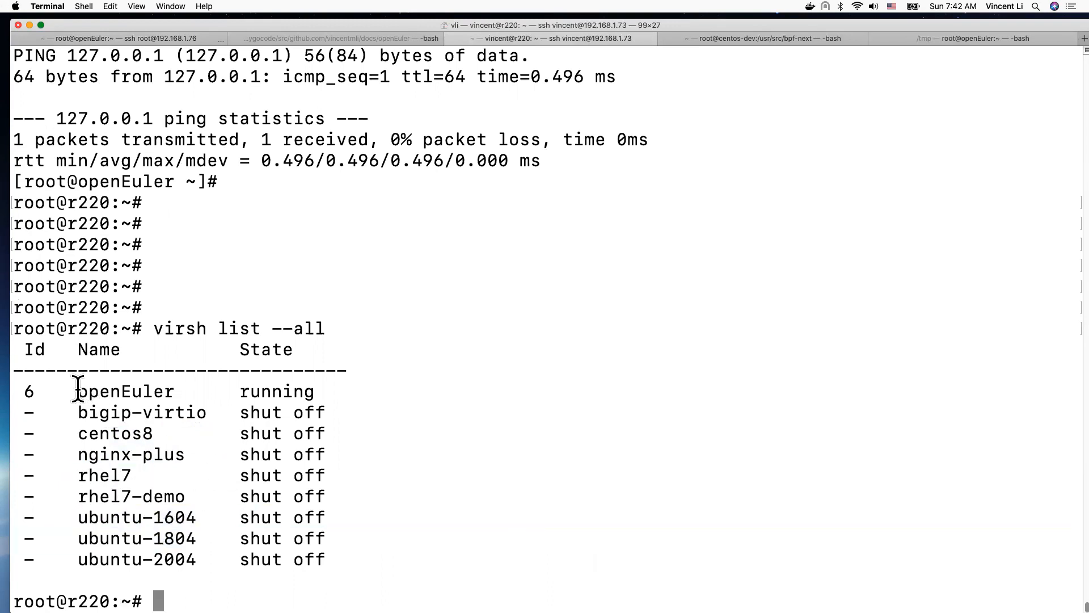
{"action": "double_click", "coordinate": [125, 391]}
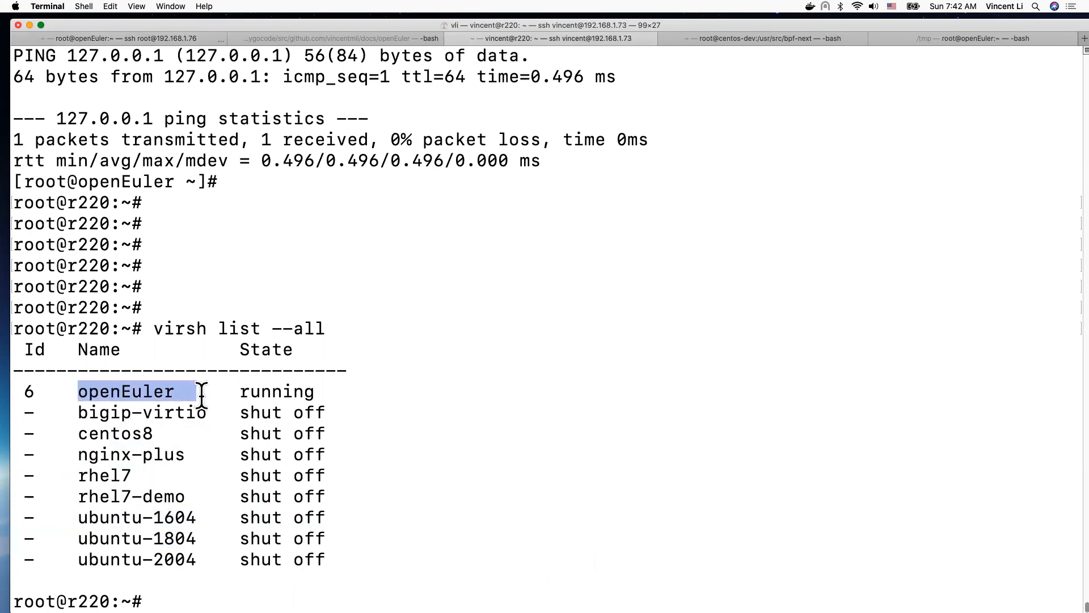
{"action": "mouse_move", "coordinate": [510, 428]}
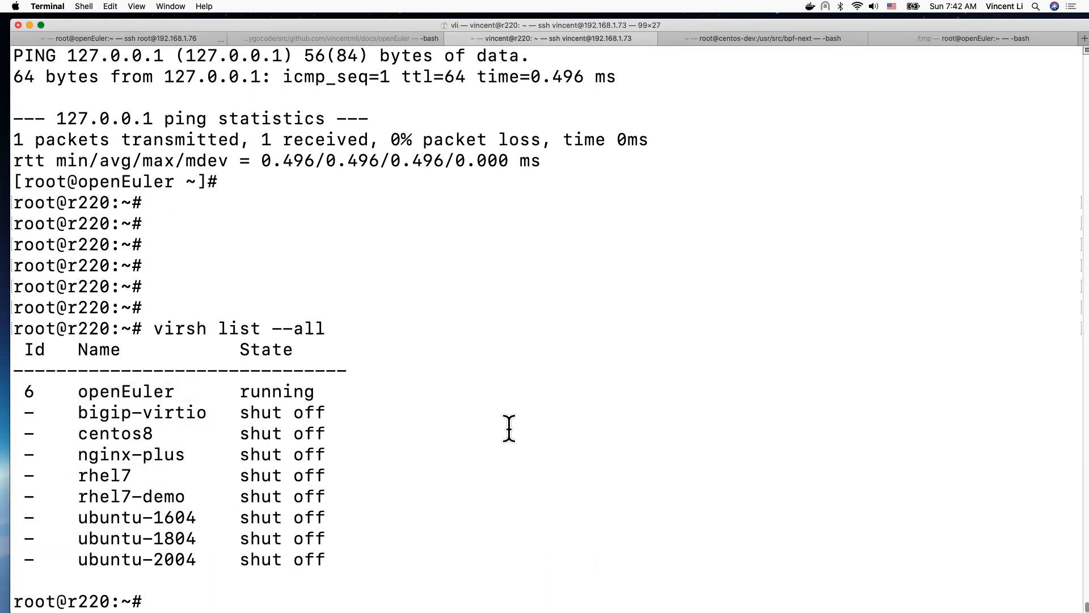
{"action": "type", "text": "v"}
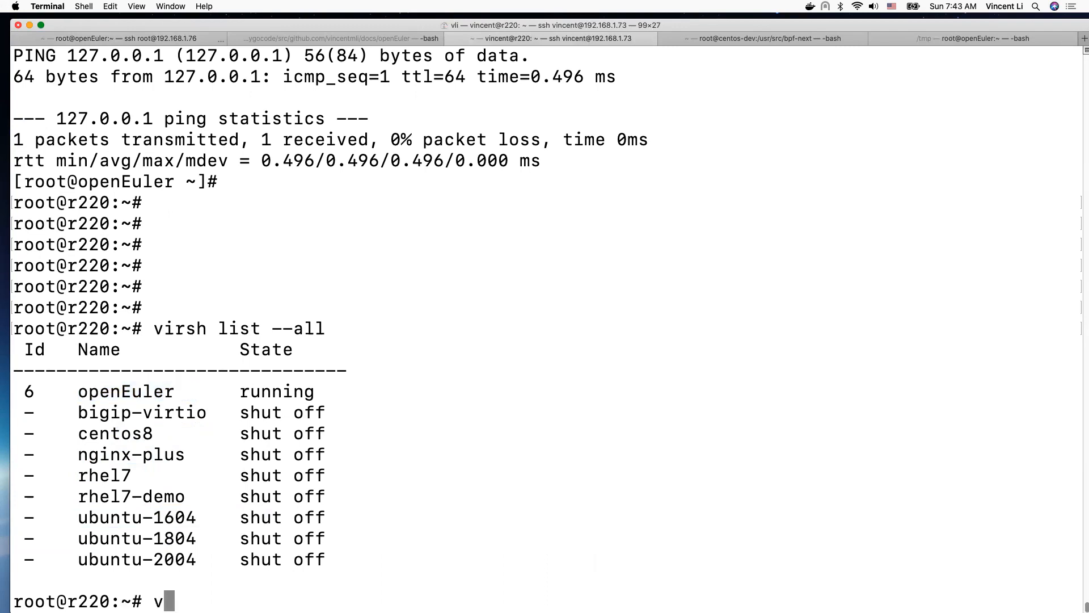
- Run 'virsh console openEuler' and check cat /etc/os-release reports openEuler 21.09
{"action": "type", "text": "irsh console"}
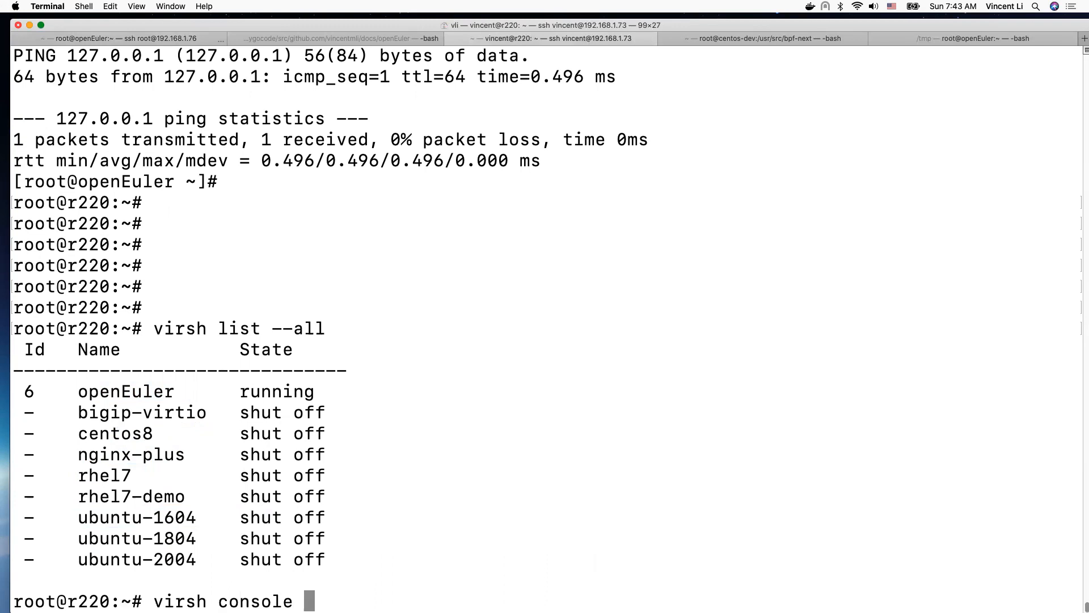
{"action": "type", "text": "openEul"}
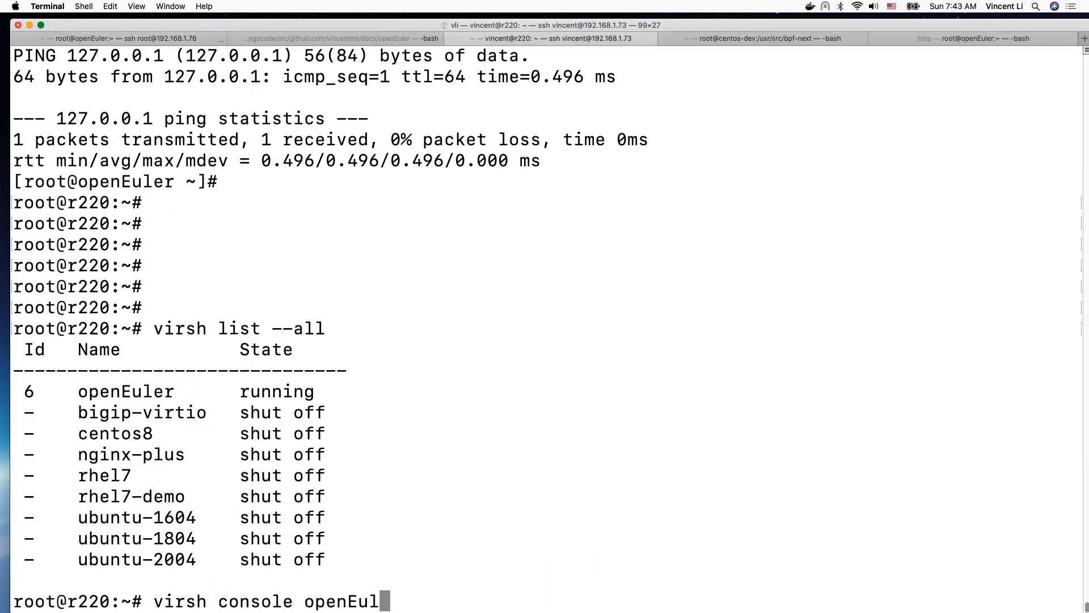
{"action": "key", "text": "Return"}
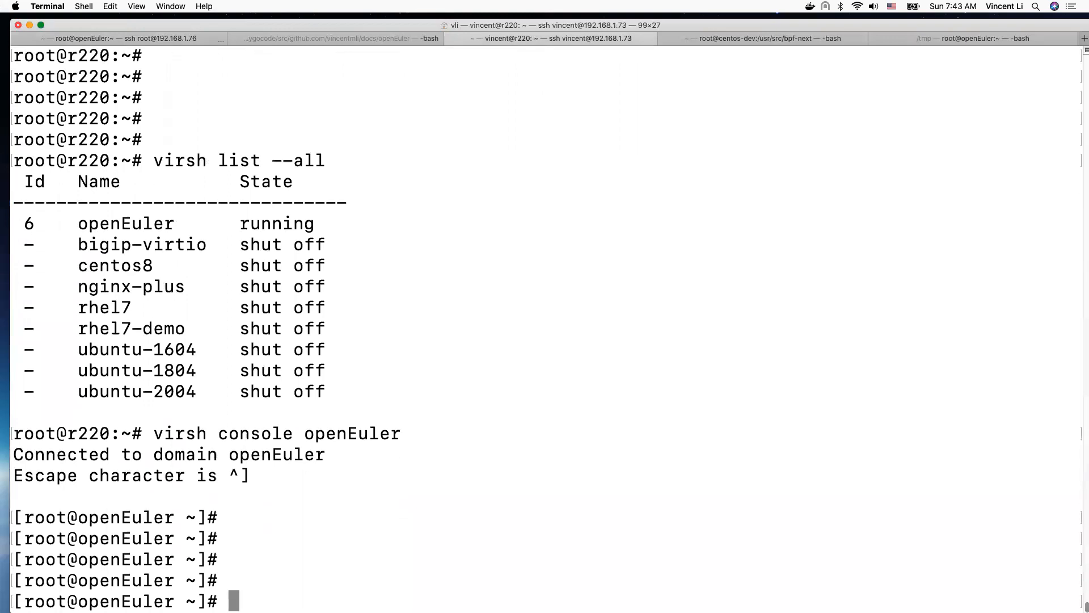
{"action": "type", "text": "cat /etc/os"}
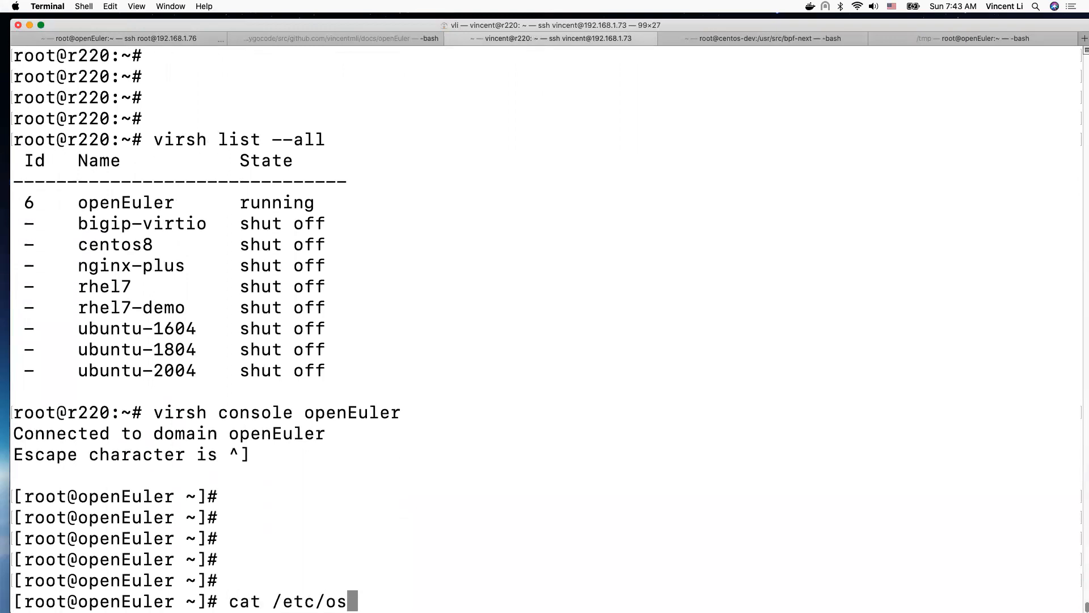
{"action": "key", "text": "Return"}
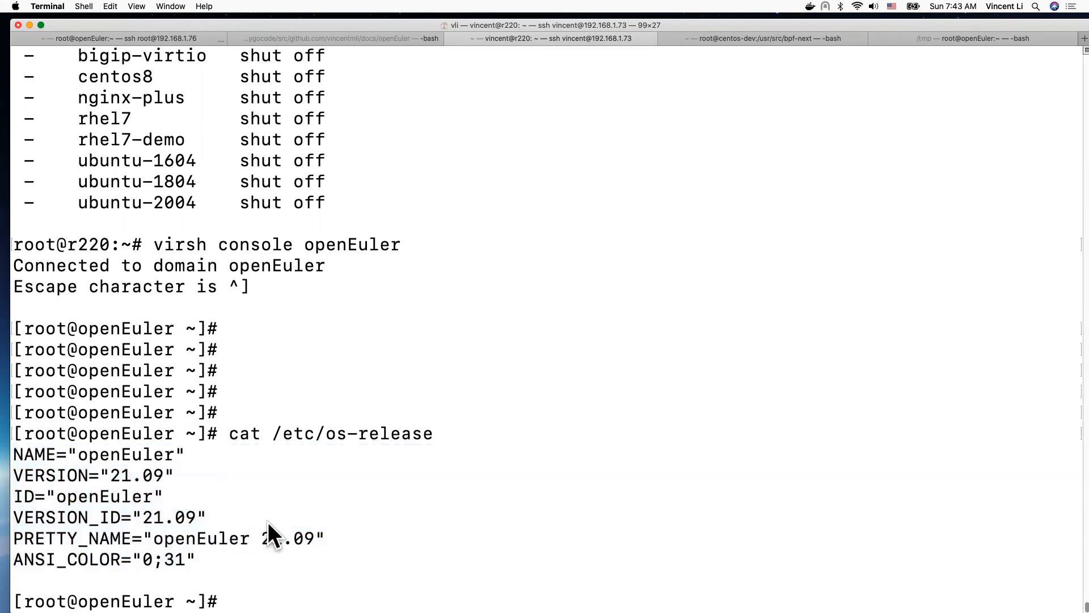
{"action": "mouse_move", "coordinate": [379, 521]}
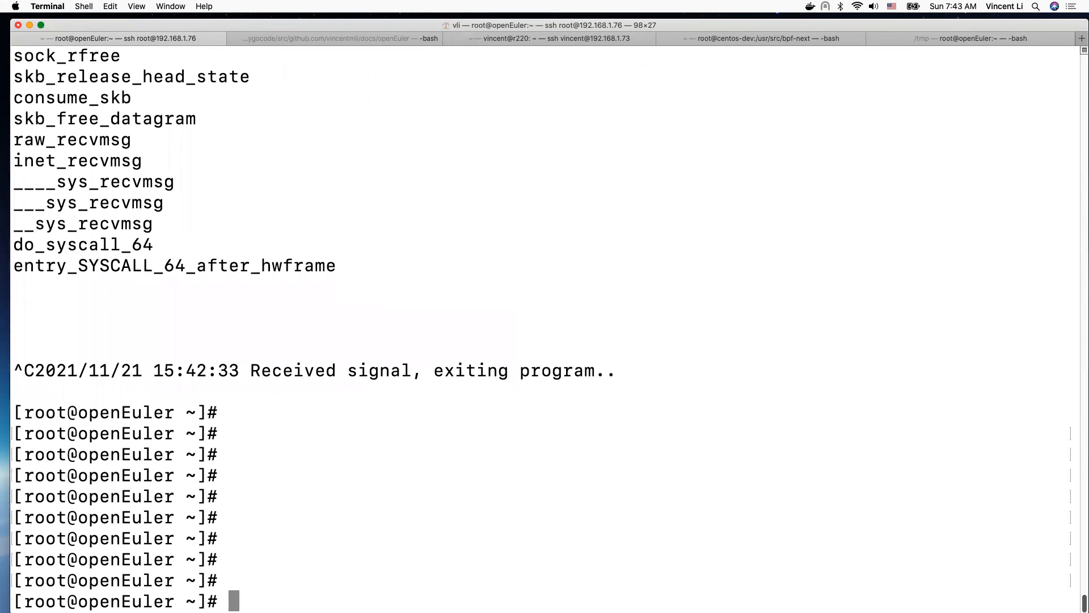
- Recall 'grubby --info=ALL | grep ^kernel' via Ctrl+R and highlight the custom vmlinuz-5.10.0 entry
{"action": "key", "text": "ctrl+r"}
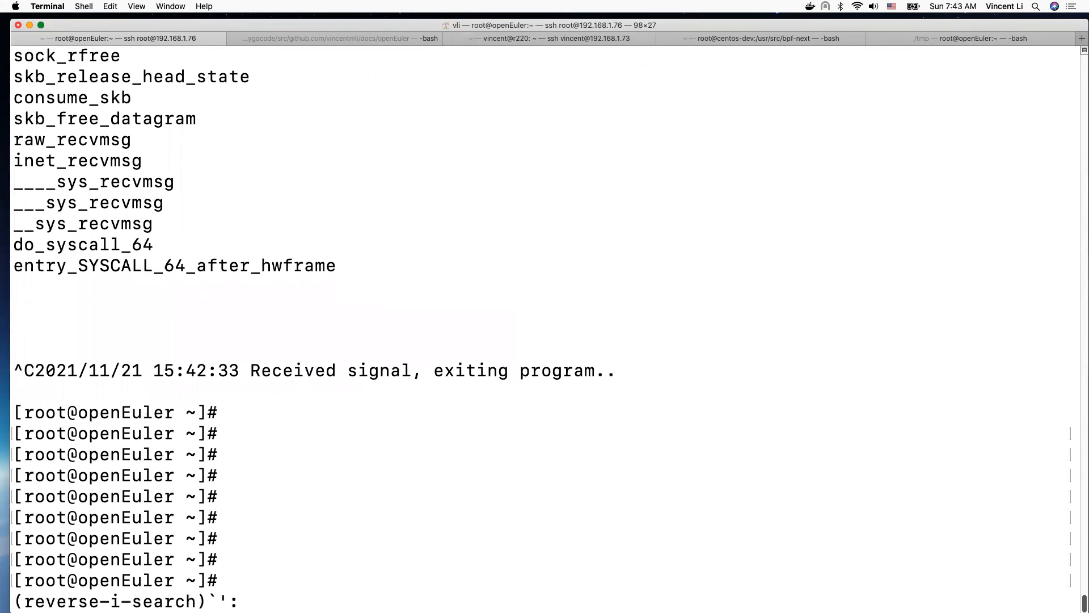
{"action": "type", "text": "grubby --"}
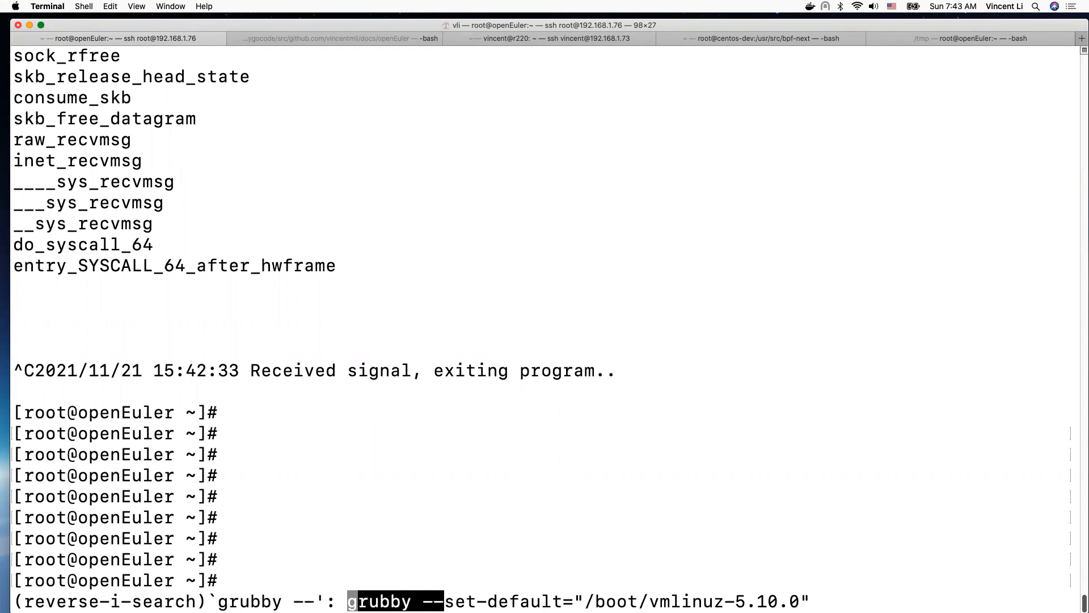
{"action": "key", "text": "Return"}
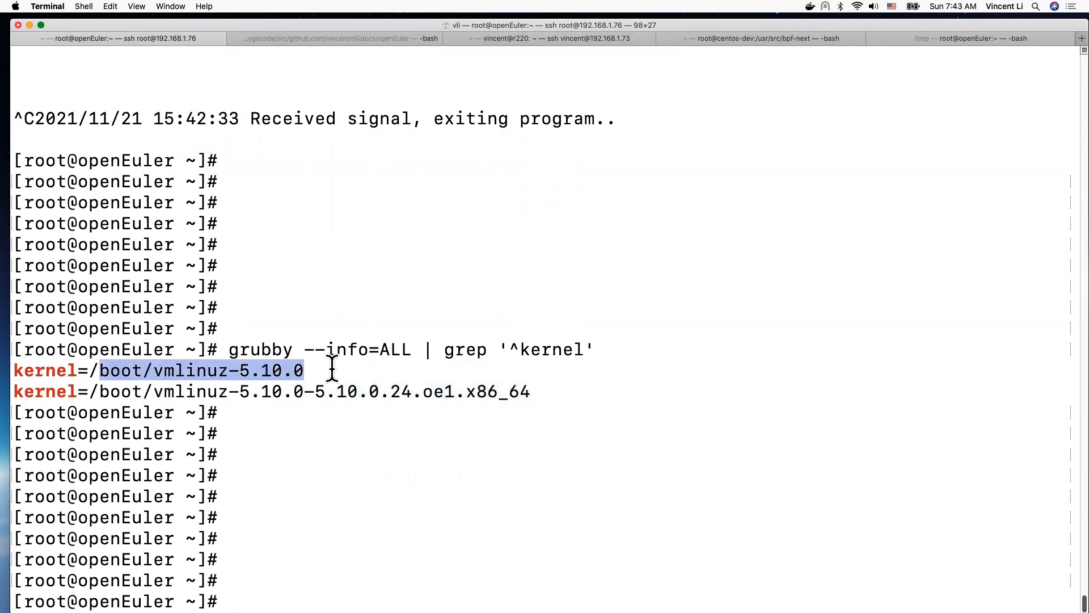
{"action": "mouse_move", "coordinate": [483, 372]}
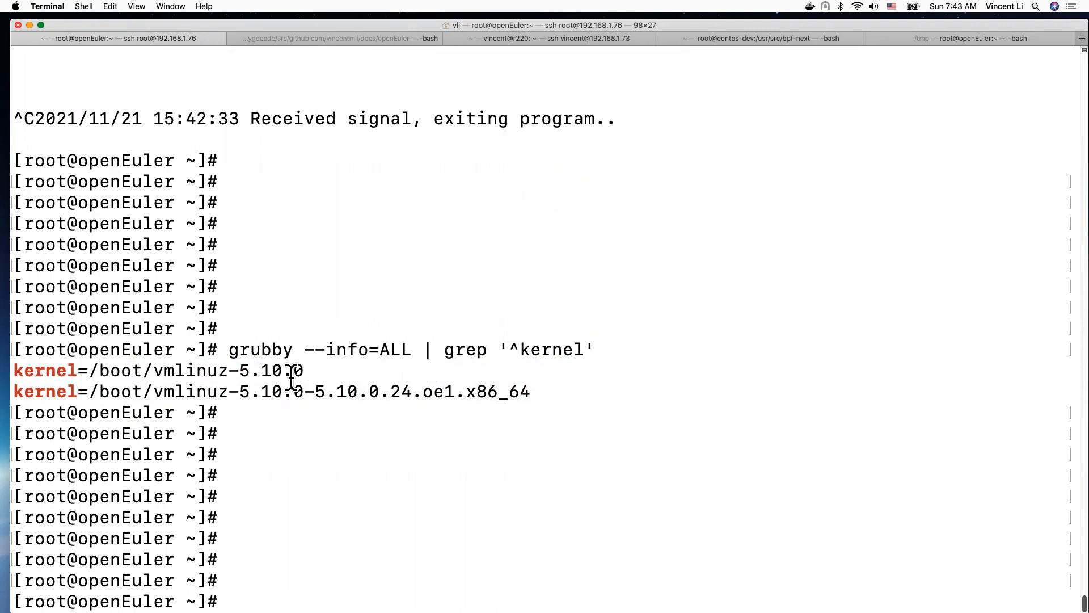
{"action": "double_click", "coordinate": [209, 370]}
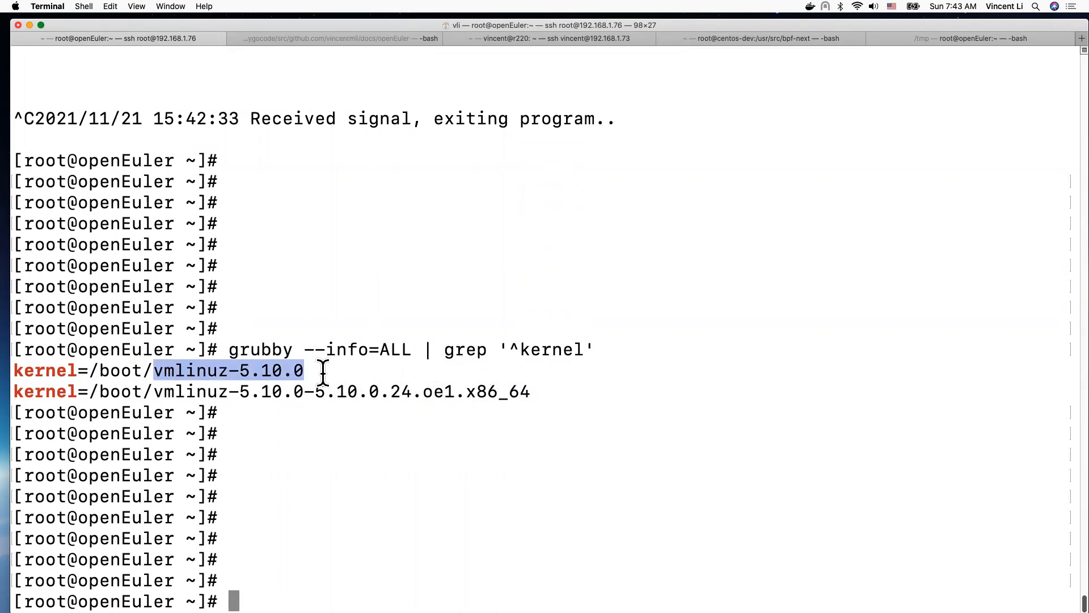
{"action": "mouse_move", "coordinate": [484, 376]}
{"action": "type", "text": "pwru --filter-dst-ip 127.0.0.1 --output-stack"}
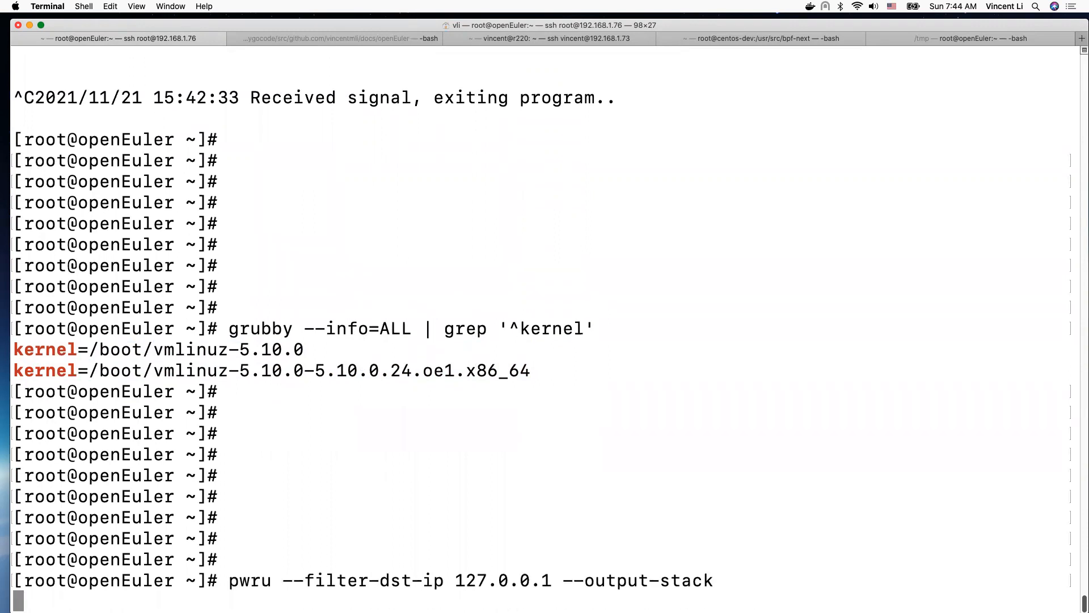
- Run 'pwru --filter-dst-ip 127.0.0.1 --output-stack', attaching 565 kprobes, then return to the VM console tab
{"action": "key", "text": "Return"}
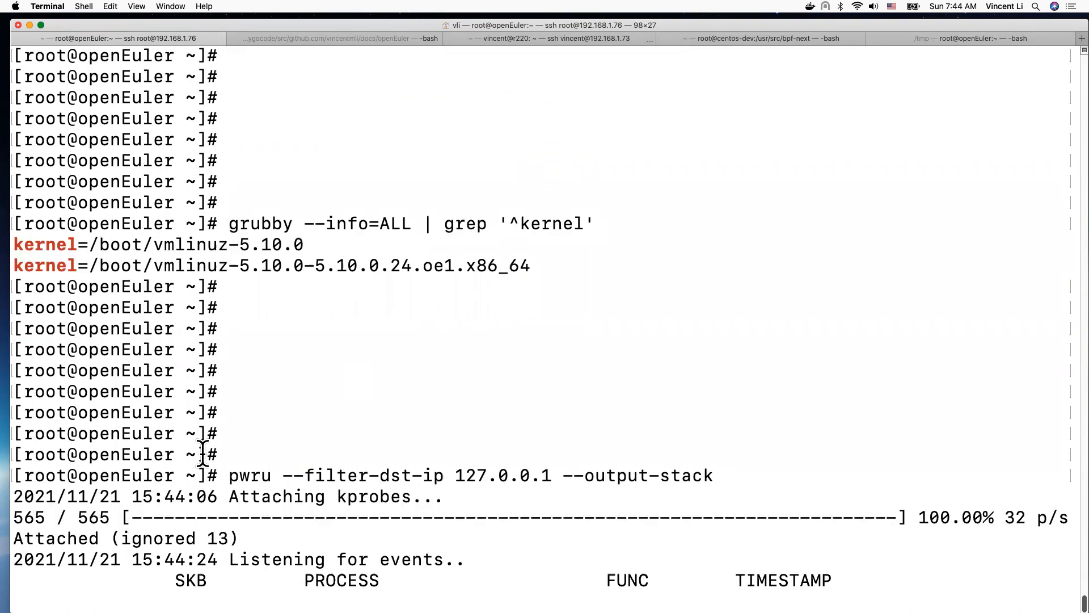
{"action": "double_click", "coordinate": [250, 476]}
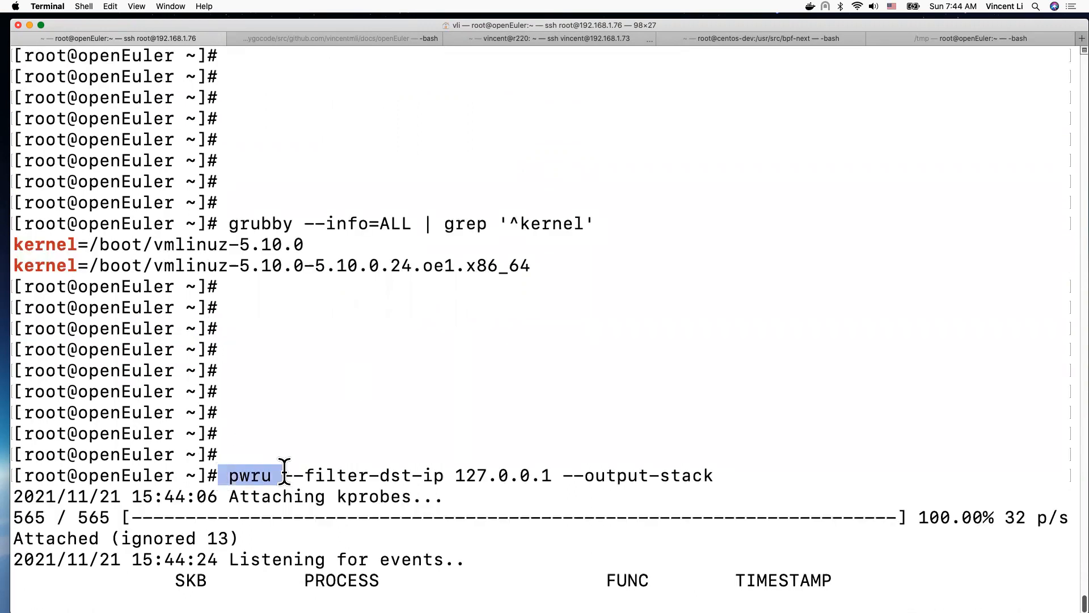
{"action": "mouse_move", "coordinate": [348, 454]}
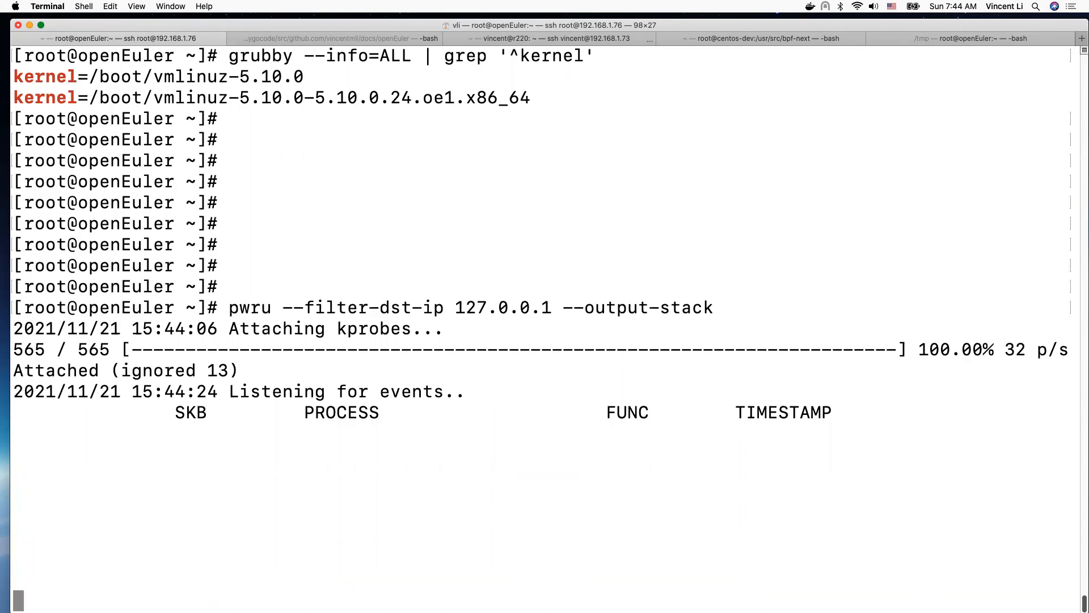
{"action": "mouse_move", "coordinate": [339, 396]}
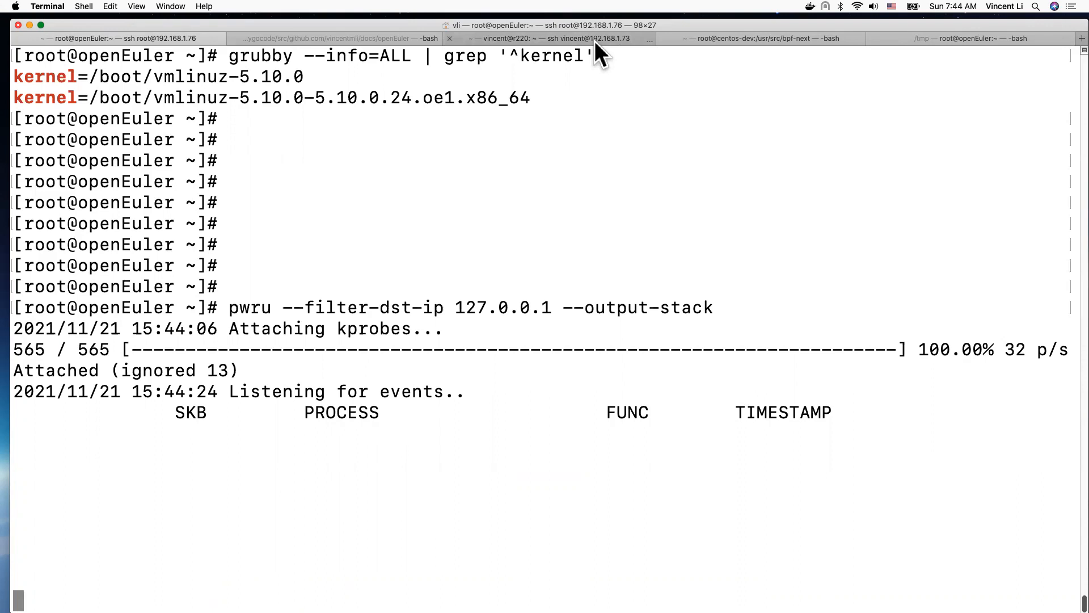
{"action": "left_click", "coordinate": [549, 38]}
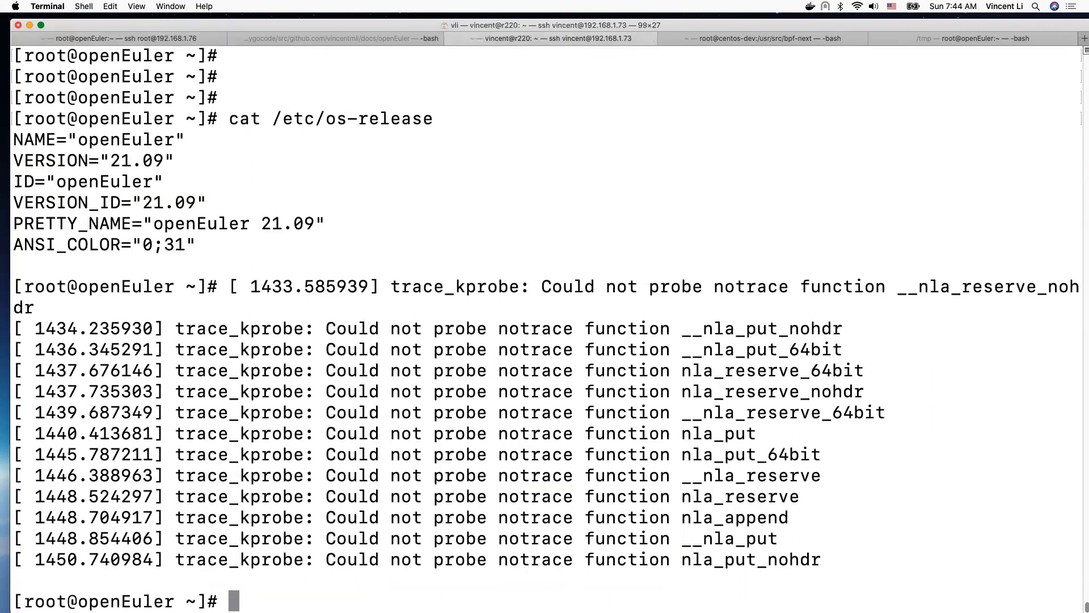
- Run 'ping 127.0.0.1 -c 1' in the VM and review the kernel stacks pwru printed for it
{"action": "type", "text": "ping 127.0.0.1 -c 1"}
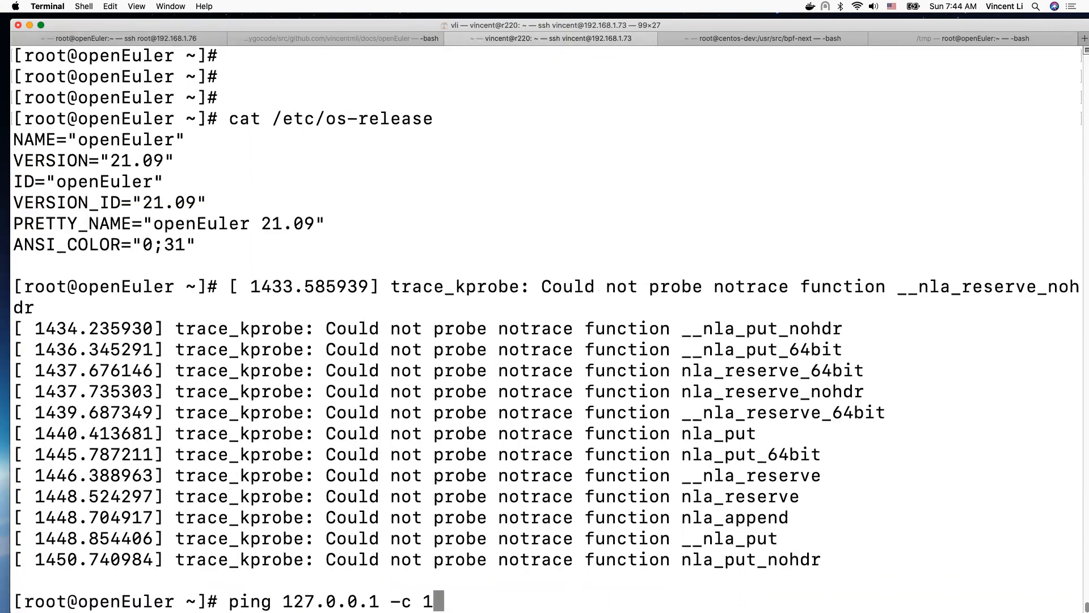
{"action": "key", "text": "Return"}
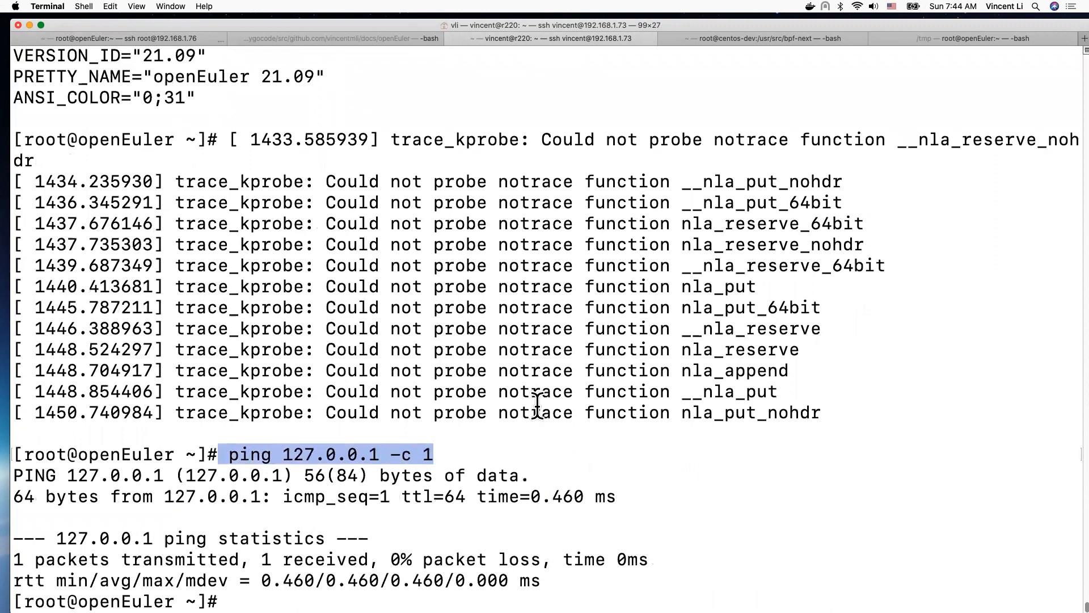
{"action": "left_click", "coordinate": [112, 38]}
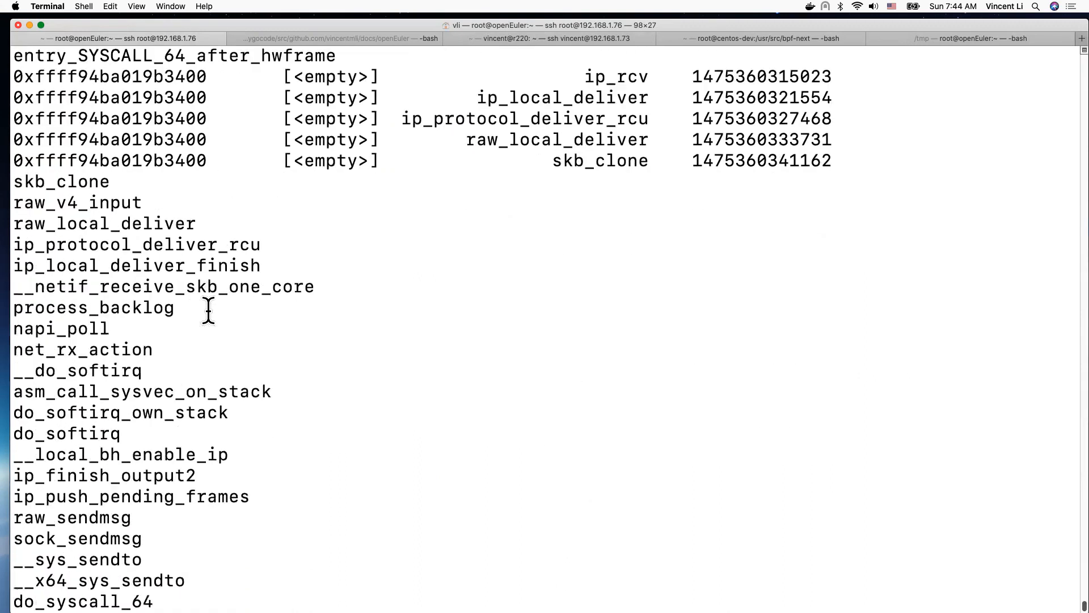
{"action": "scroll", "scroll_direction": "down", "scroll_amount": 3}
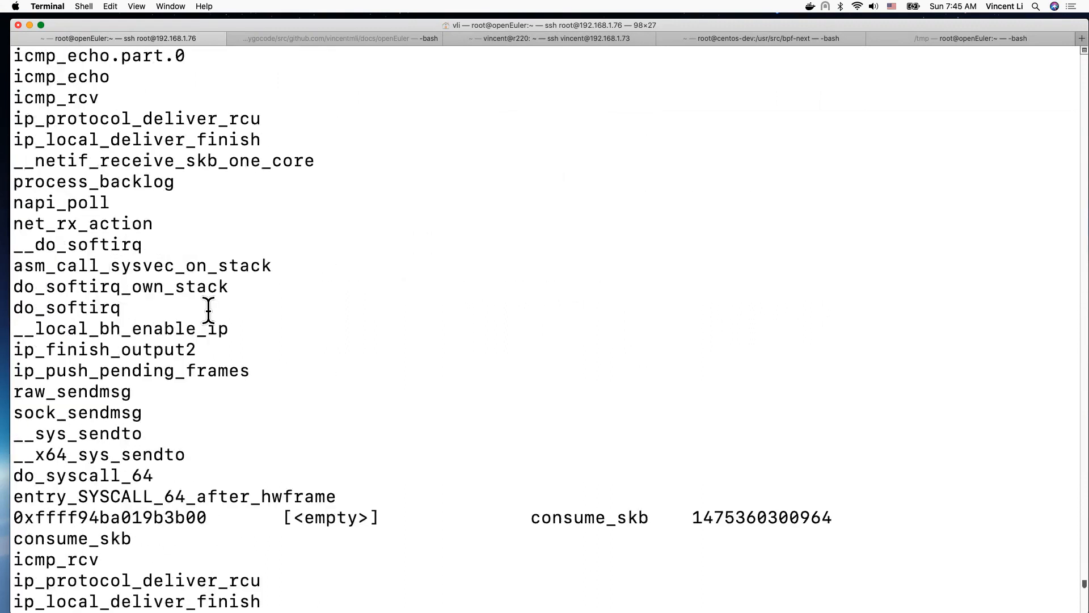
{"action": "scroll", "scroll_direction": "down", "scroll_amount": 3}
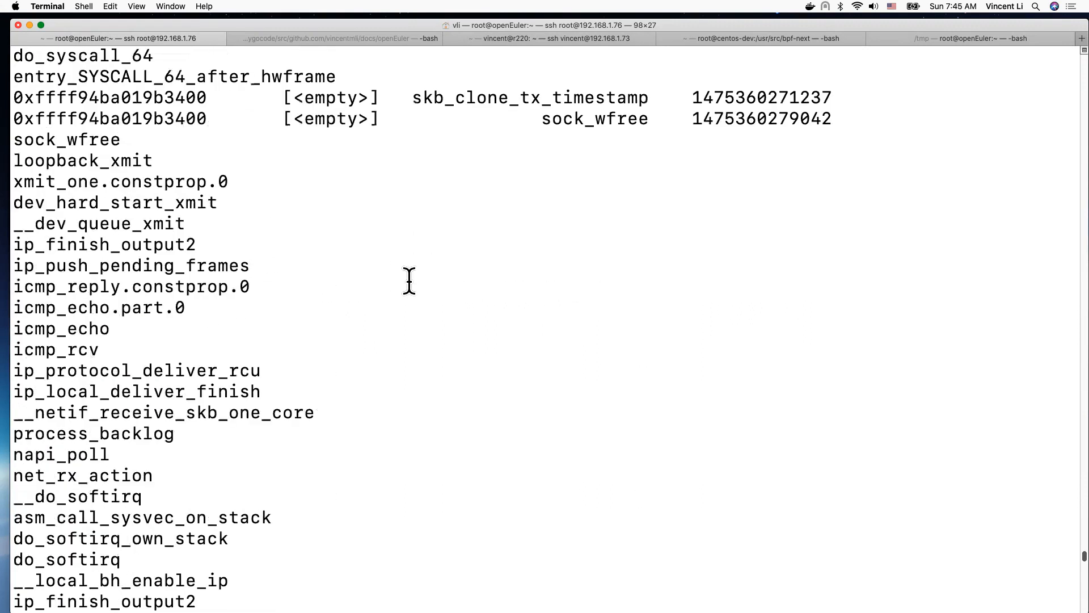
{"action": "scroll", "scroll_direction": "down", "scroll_amount": 3}
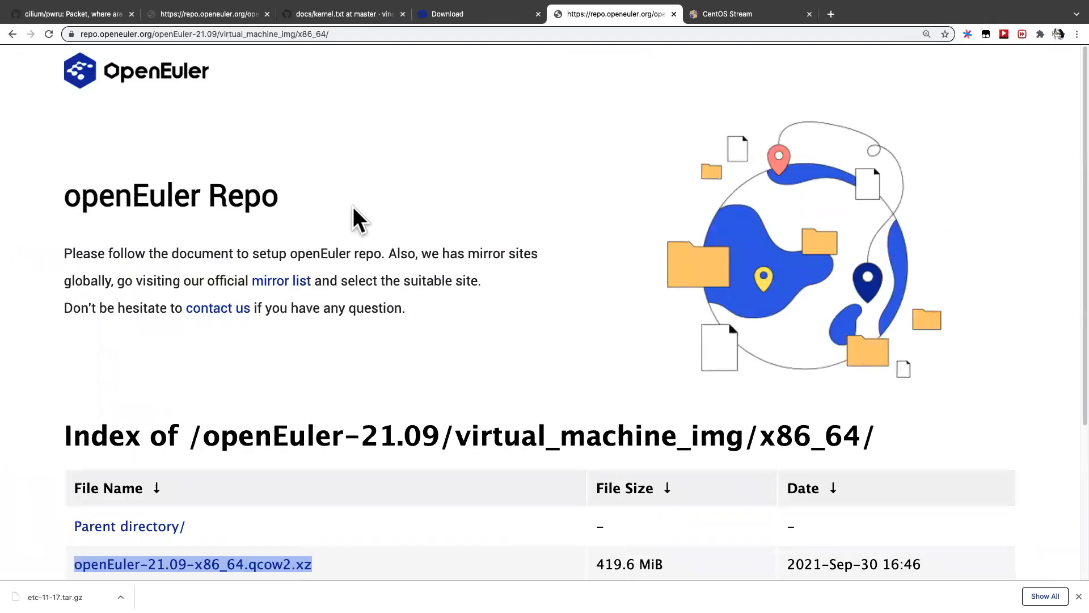
{"action": "scroll", "scroll_direction": "down", "scroll_amount": 3}
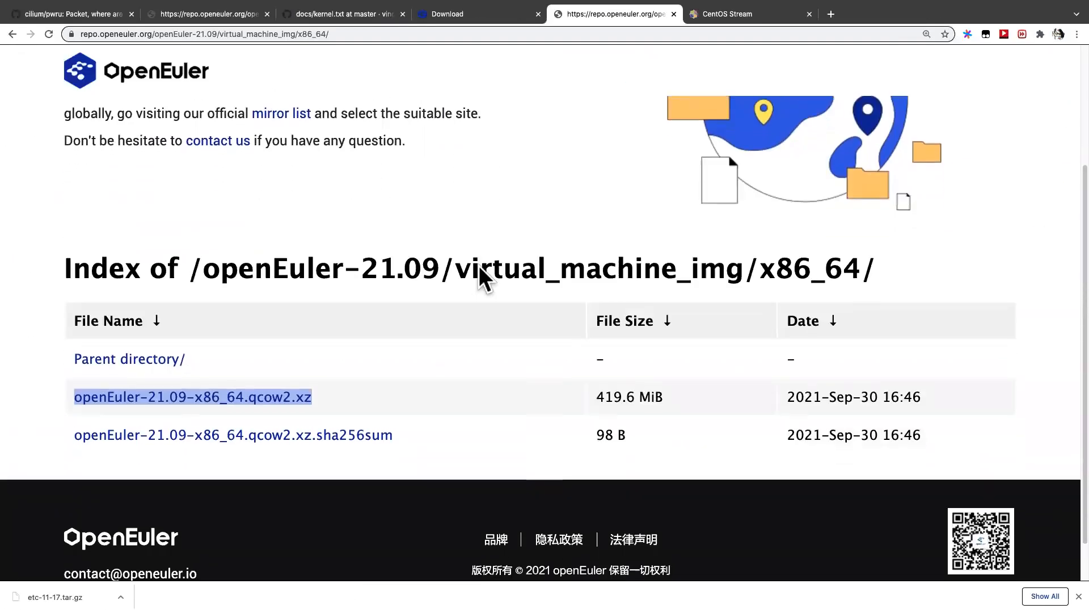
{"action": "scroll", "scroll_direction": "up", "scroll_amount": 3}
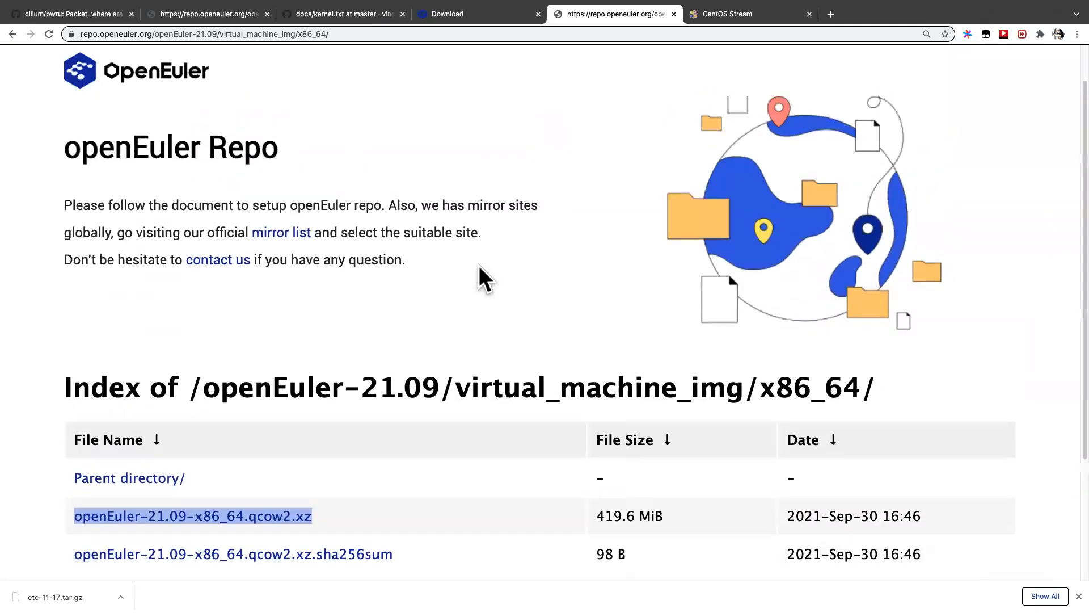
{"action": "scroll", "scroll_direction": "up", "scroll_amount": 3}
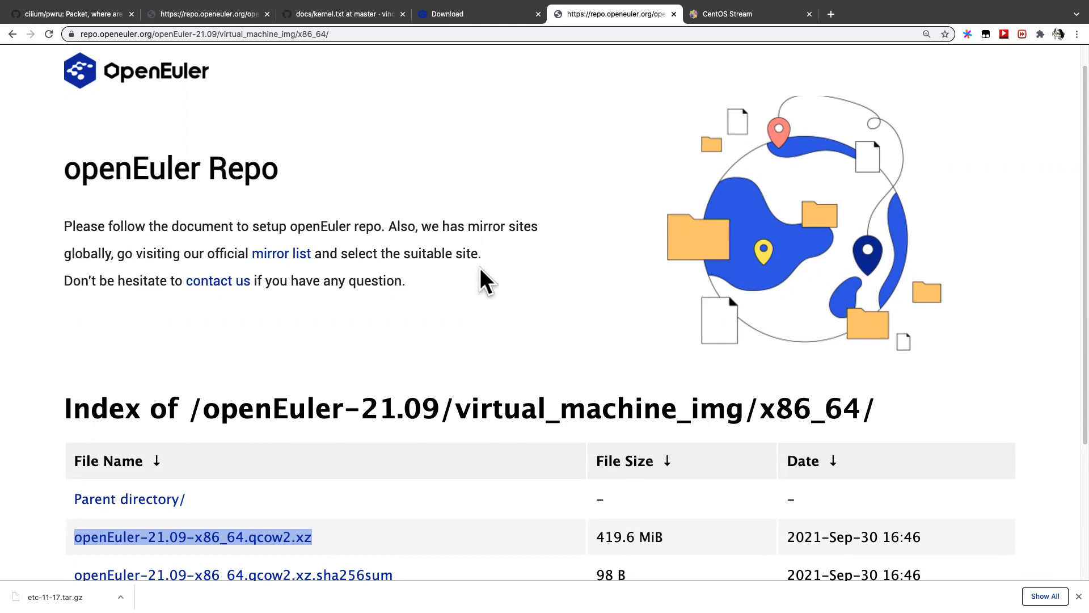
{"action": "scroll", "scroll_direction": "down", "scroll_amount": 3}
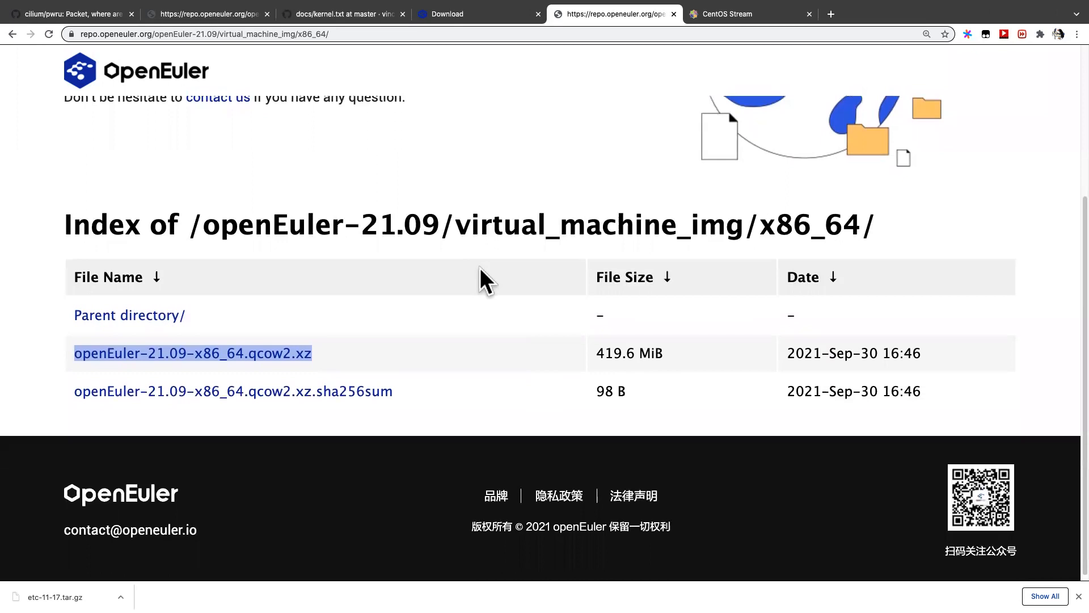
{"action": "scroll", "scroll_direction": "up", "scroll_amount": 3}
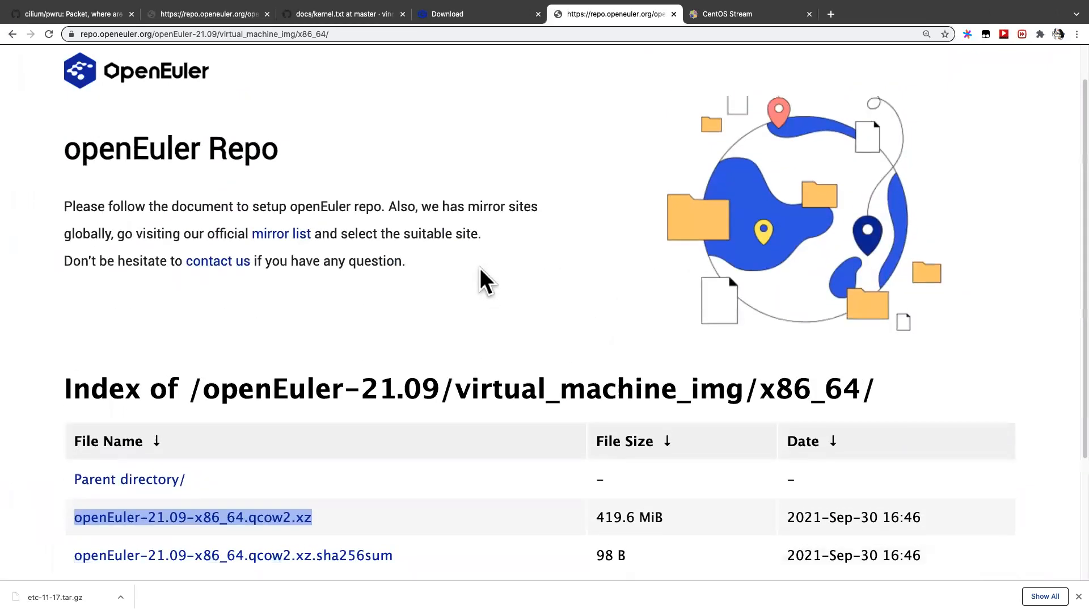
{"action": "scroll", "scroll_direction": "down", "scroll_amount": 3}
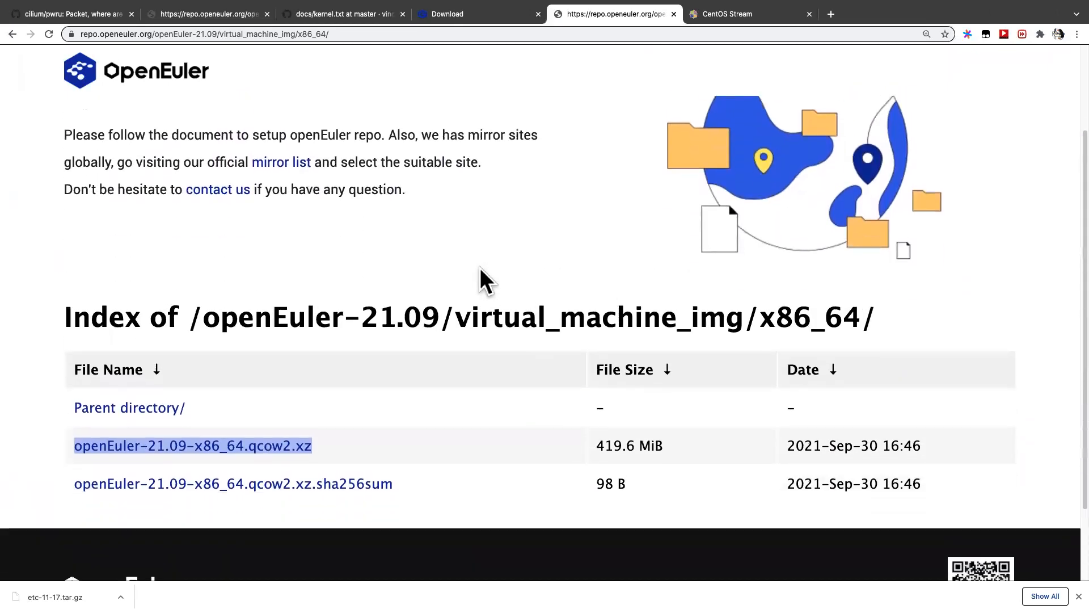
{"action": "scroll", "scroll_direction": "up", "scroll_amount": 3}
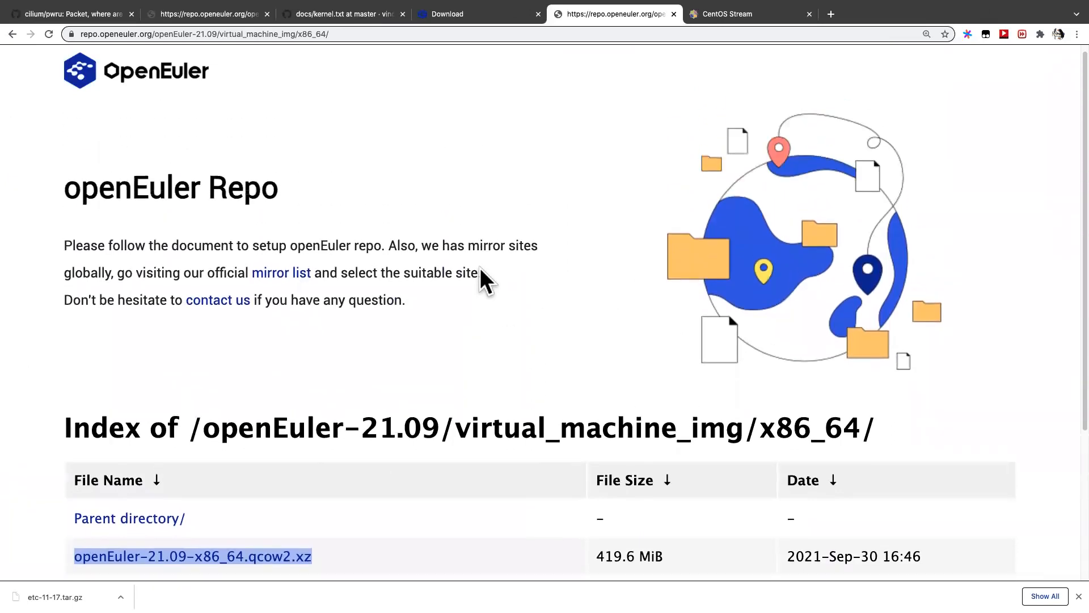
{"action": "scroll", "scroll_direction": "down", "scroll_amount": 3}
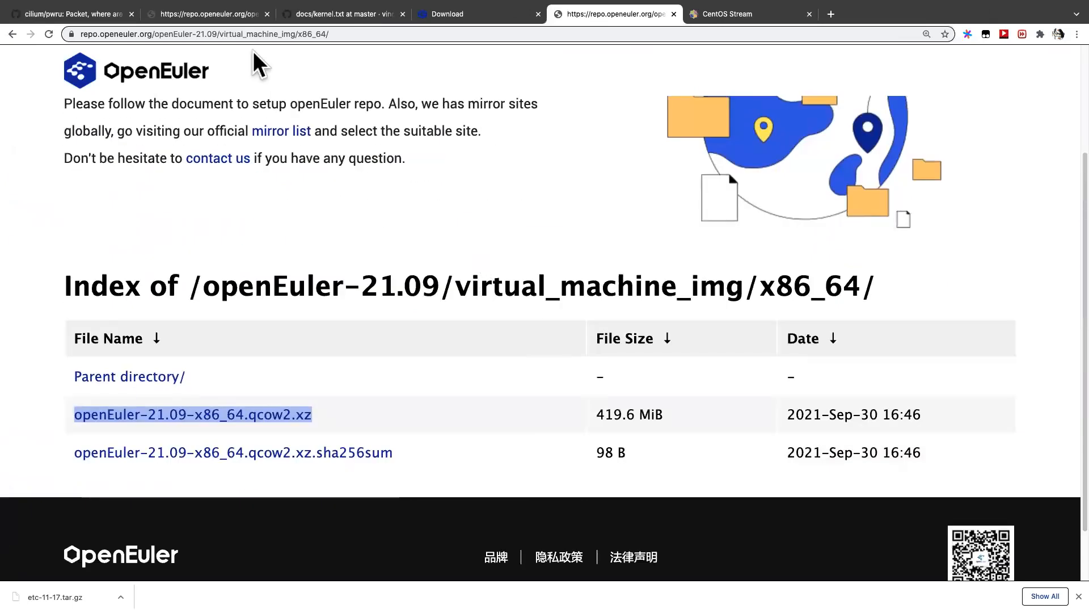
{"action": "mouse_move", "coordinate": [405, 248]}
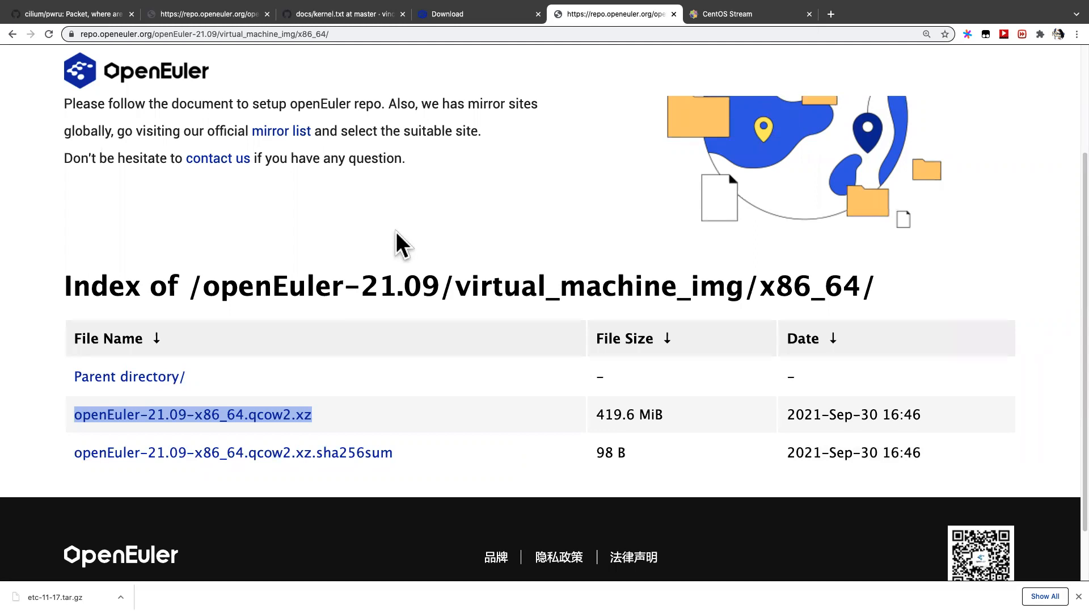
{"action": "mouse_move", "coordinate": [326, 187]}
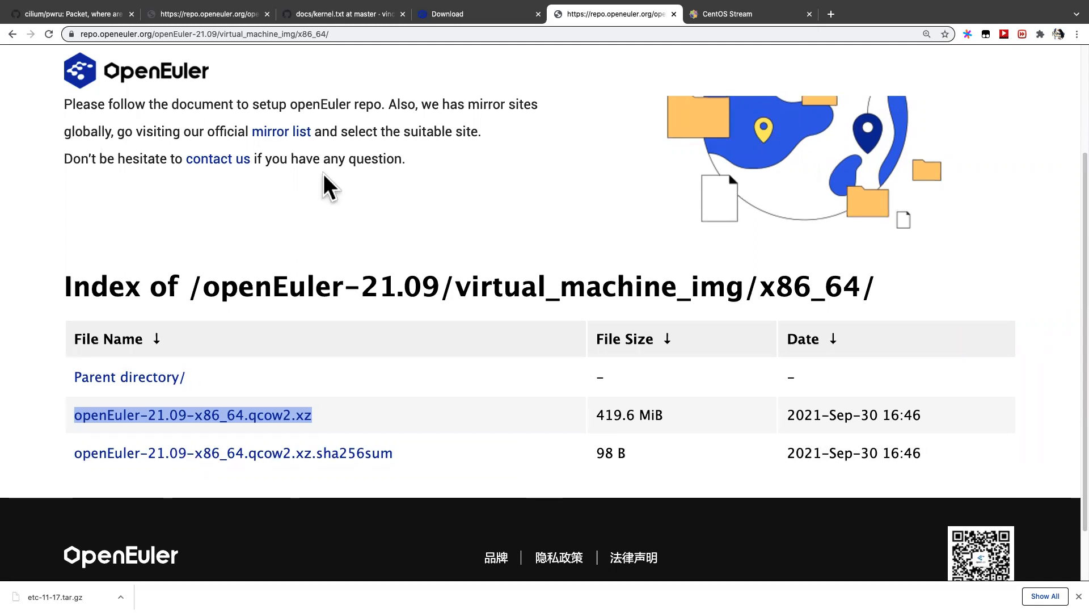
{"action": "scroll", "scroll_direction": "up", "scroll_amount": 3}
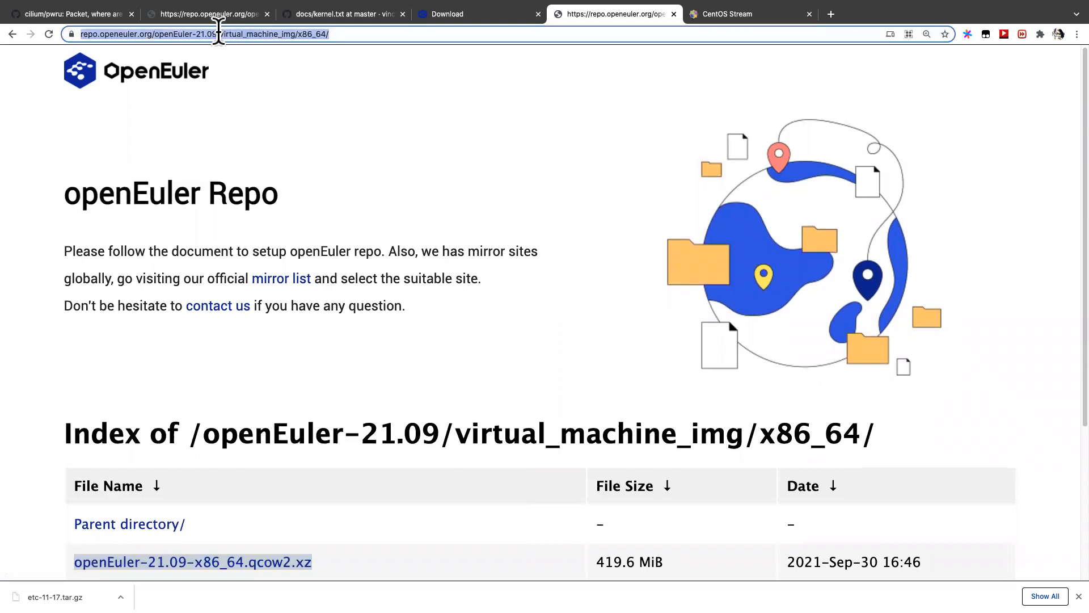
{"action": "mouse_move", "coordinate": [522, 270]}
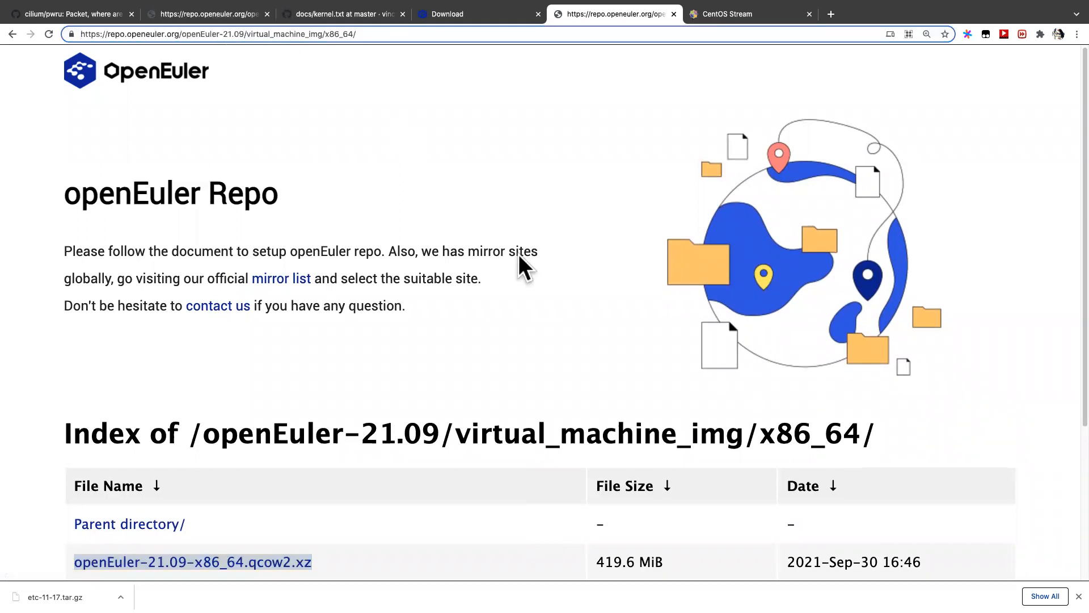
{"action": "scroll", "scroll_direction": "down", "scroll_amount": 3}
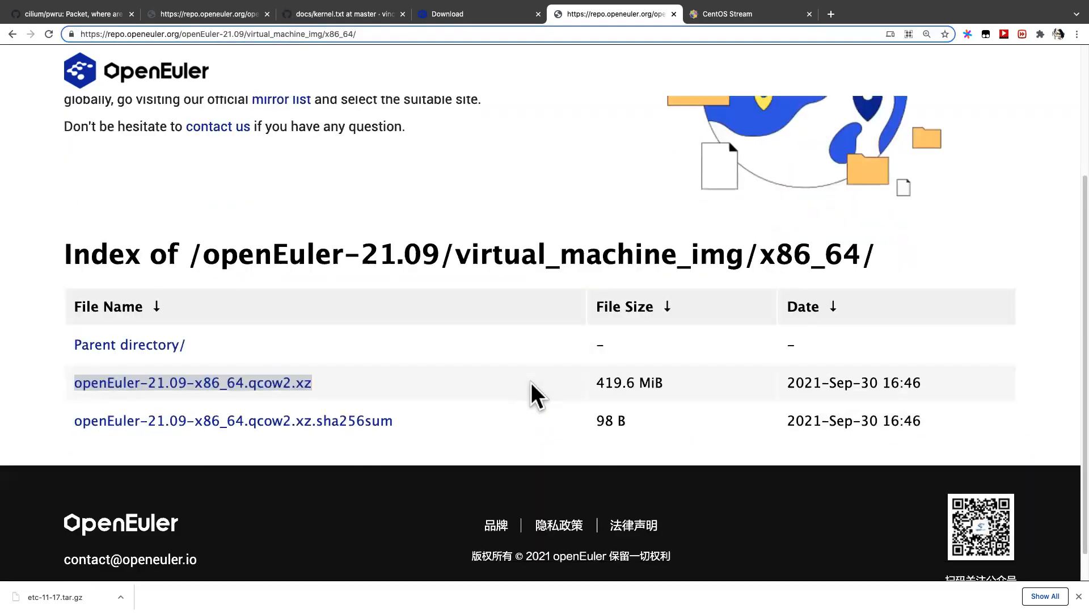
{"action": "scroll", "scroll_direction": "up", "scroll_amount": 3}
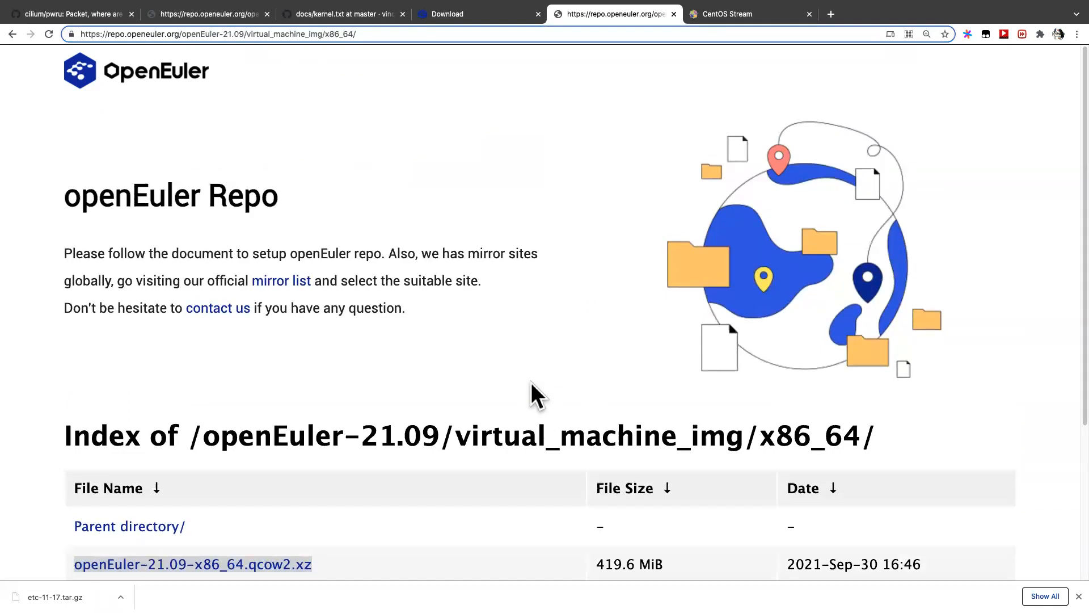
{"action": "scroll", "scroll_direction": "down", "scroll_amount": 3}
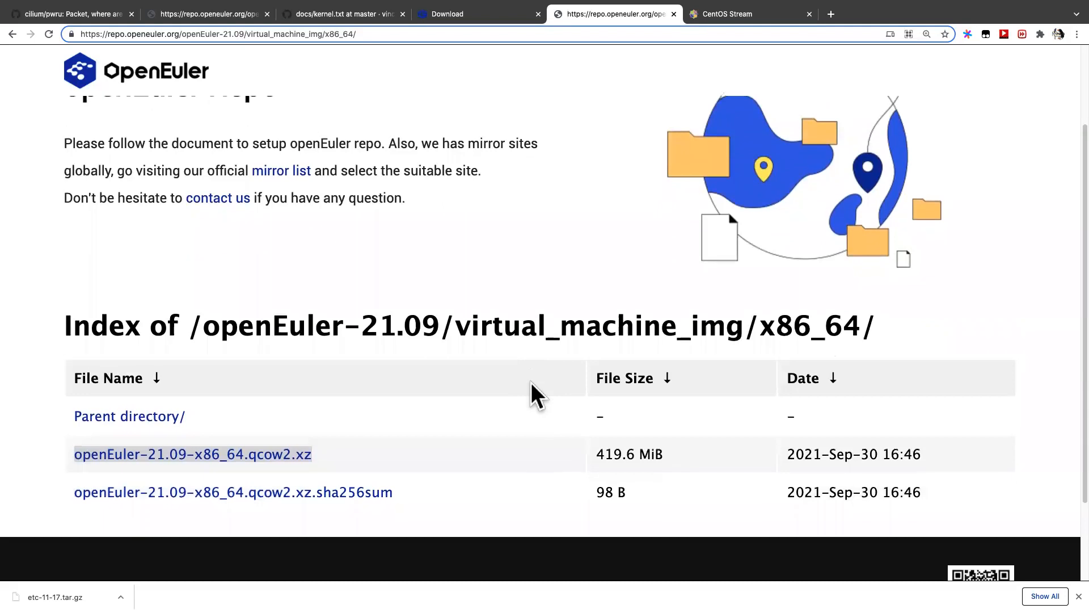
{"action": "scroll", "scroll_direction": "down", "scroll_amount": 3}
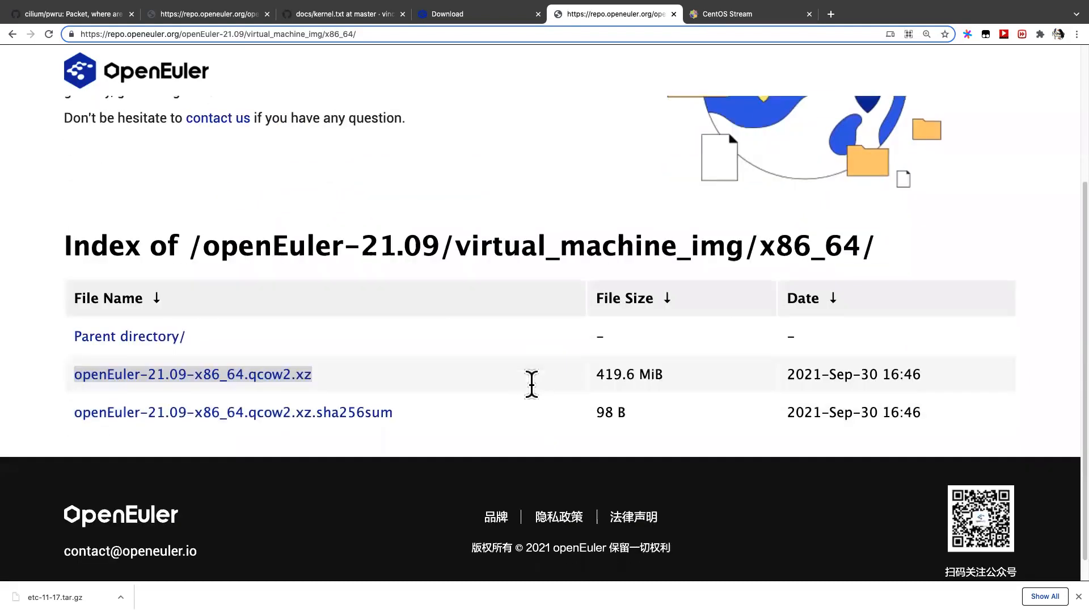
{"action": "scroll", "scroll_direction": "up", "scroll_amount": 3}
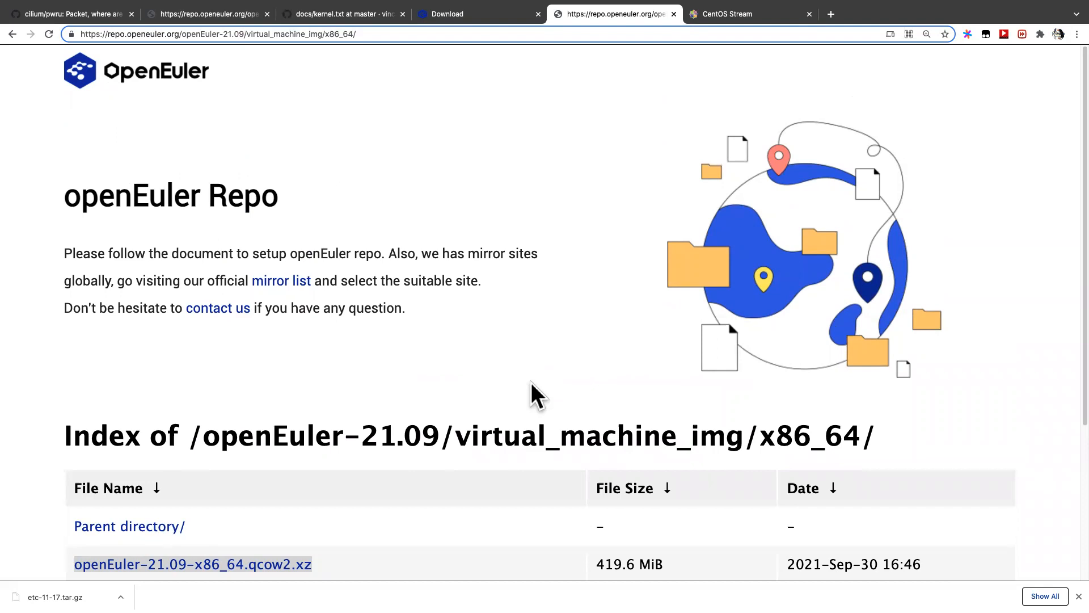
{"action": "scroll", "scroll_direction": "down", "scroll_amount": 3}
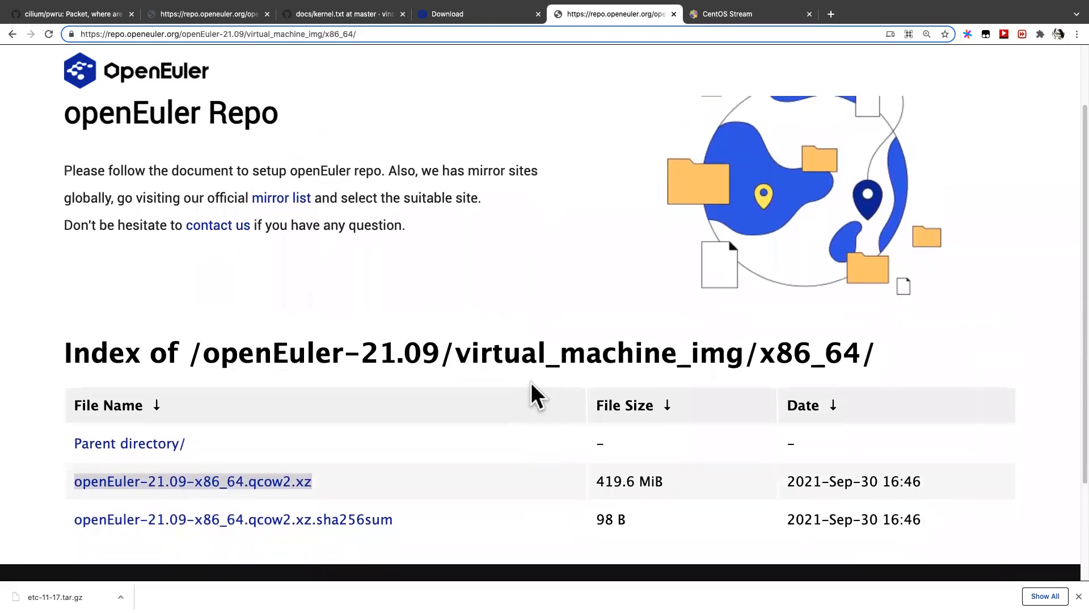
{"action": "mouse_move", "coordinate": [487, 351]}
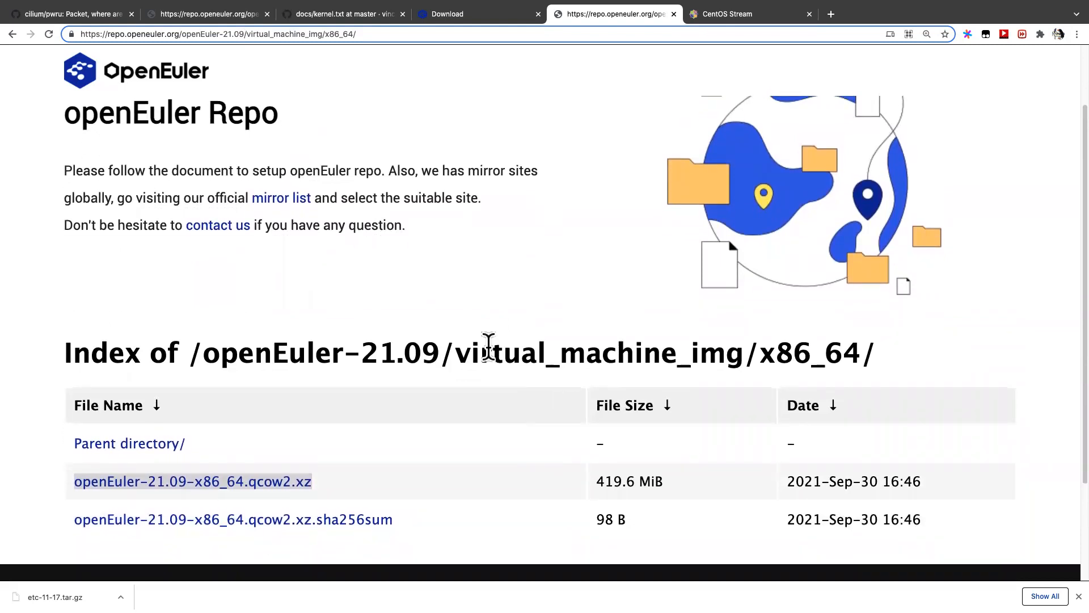